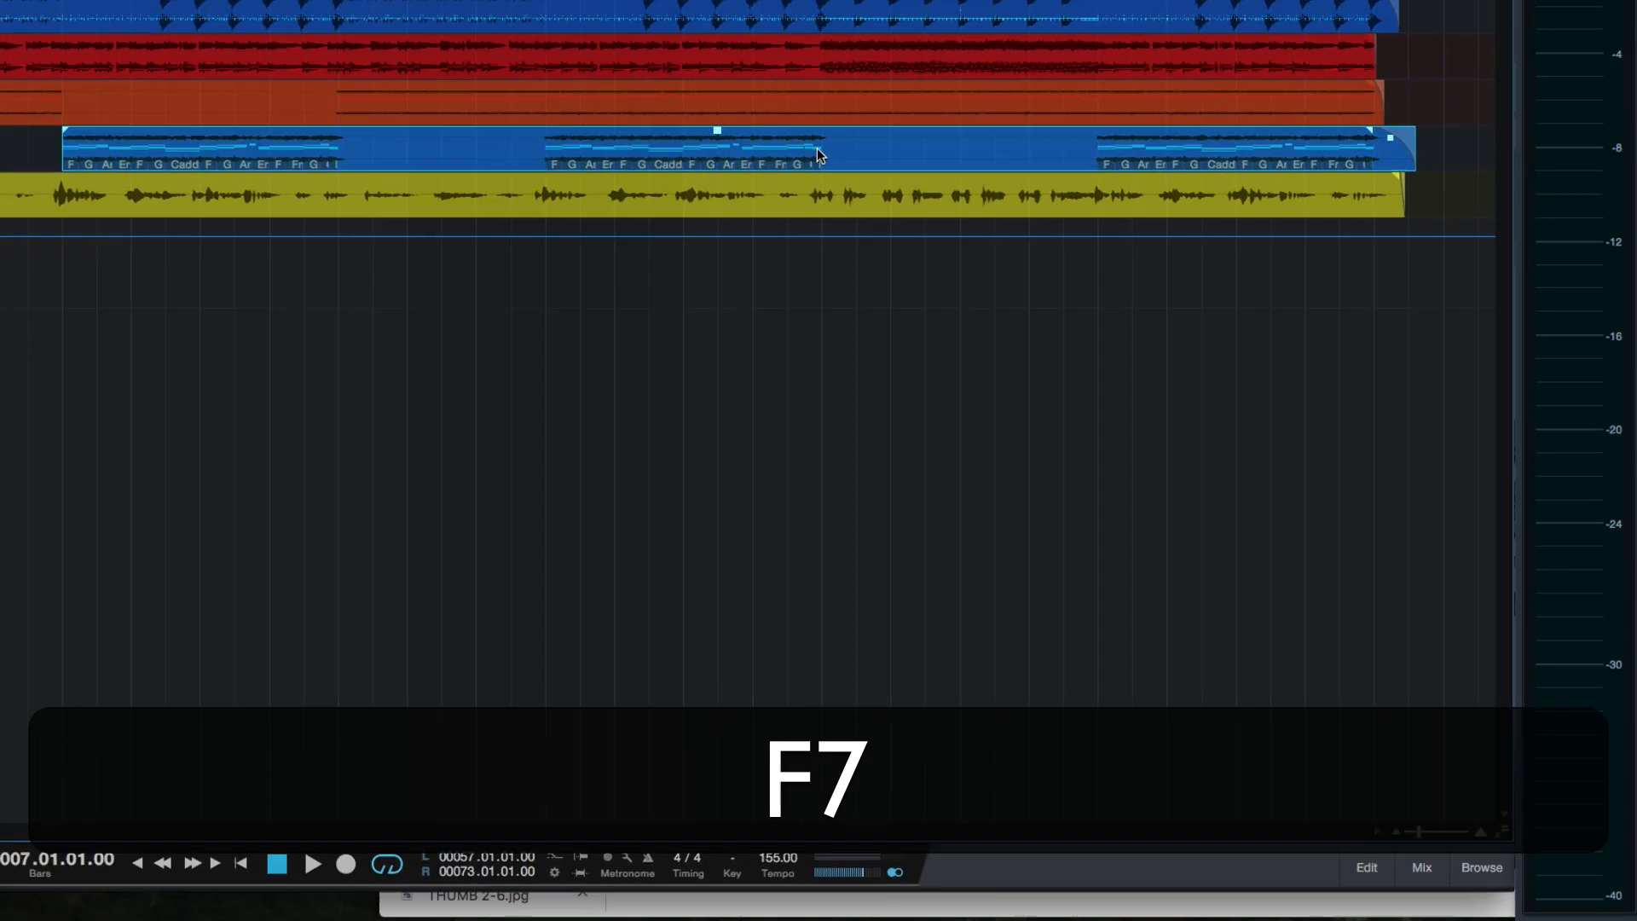
# - Show the Effects browser sorted by vendor, listing the FabFilter and PreSonus folders
pyautogui.click(1482, 868)
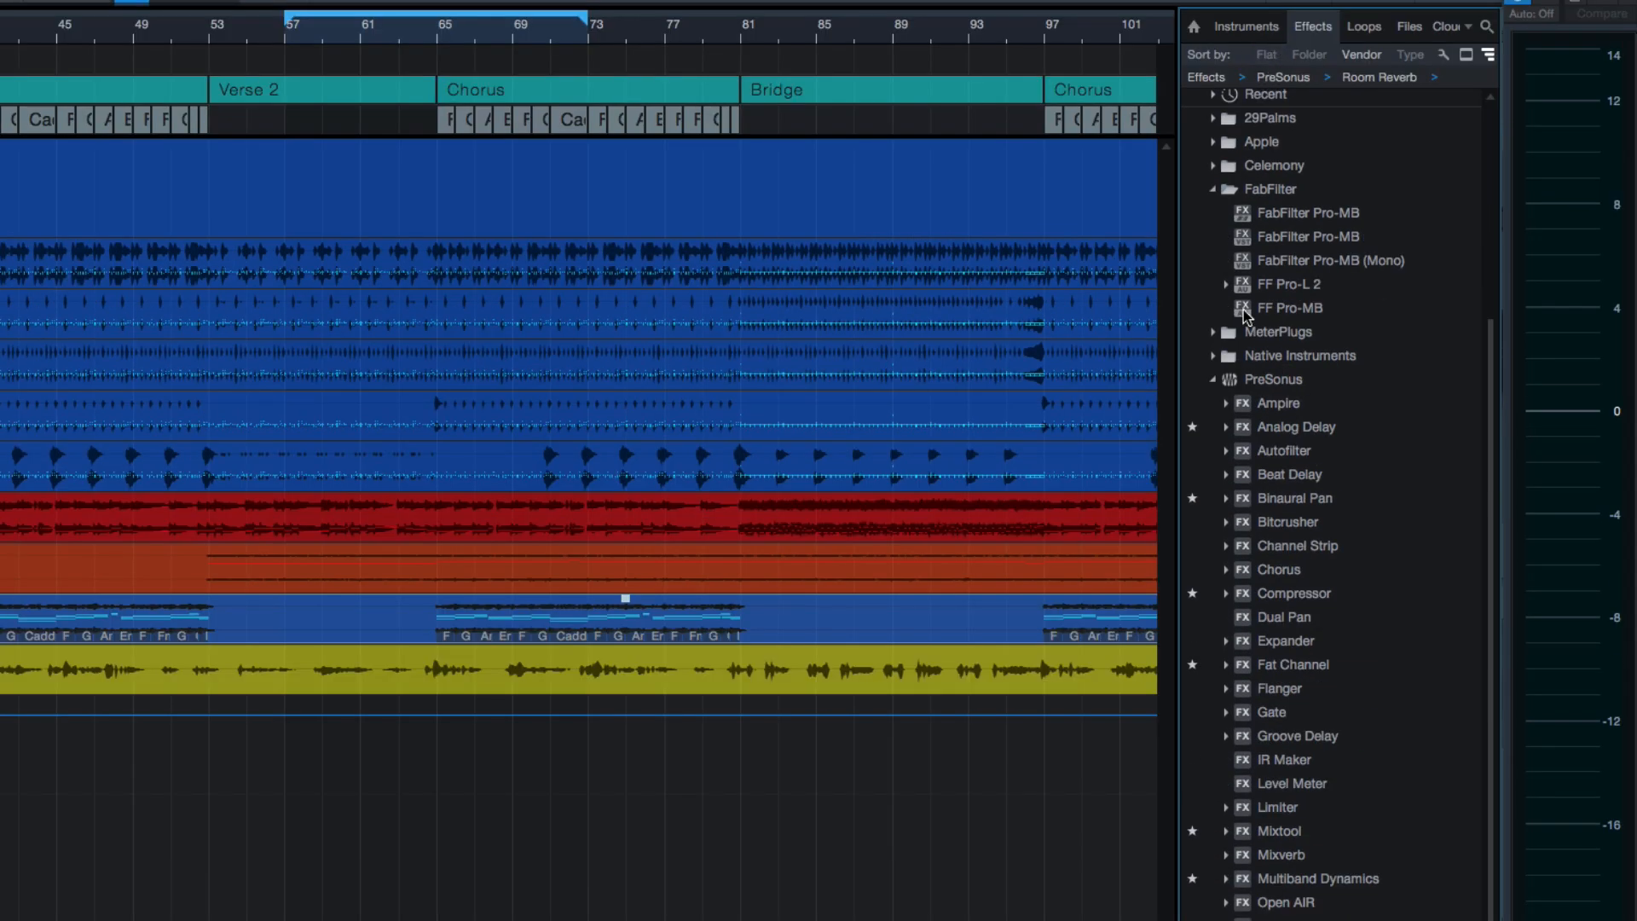
pyautogui.moveTo(1179, 414)
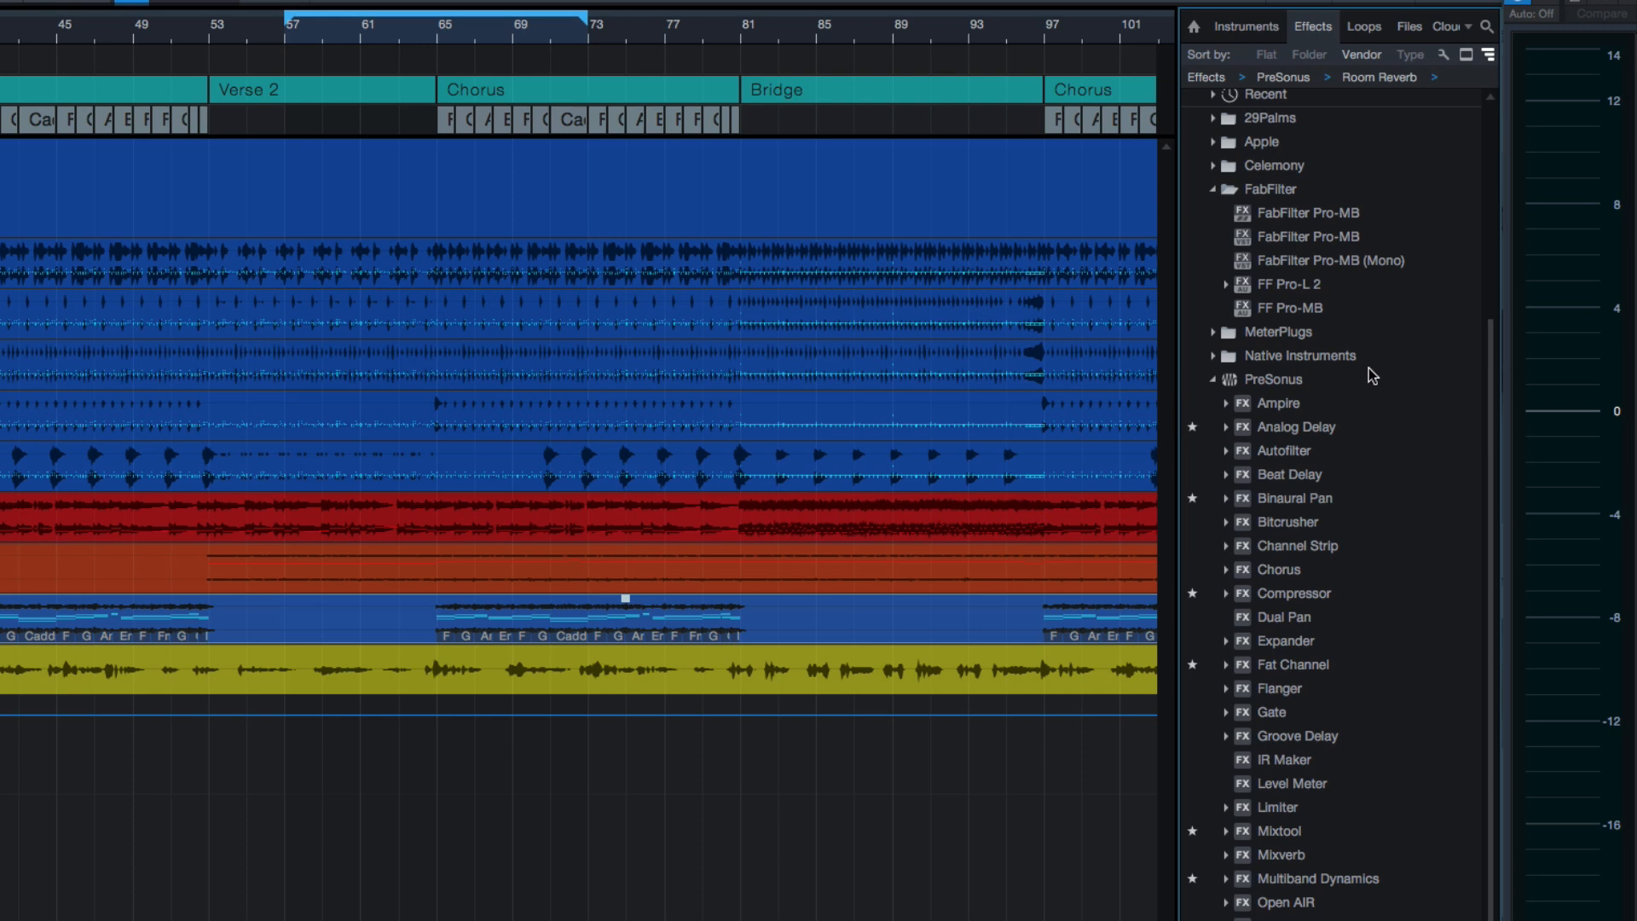
pyautogui.moveTo(1333, 63)
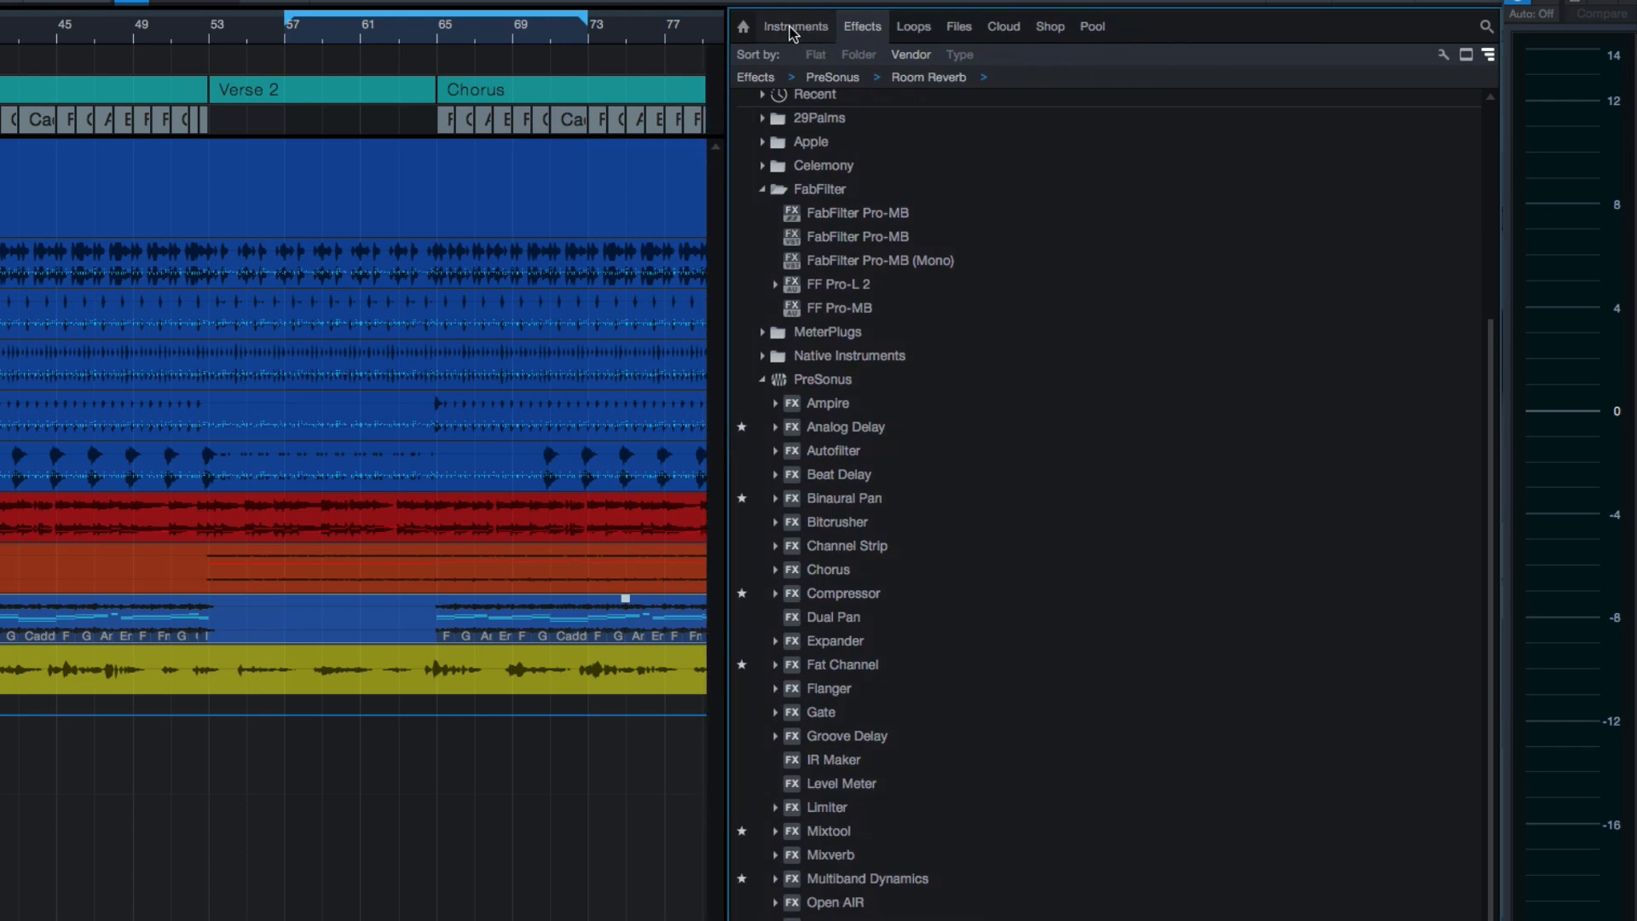
pyautogui.moveTo(914, 27)
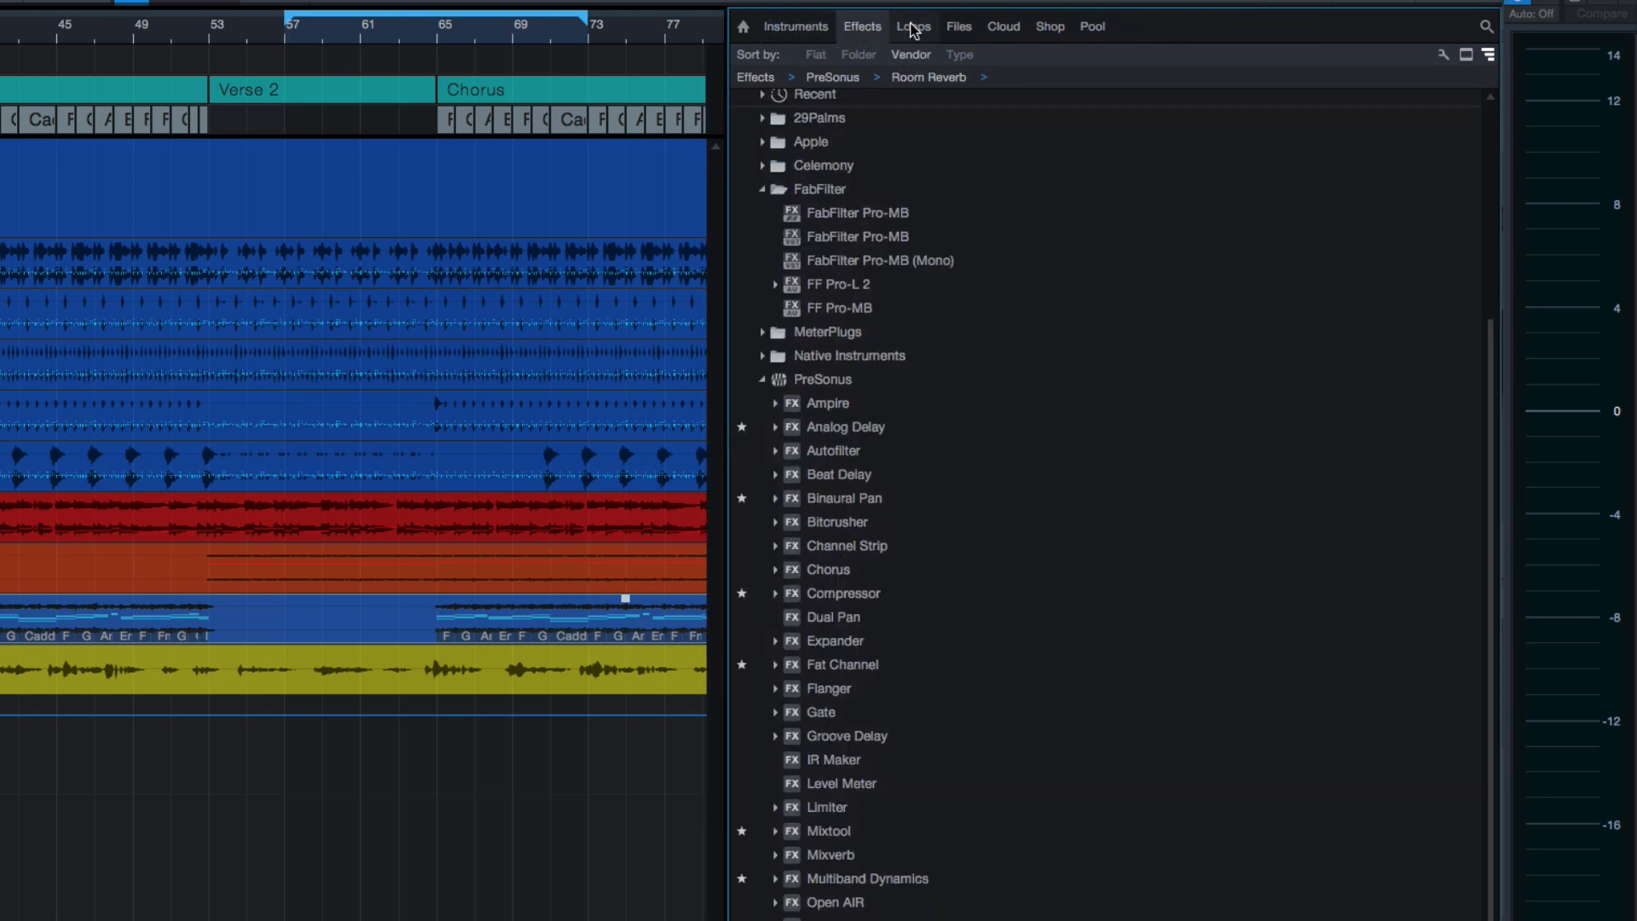
# - Tour the Cloud, Pool, Files and Instruments browser tabs, then return to Effects
pyautogui.click(1003, 26)
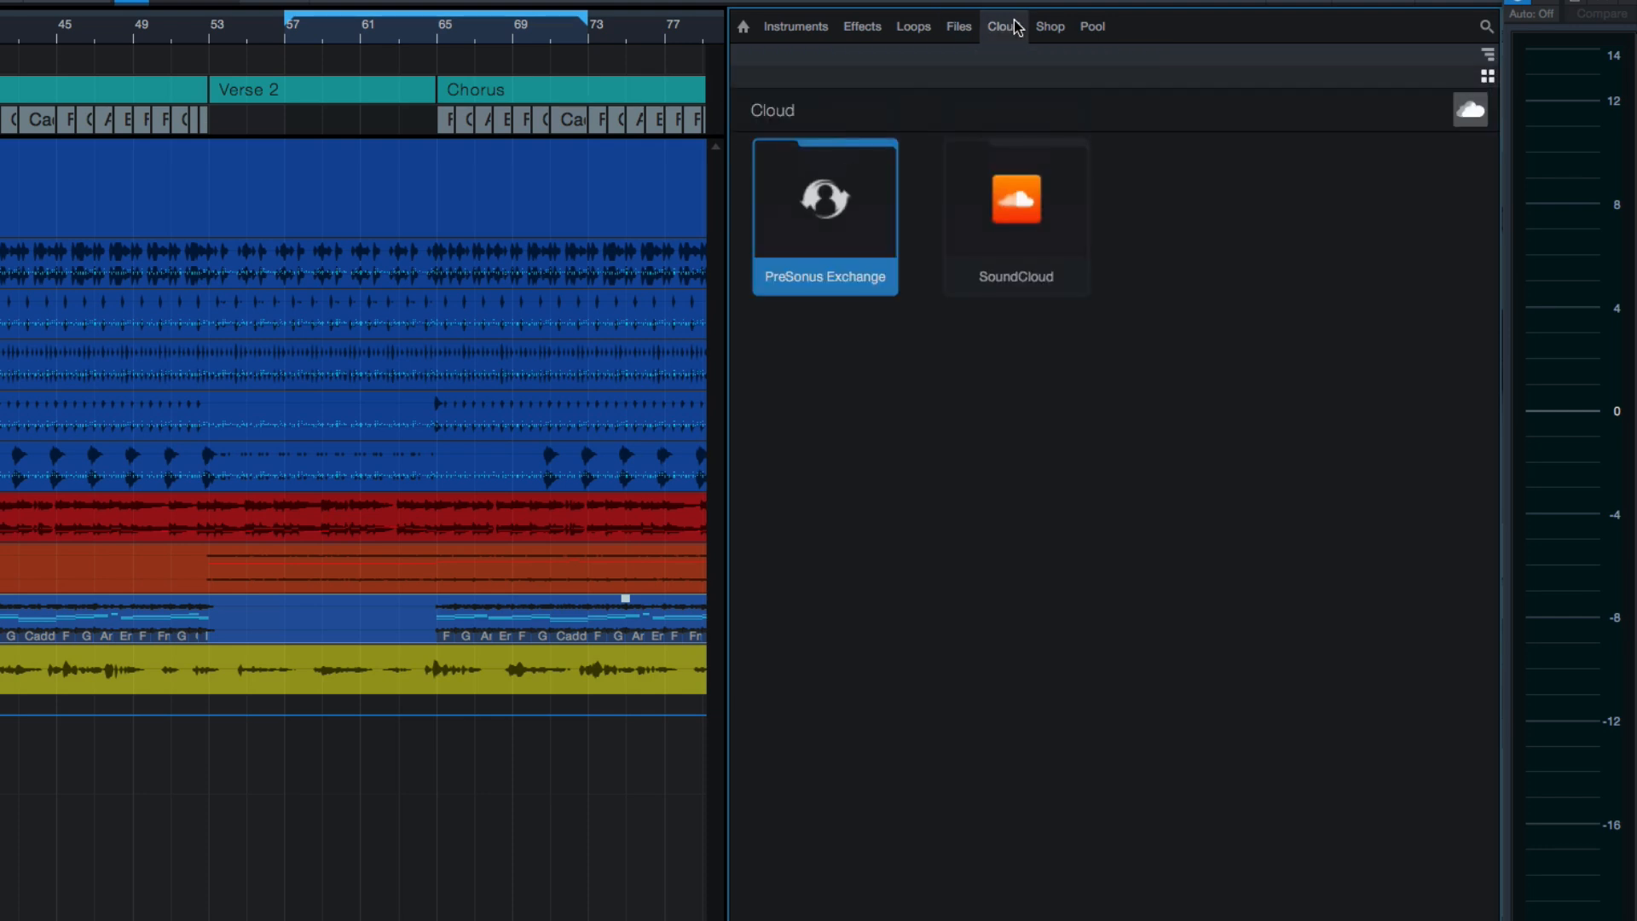
pyautogui.click(1093, 26)
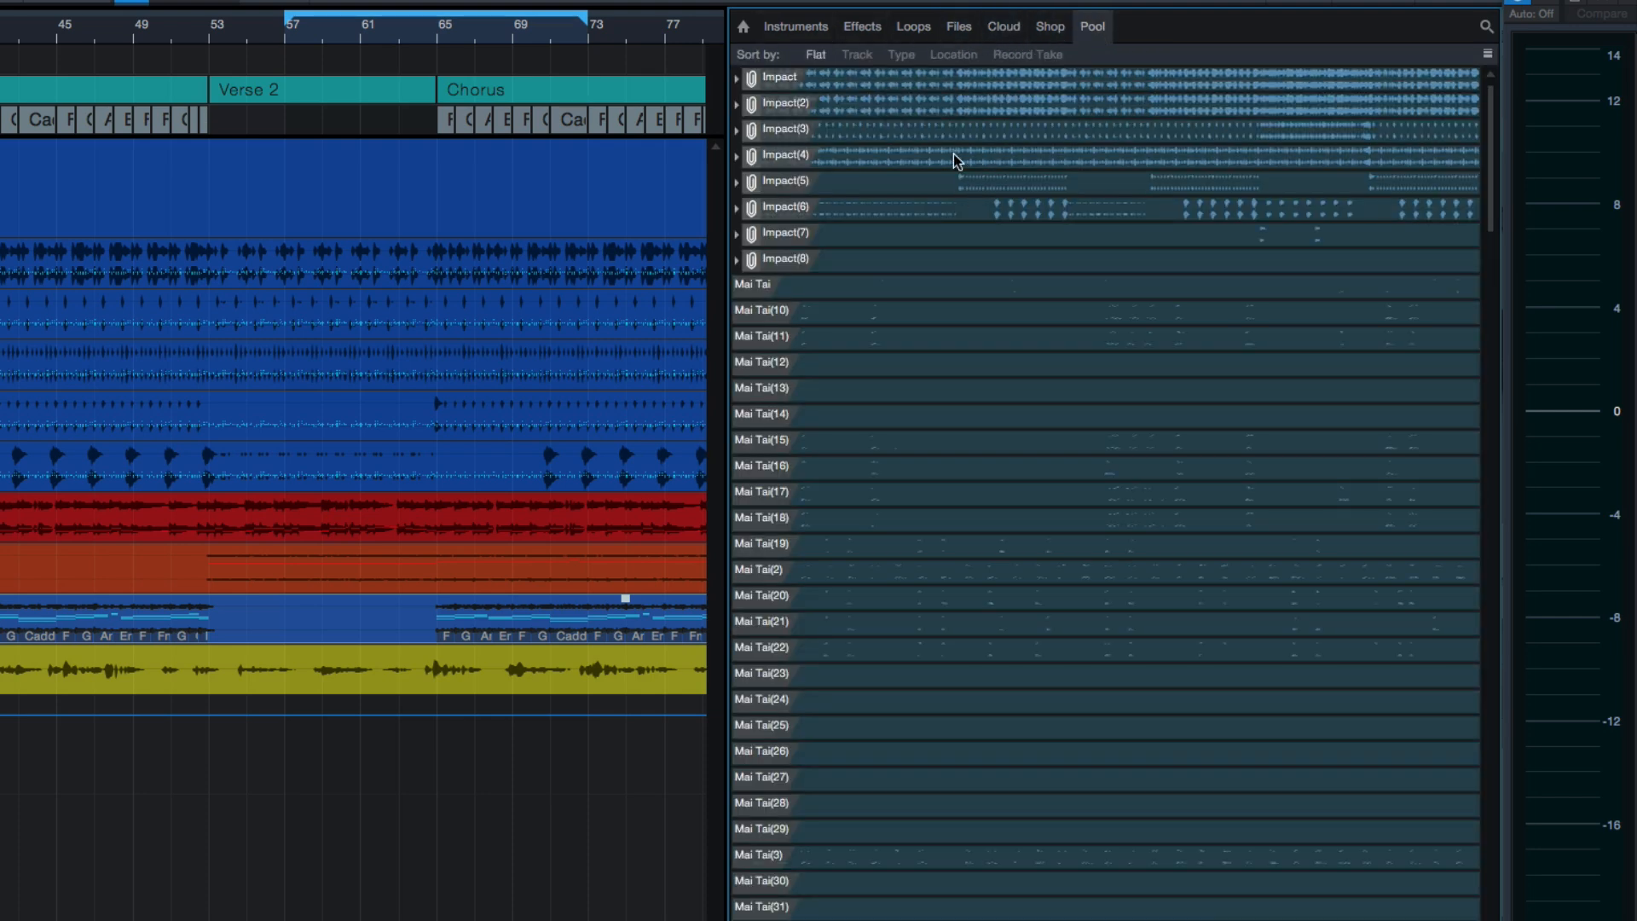
pyautogui.click(958, 27)
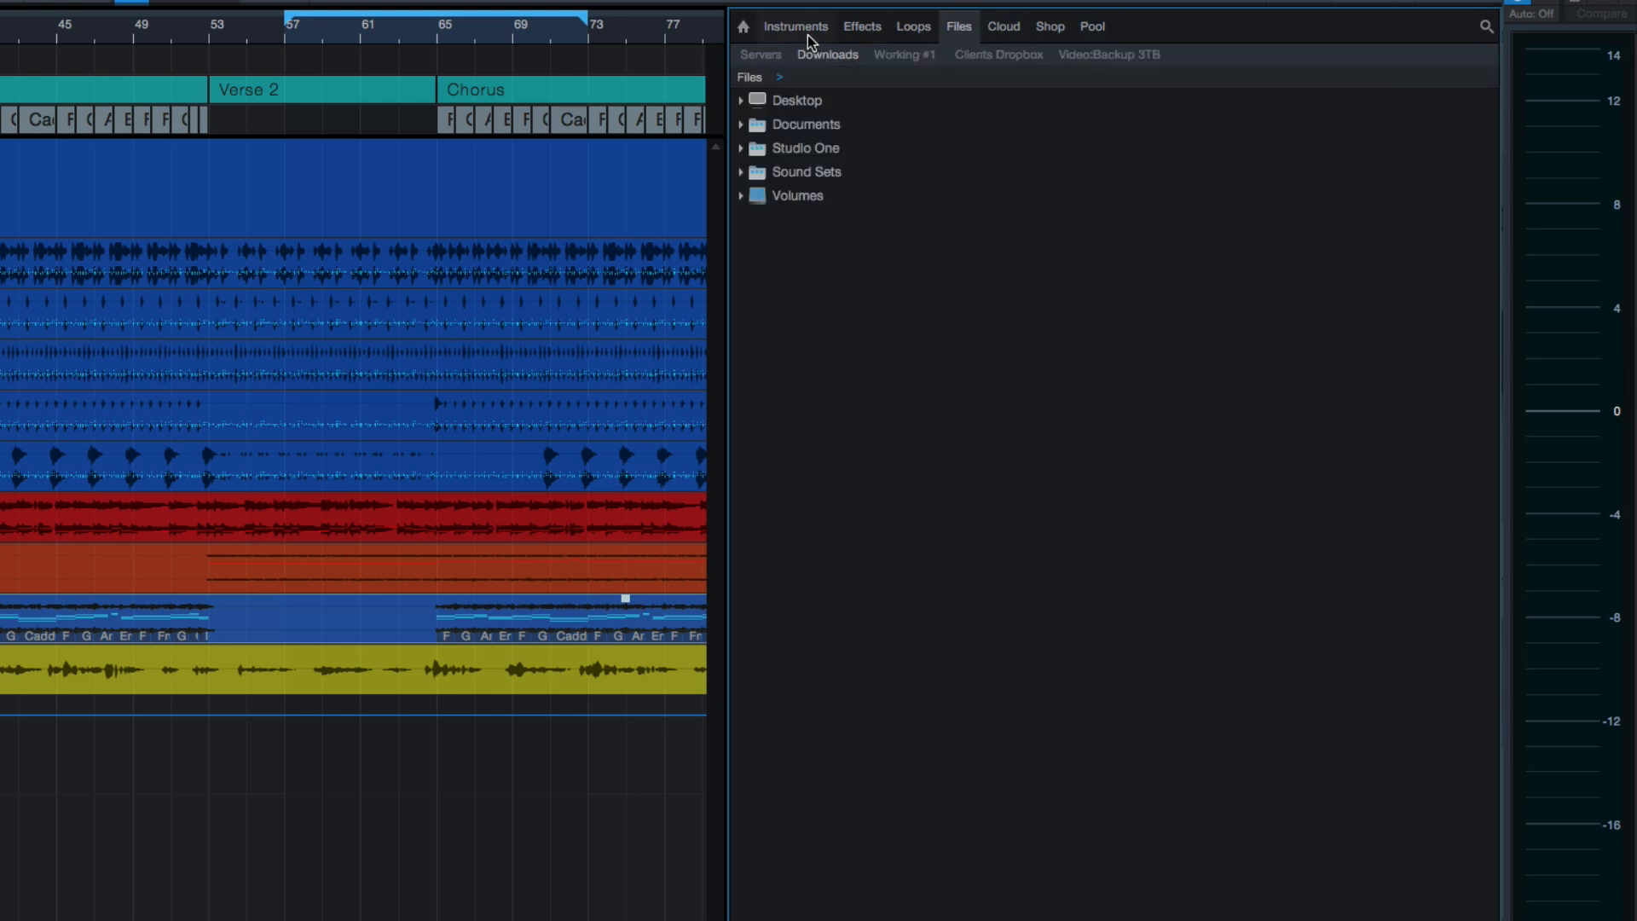
pyautogui.click(796, 27)
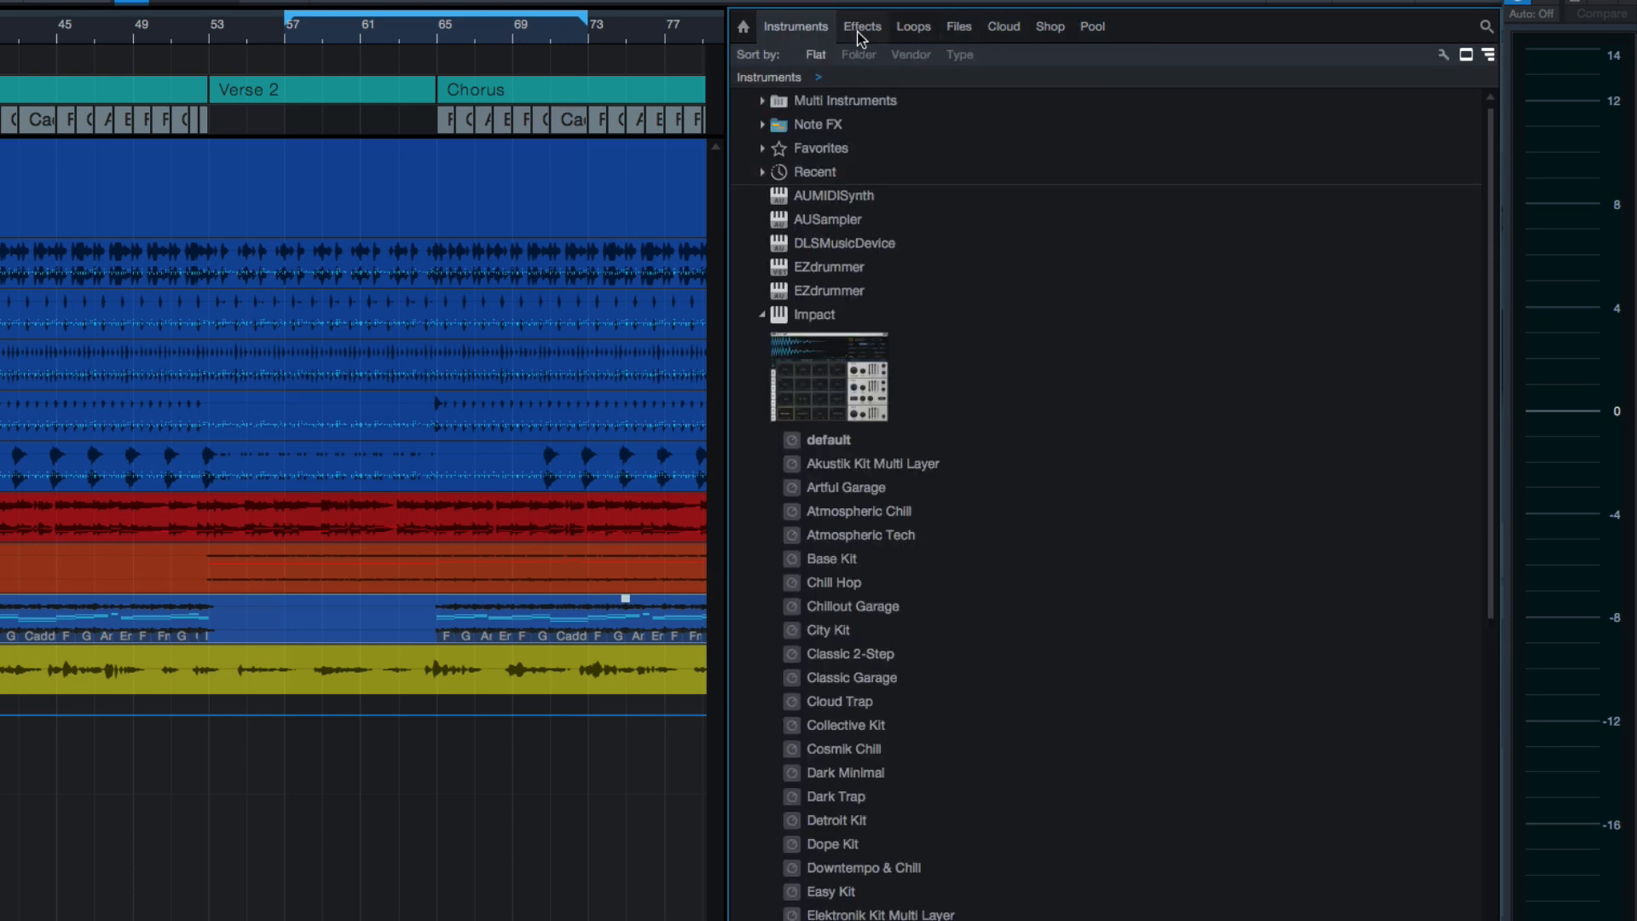
pyautogui.click(863, 27)
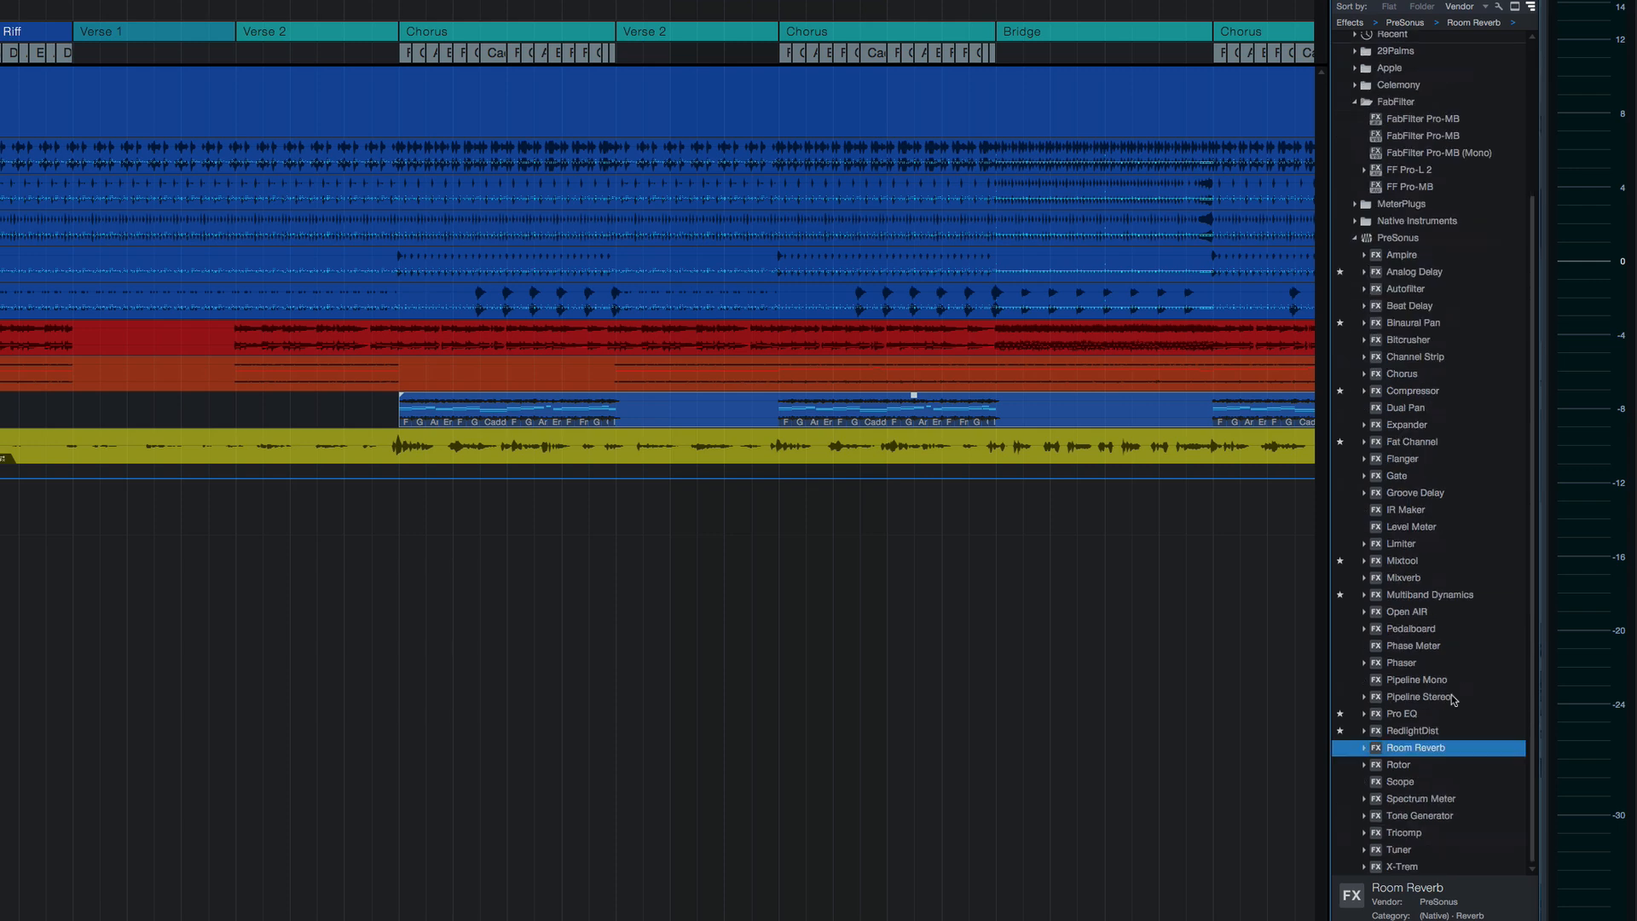
pyautogui.moveTo(1440, 391)
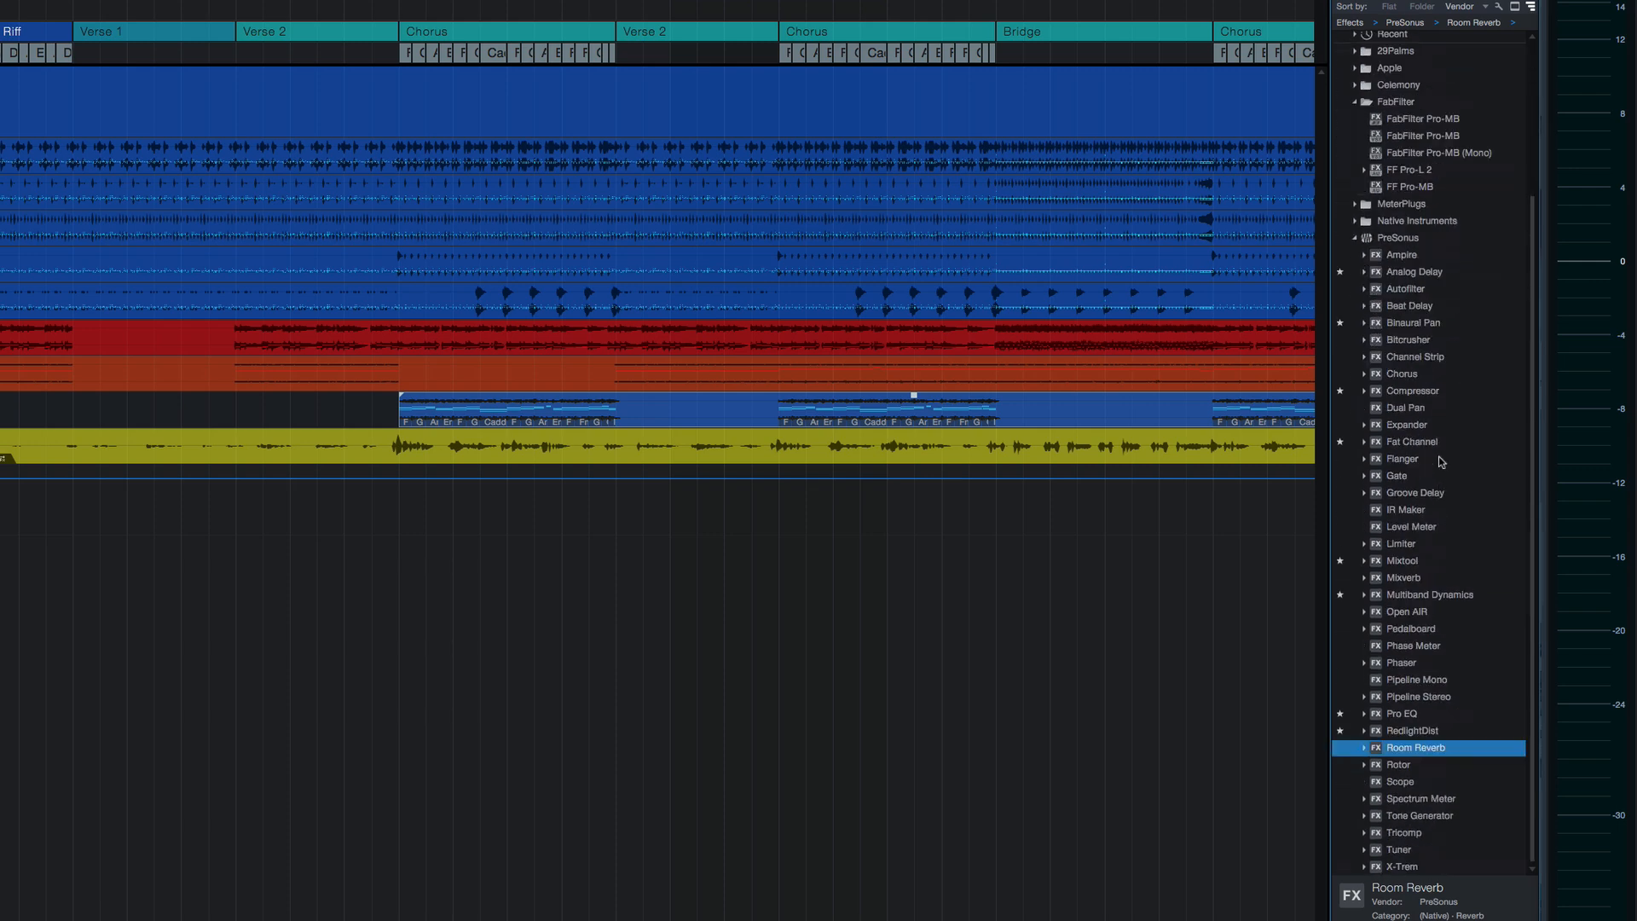
pyautogui.moveTo(1404, 307)
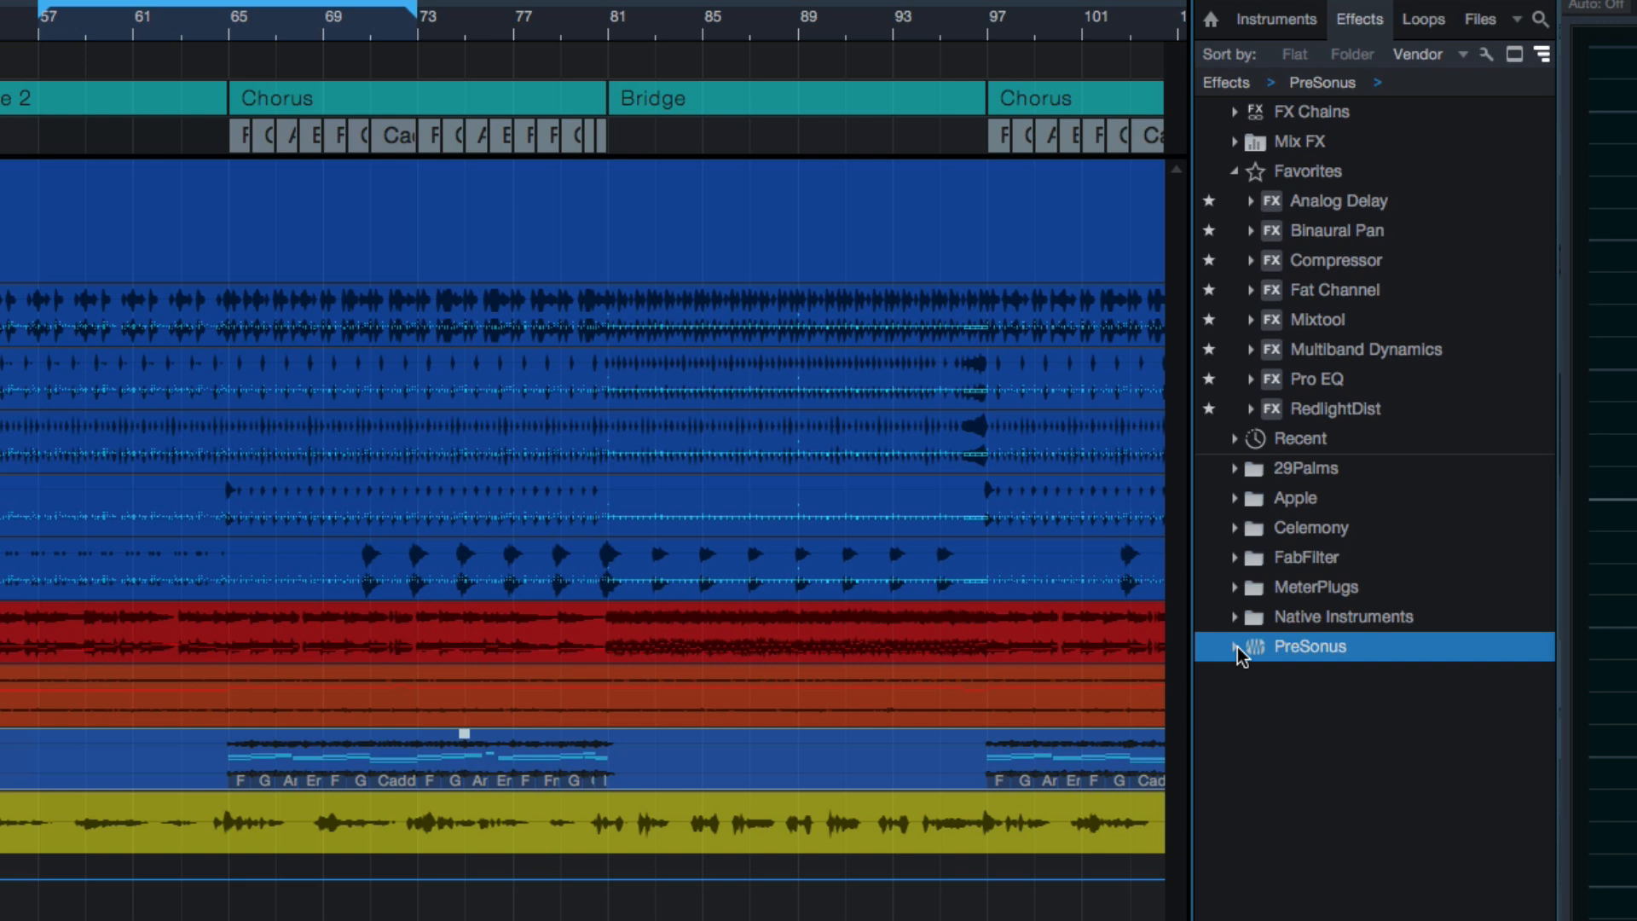
# - Expand PreSonus, browse Favorites and Mix FX, and reveal Analog Delay's presets like Acid Wasp
pyautogui.click(1239, 646)
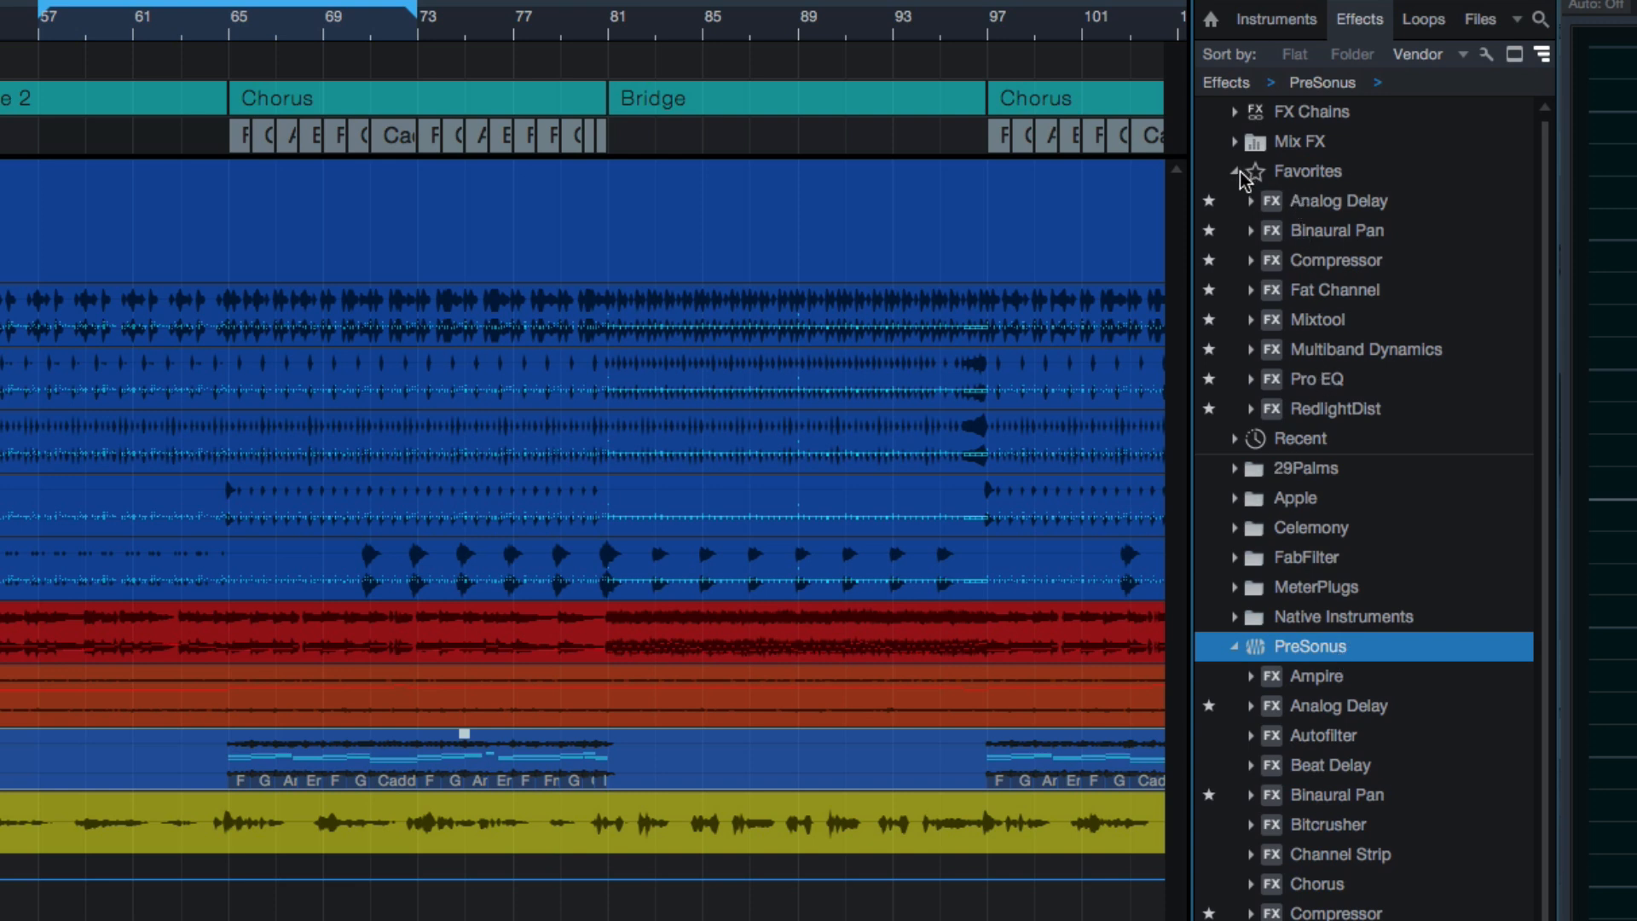
pyautogui.click(1307, 171)
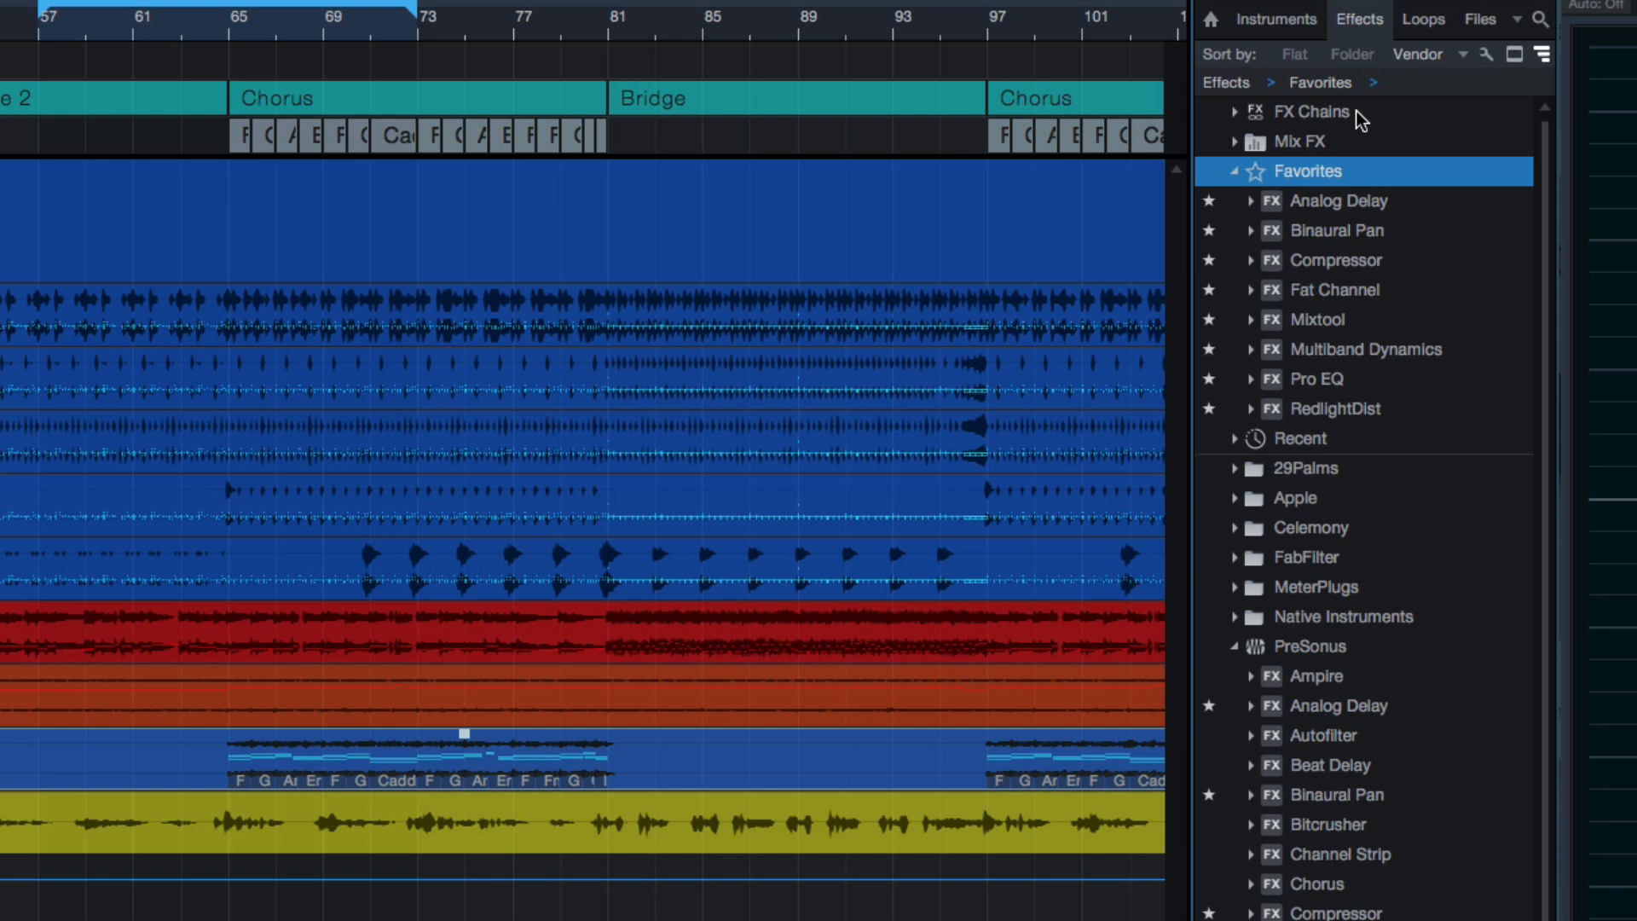
pyautogui.moveTo(1239, 149)
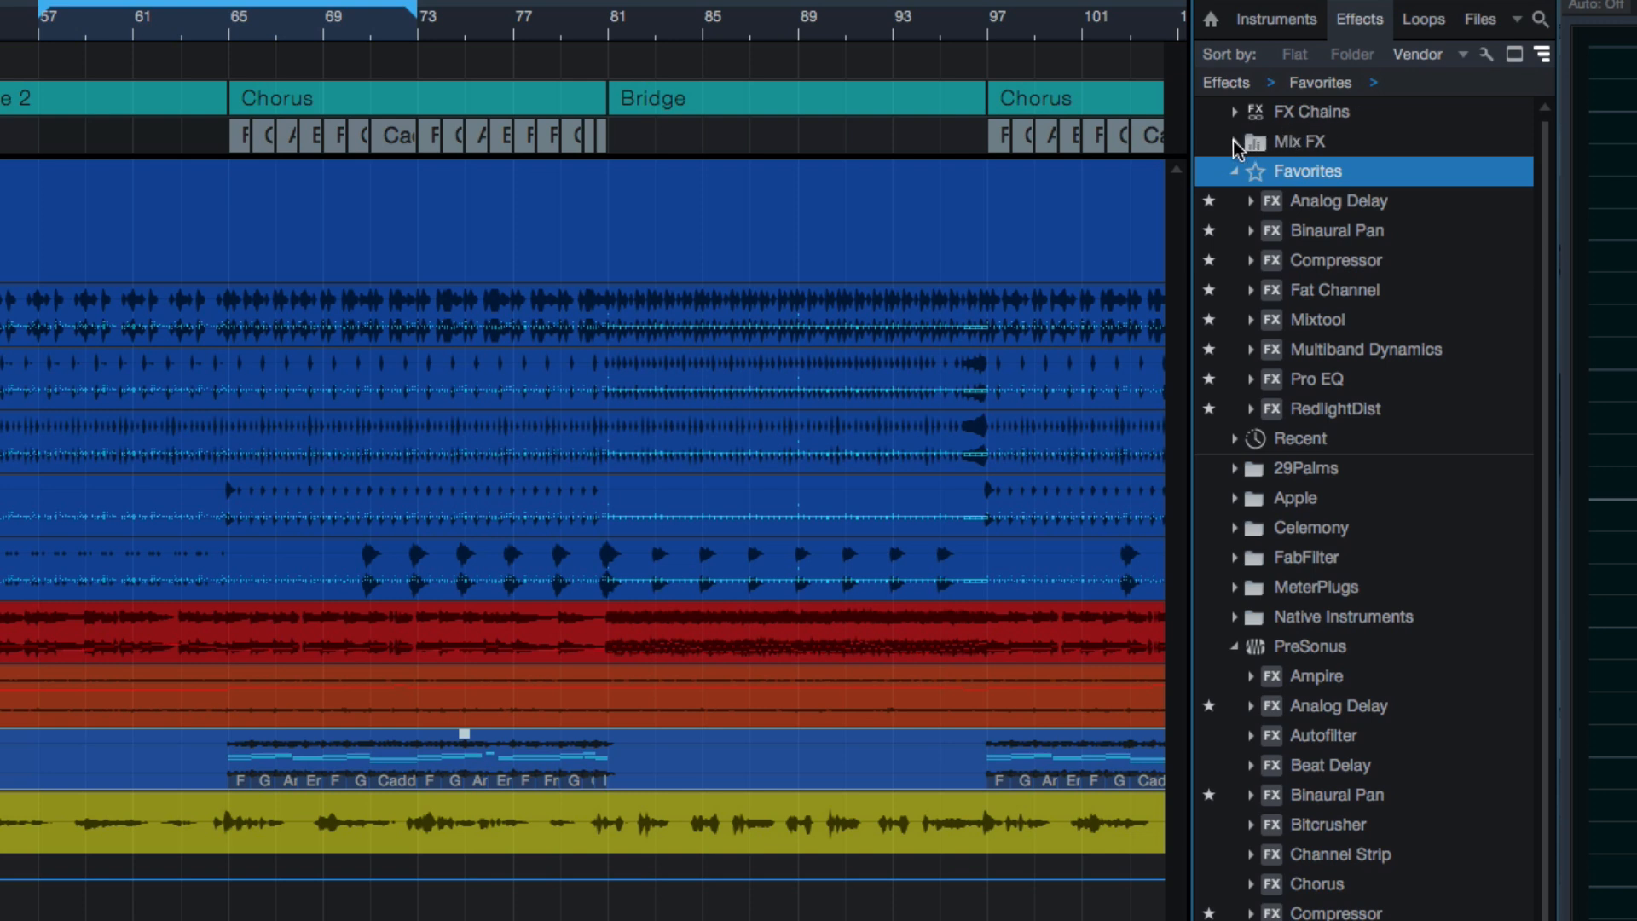
pyautogui.click(1301, 141)
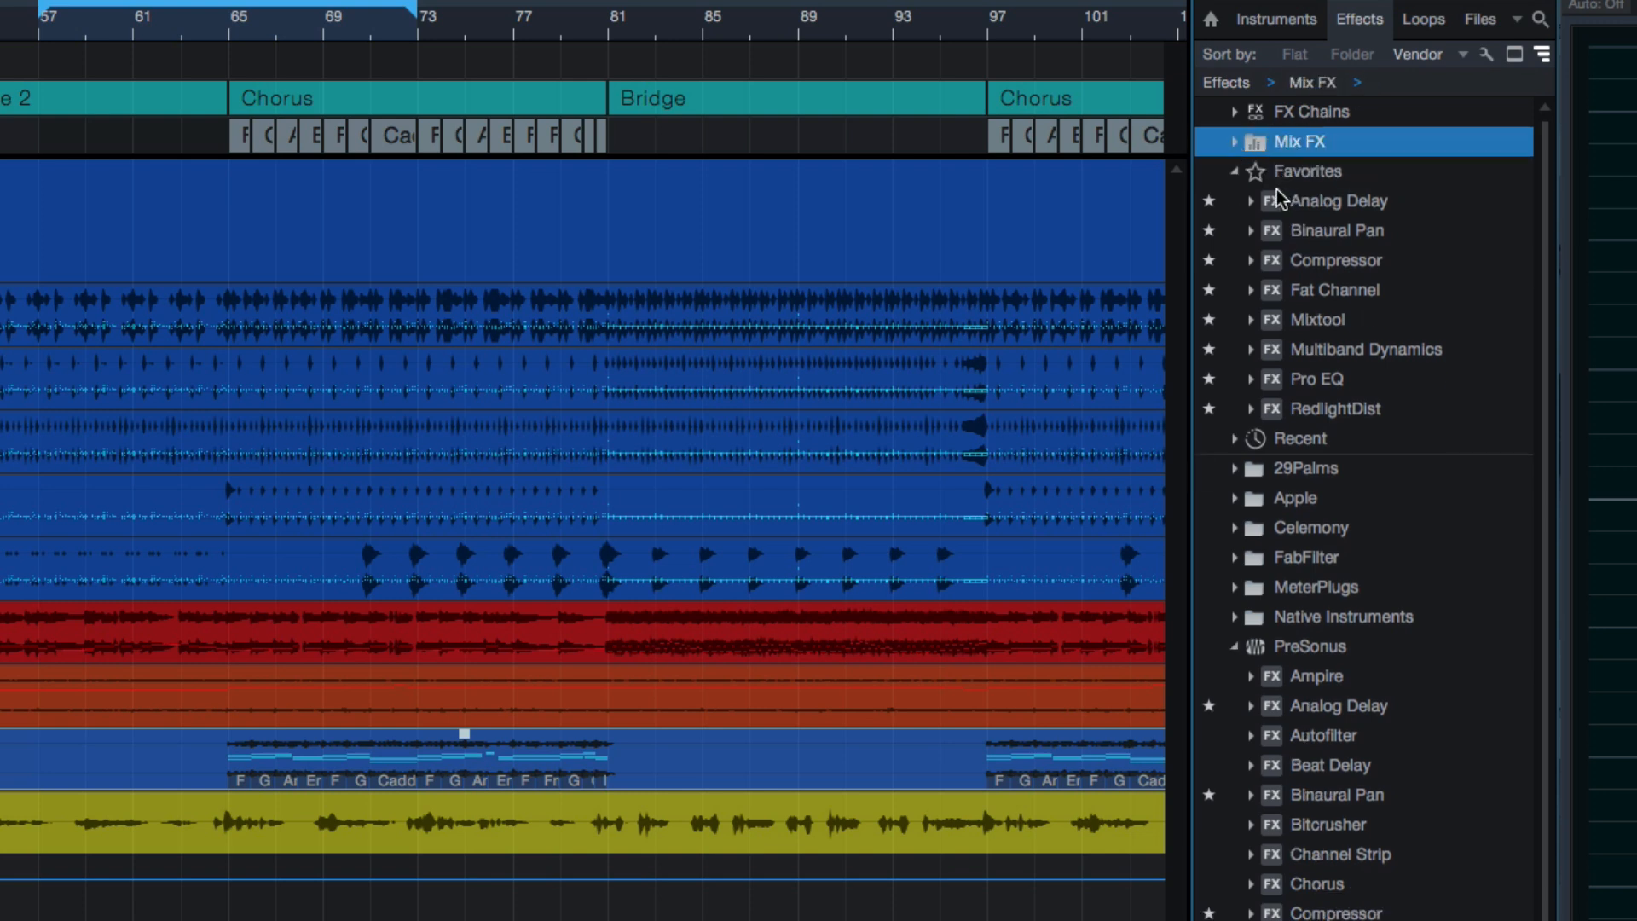
pyautogui.click(1307, 170)
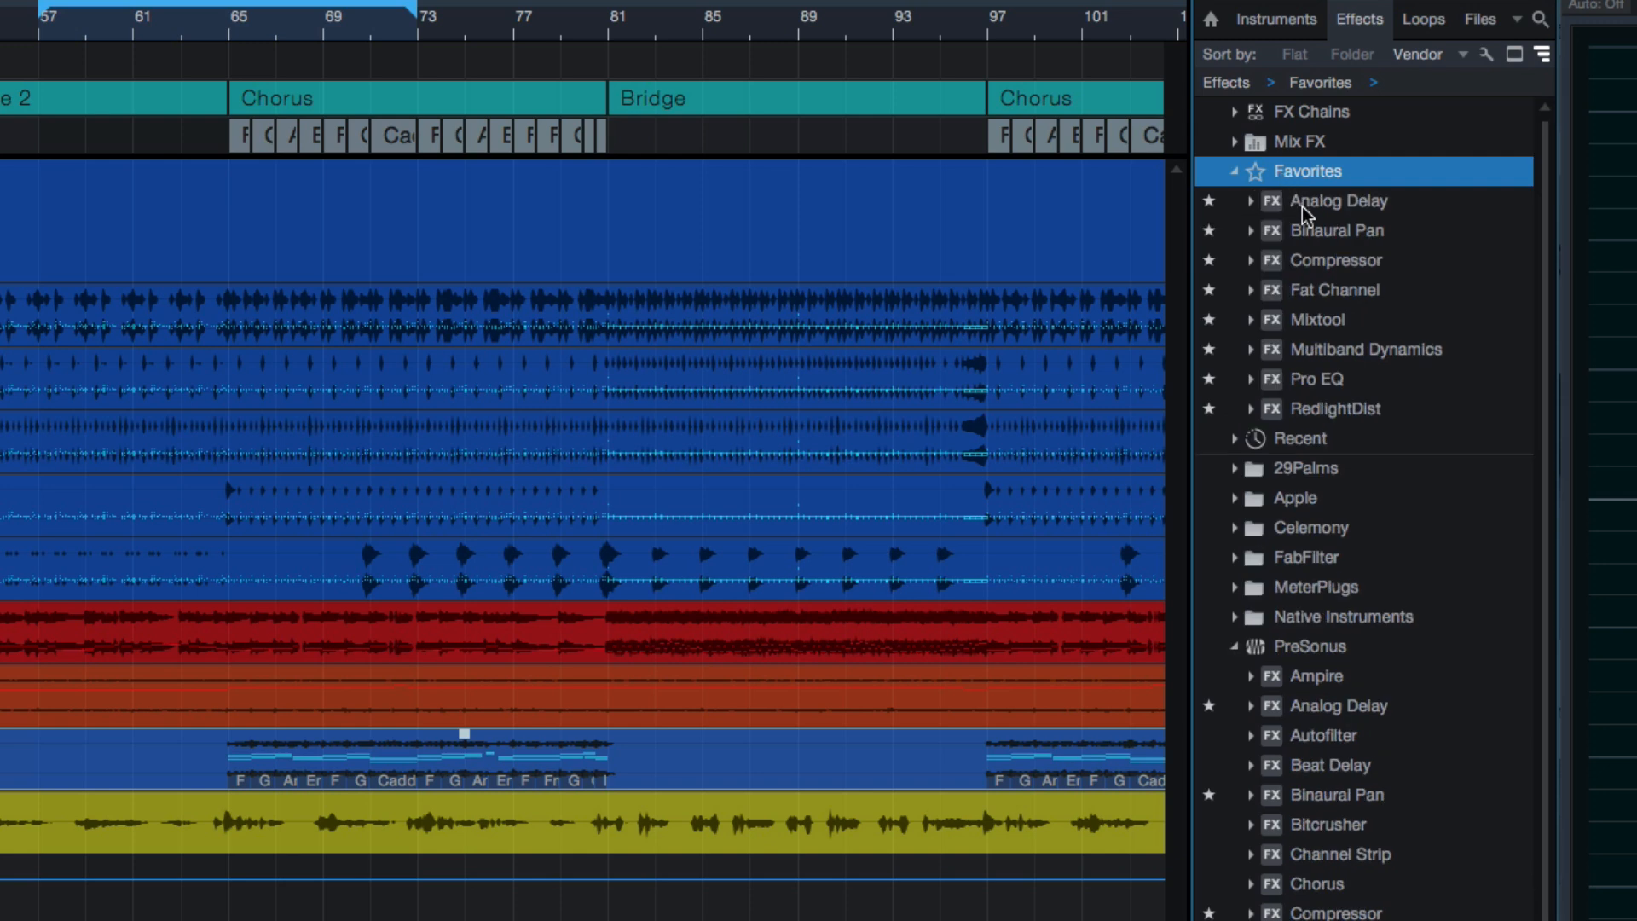
pyautogui.moveTo(1321, 212)
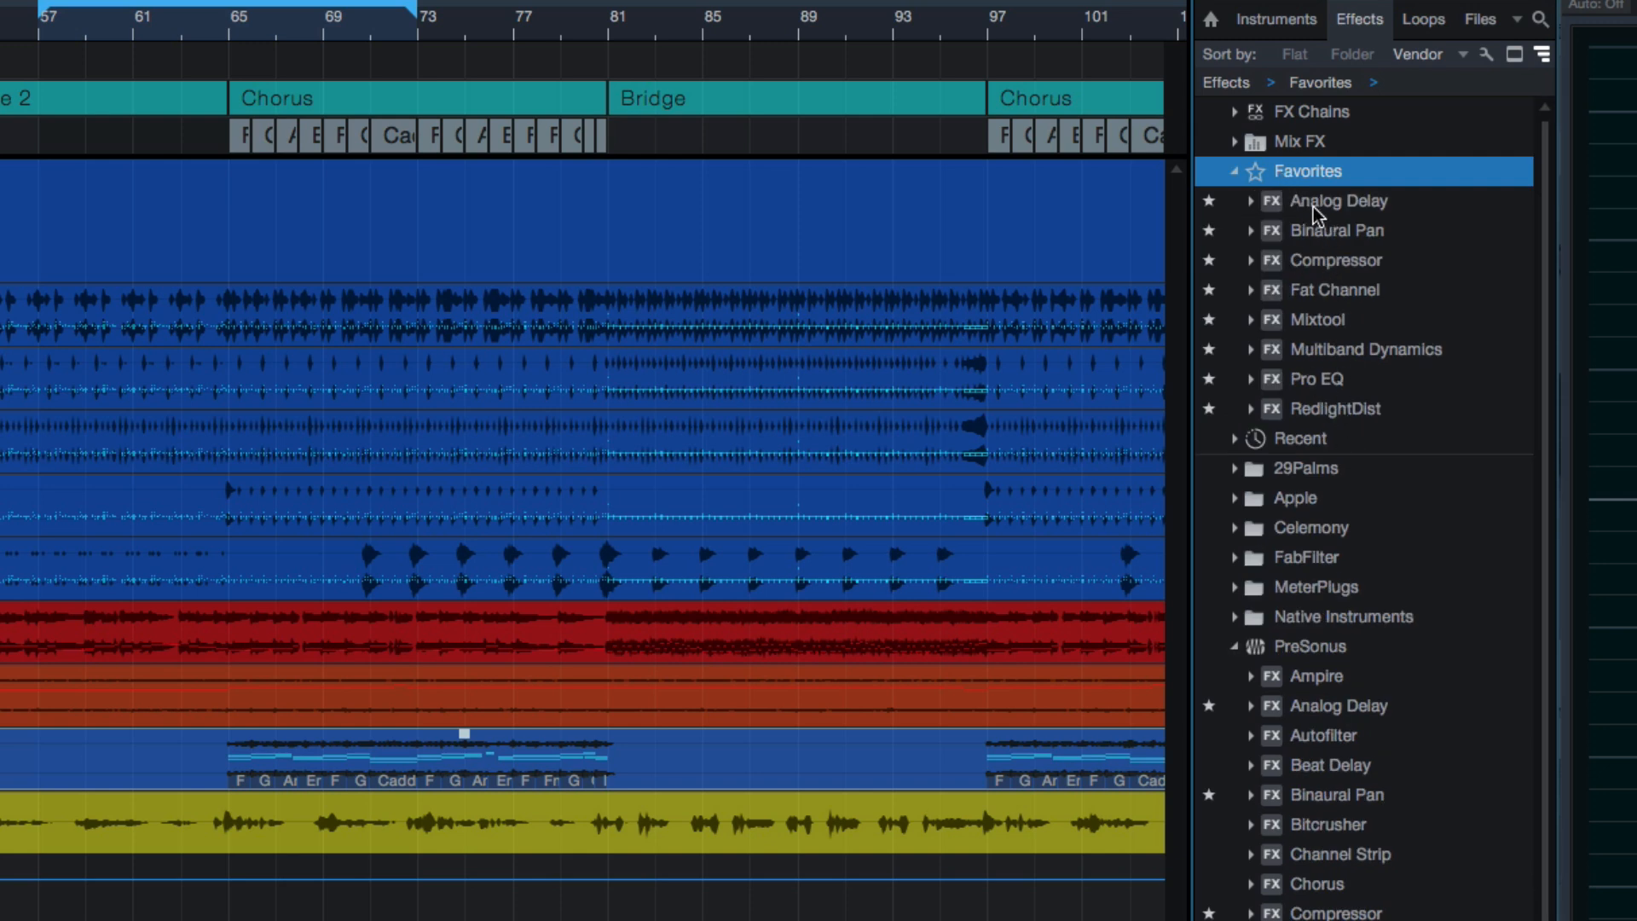
pyautogui.moveTo(1357, 439)
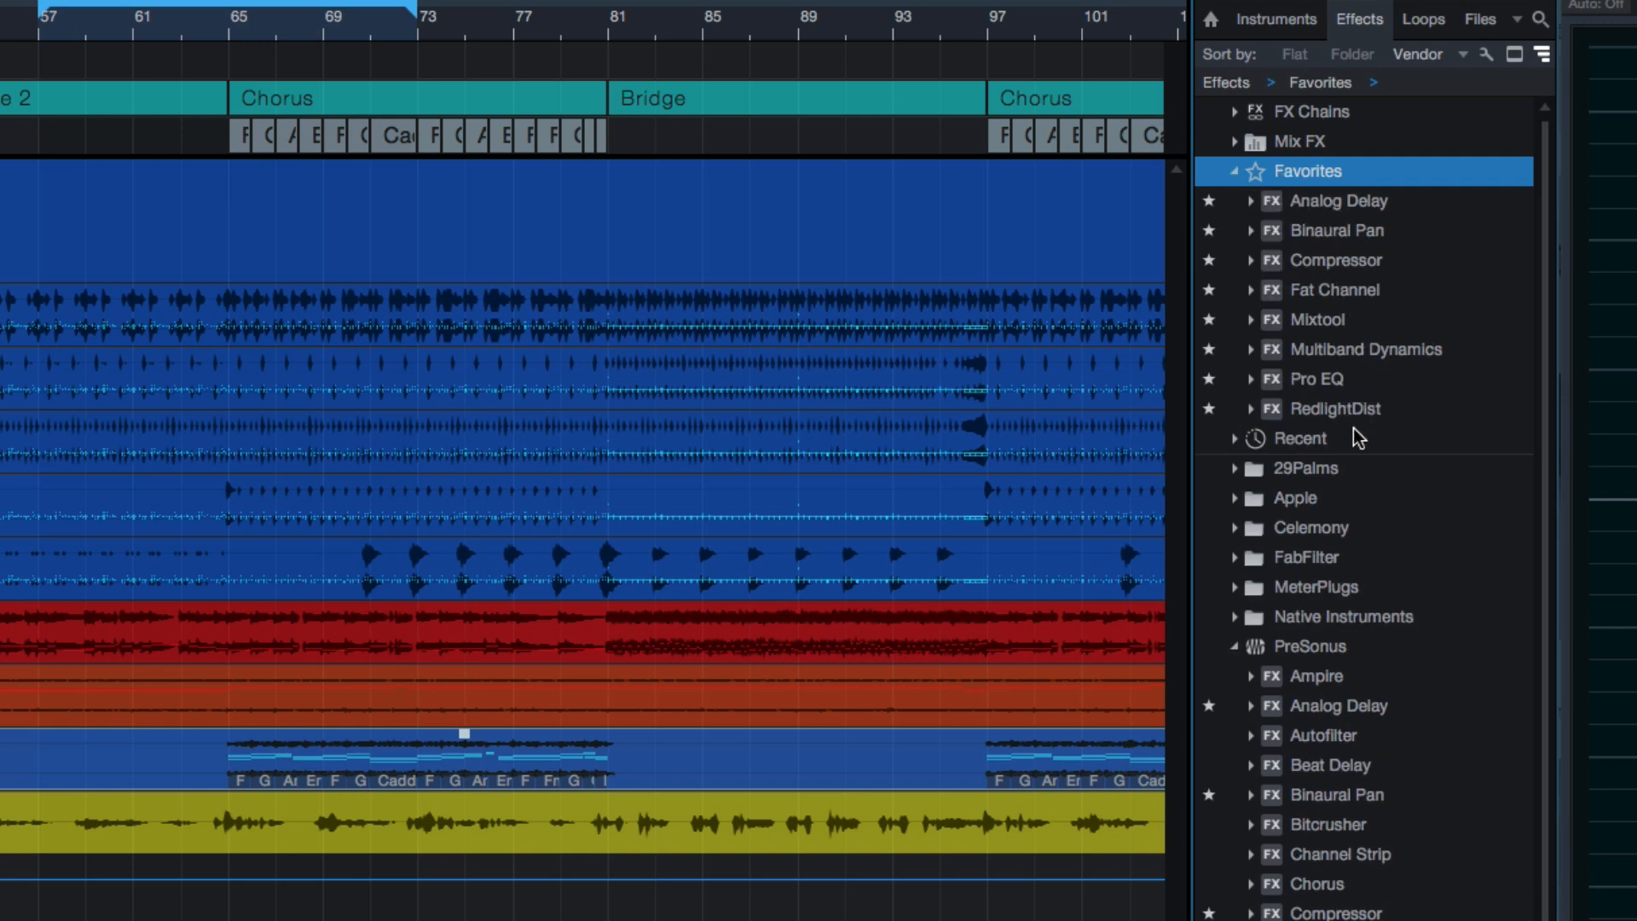
pyautogui.click(1249, 200)
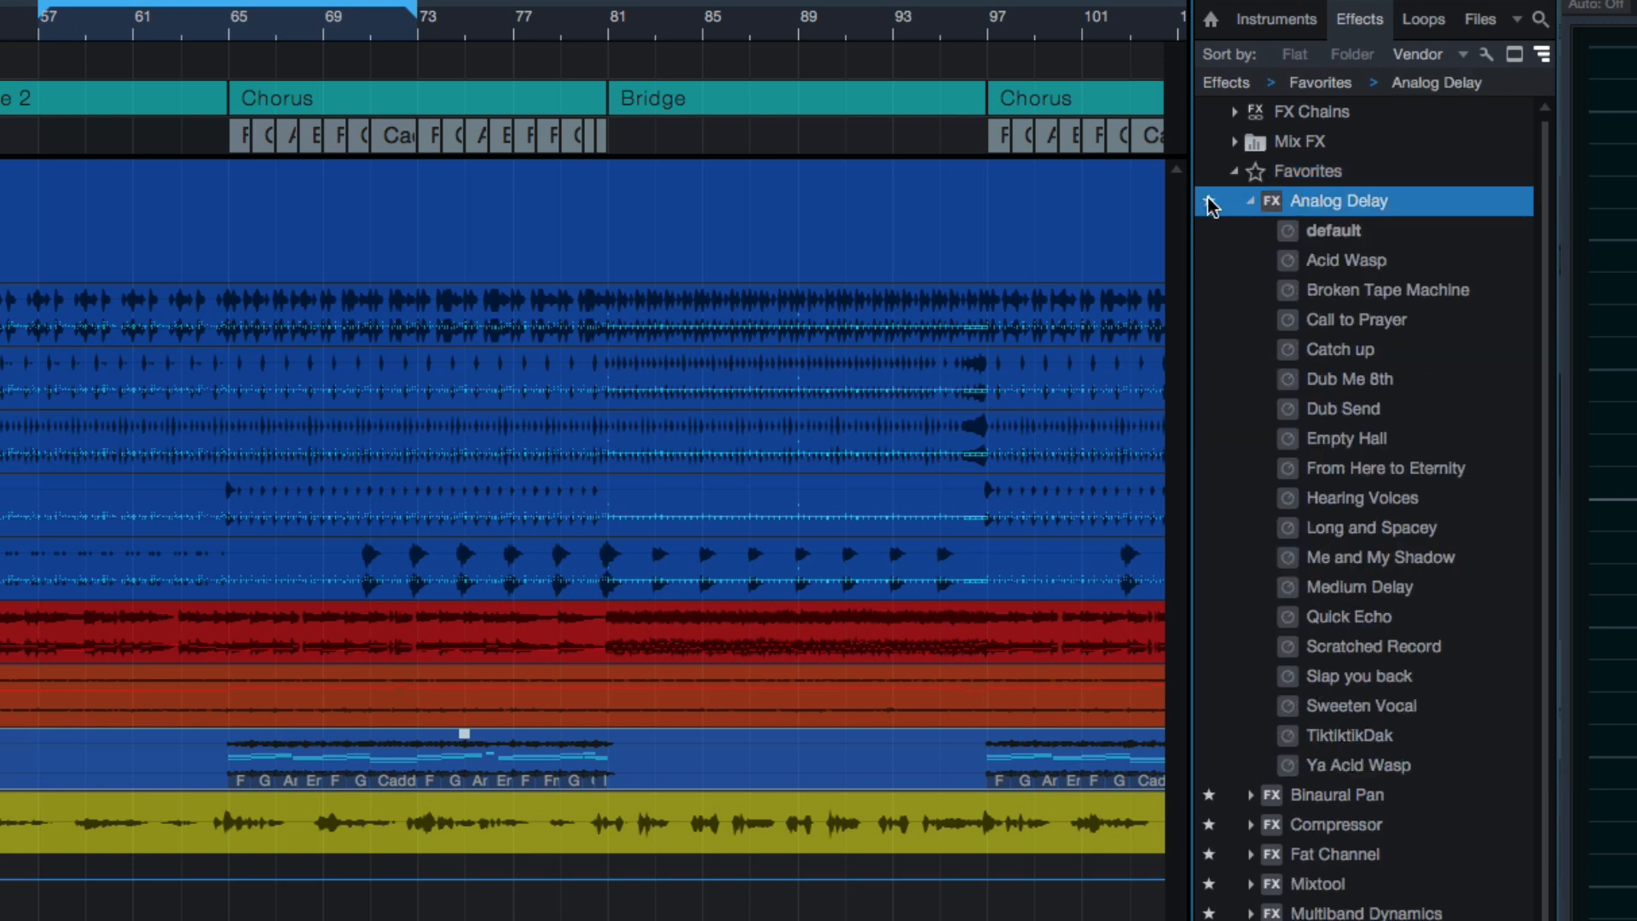
# - Unstar Analog Delay and Mixtool, then collapse and re-expand the PreSonus folder
pyautogui.click(1249, 201)
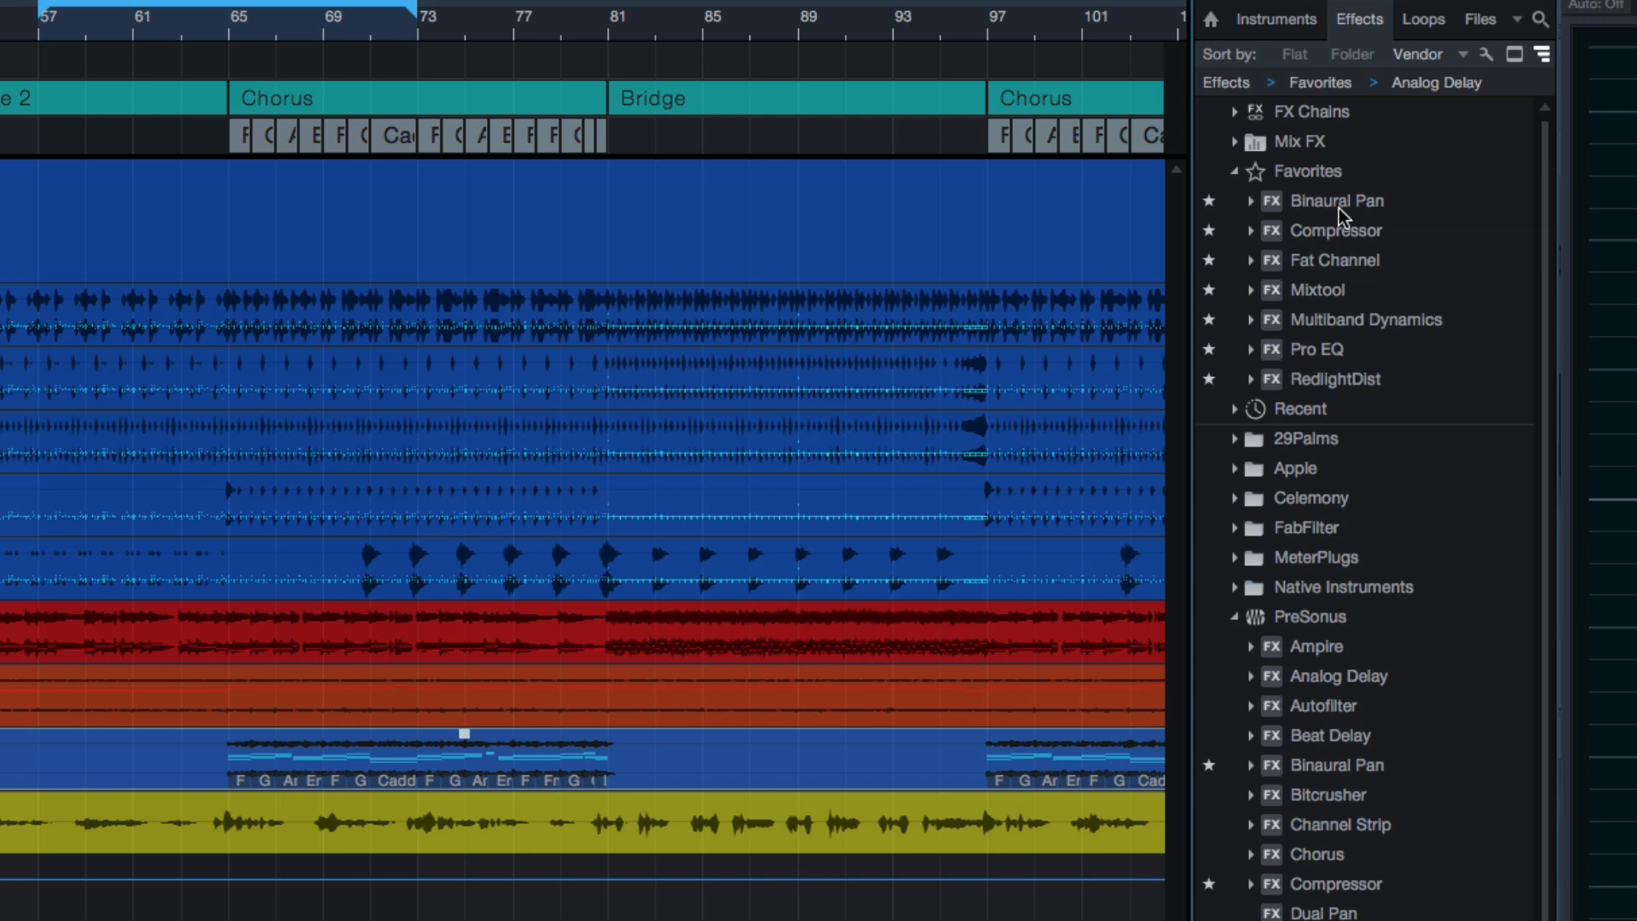
pyautogui.moveTo(1337, 354)
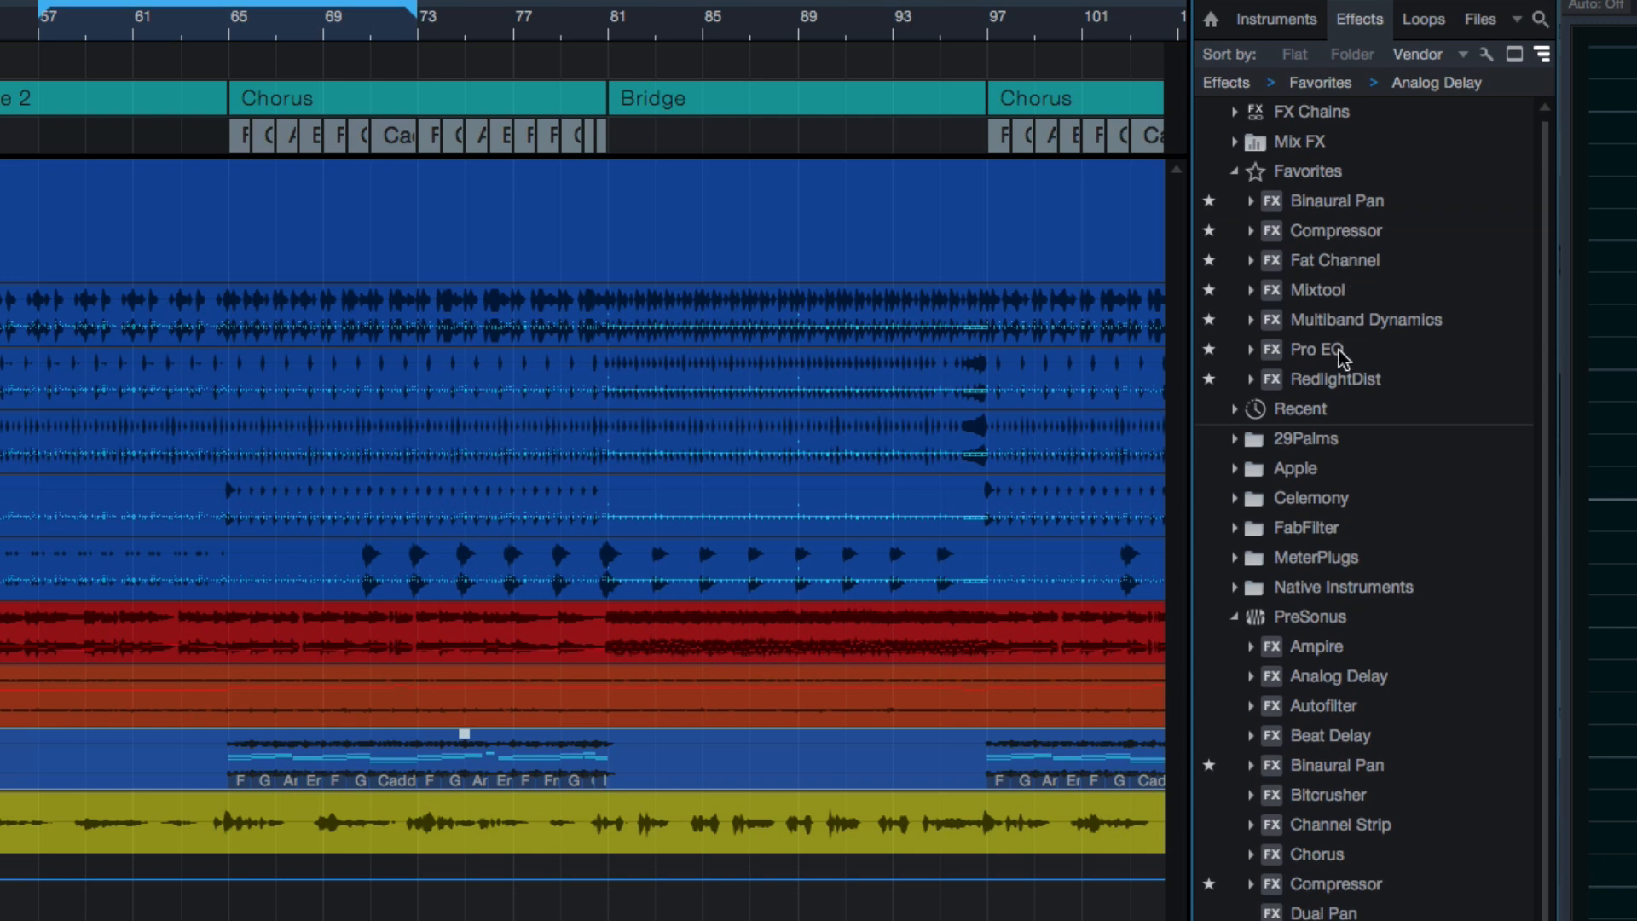
pyautogui.moveTo(1347, 295)
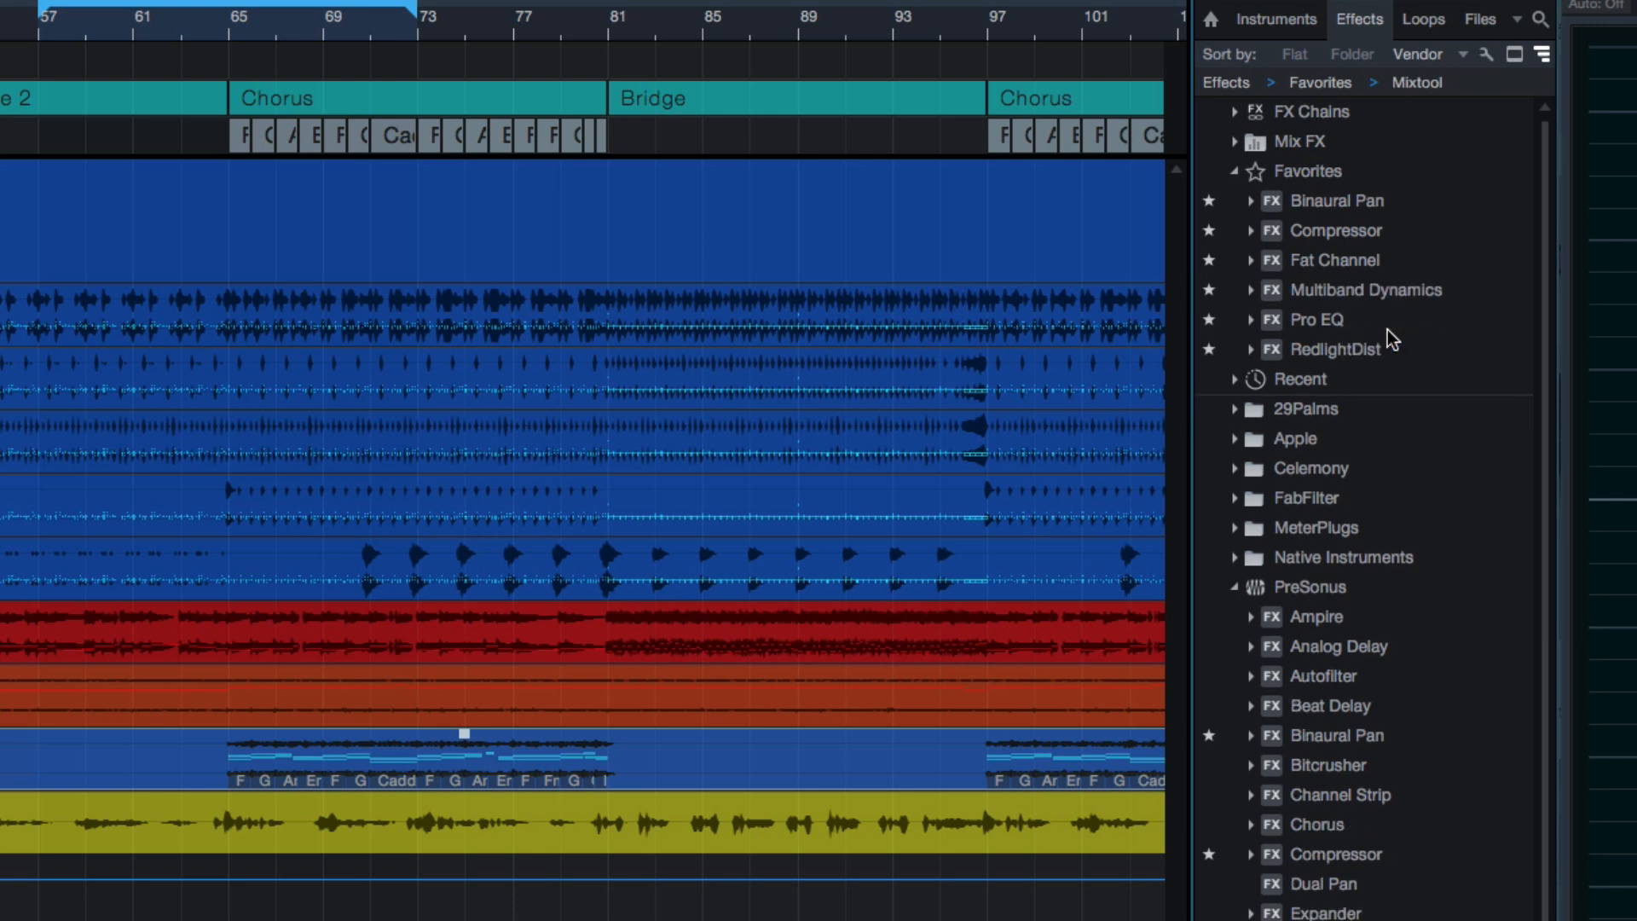
pyautogui.moveTo(1404, 342)
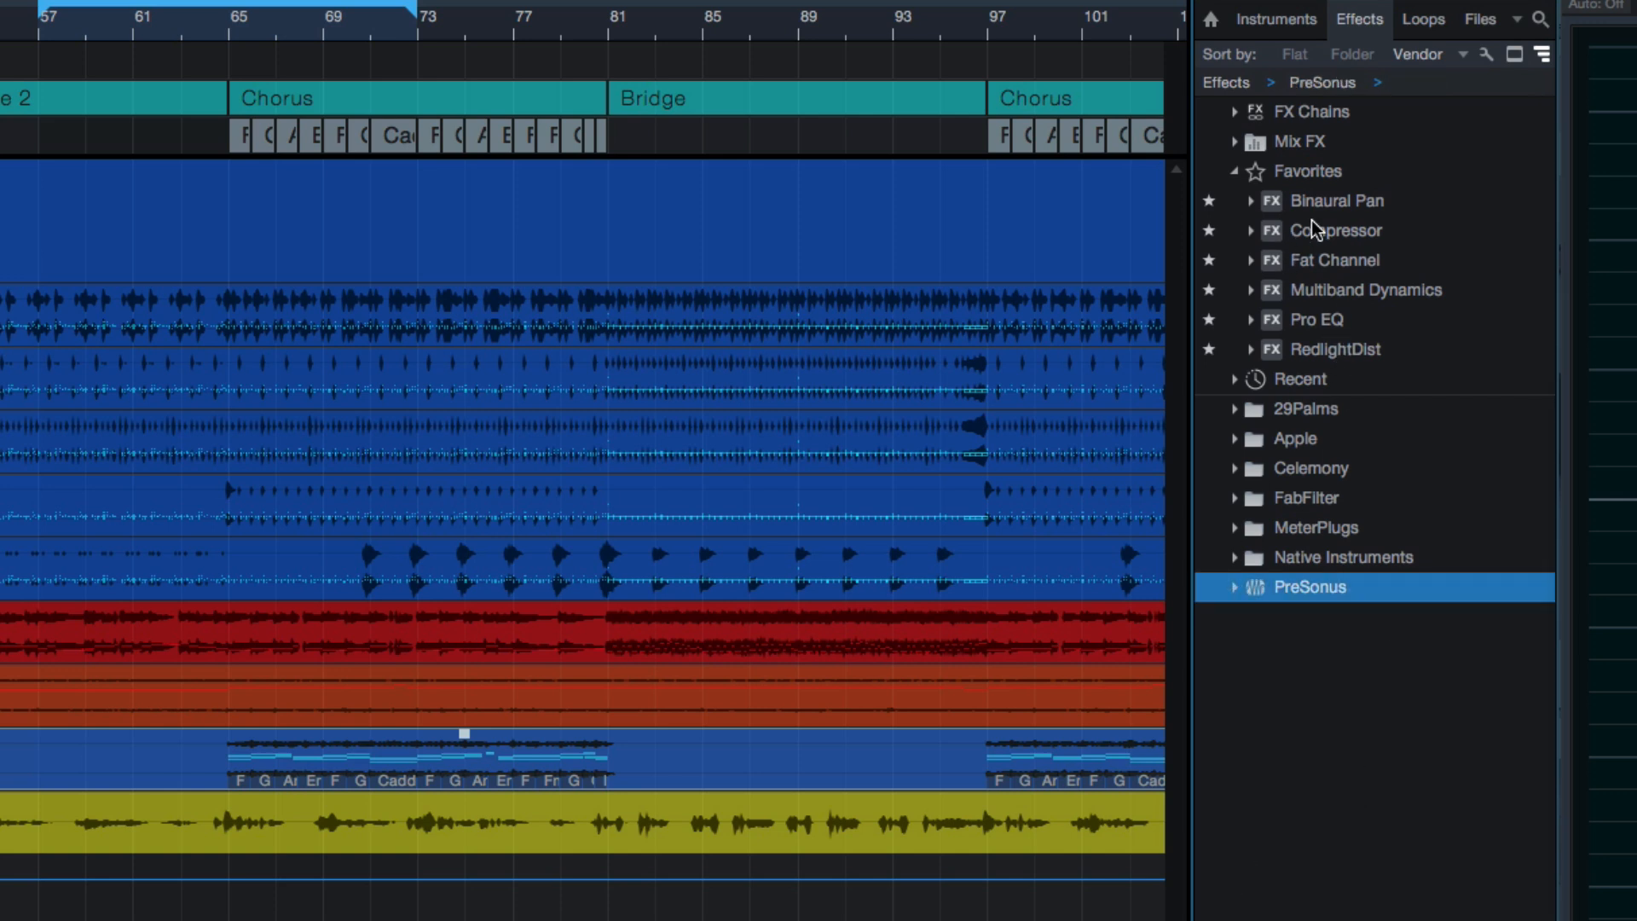
pyautogui.click(1235, 586)
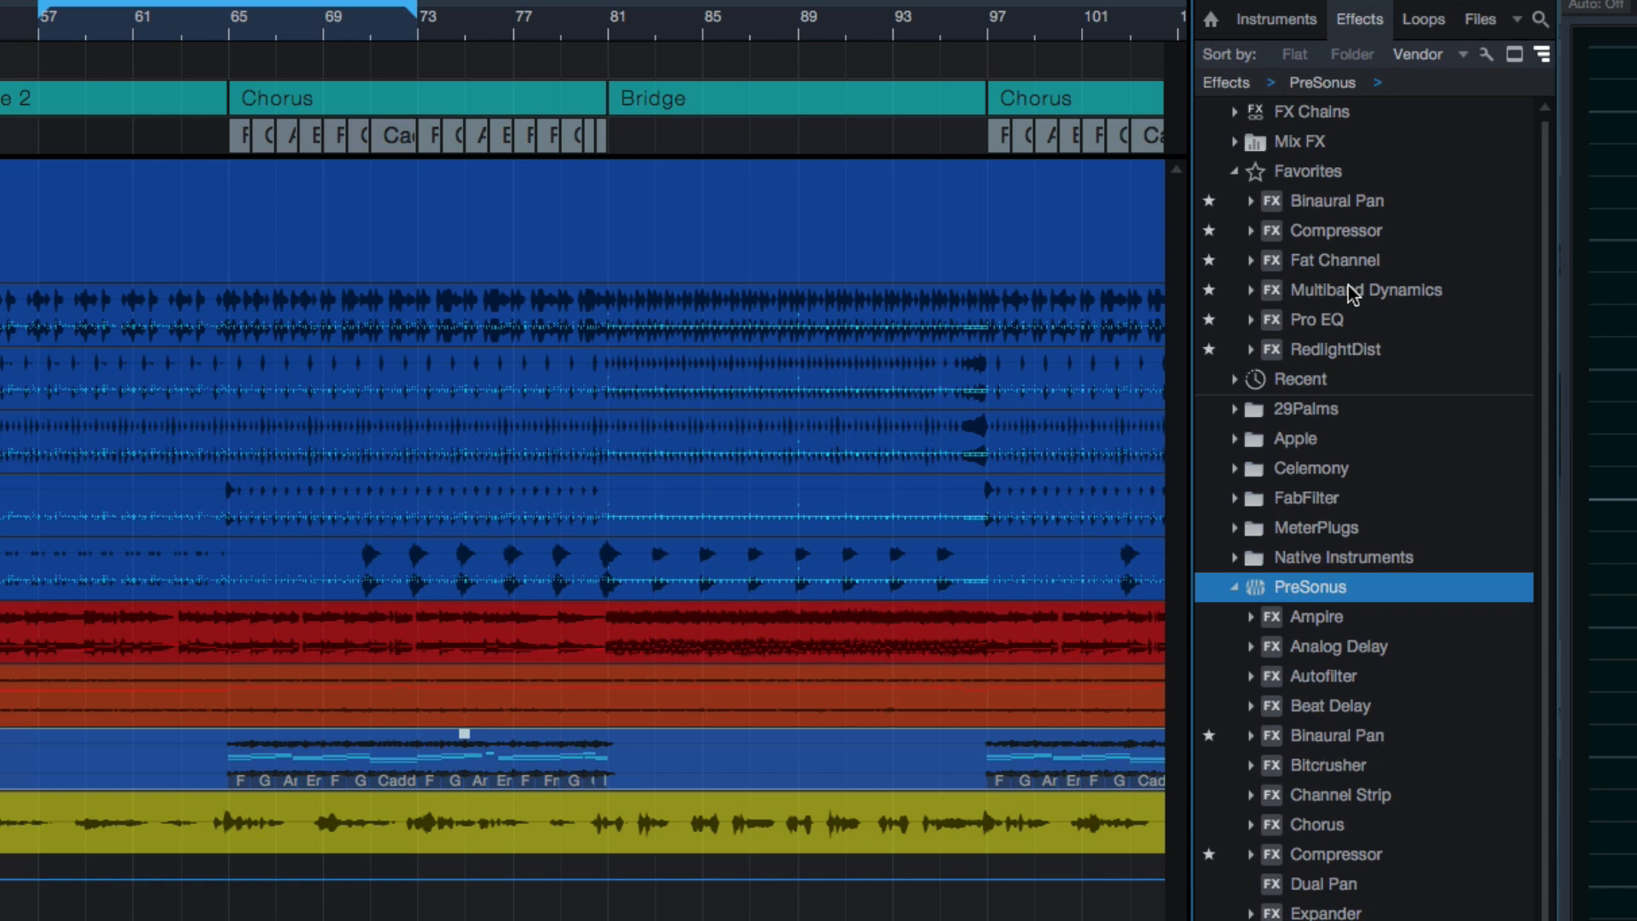
pyautogui.click(1333, 260)
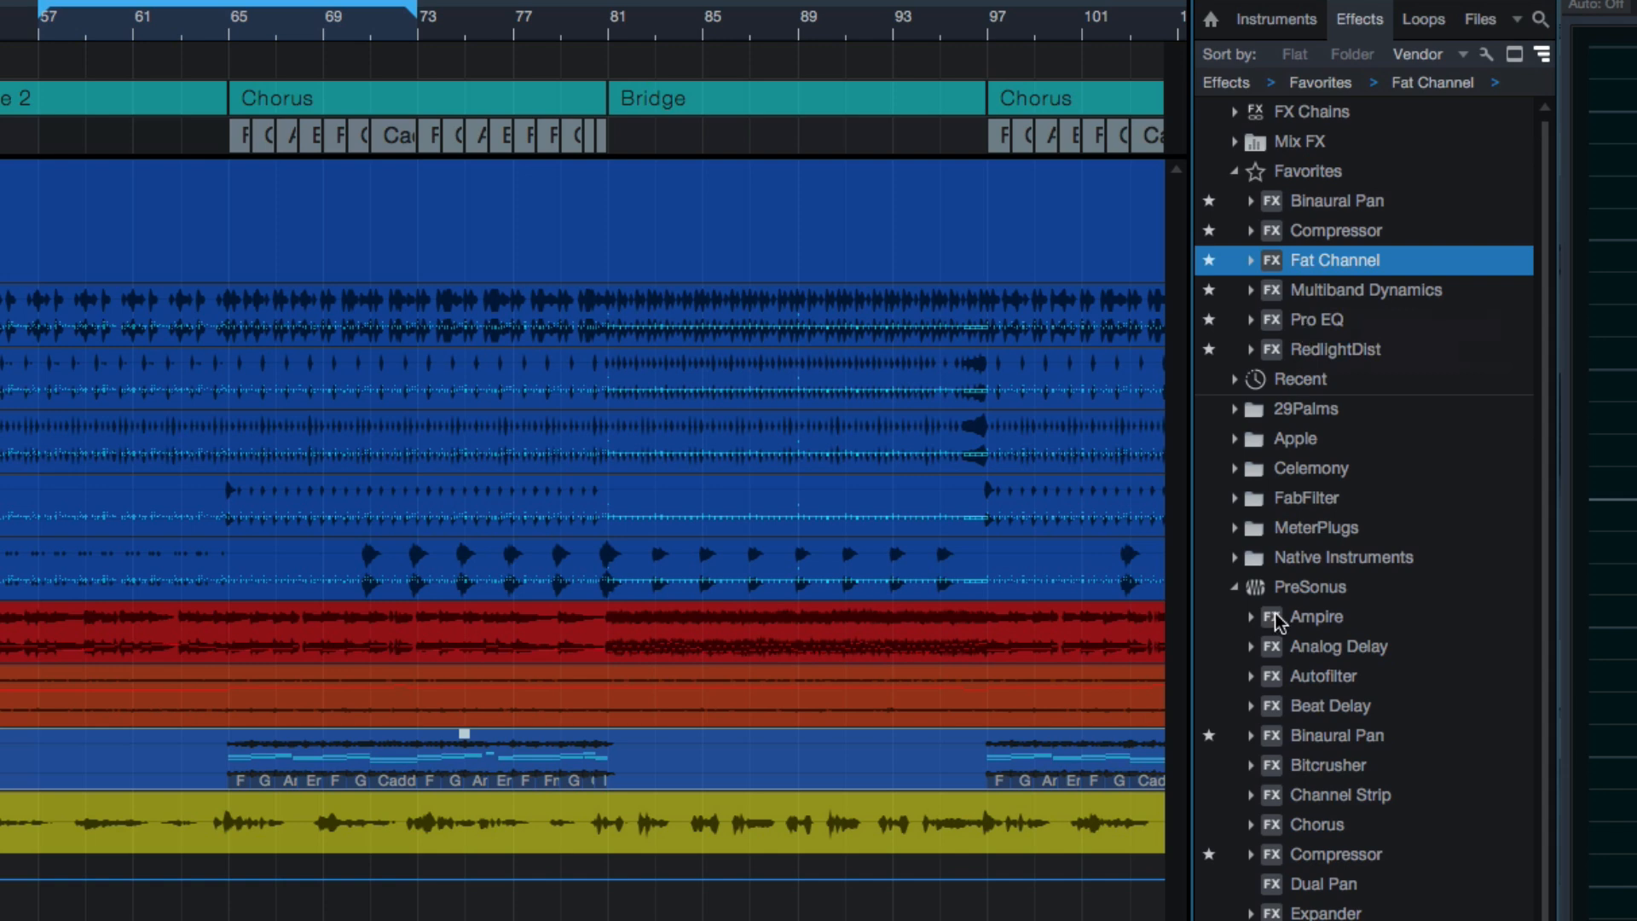
pyautogui.scroll(-3)
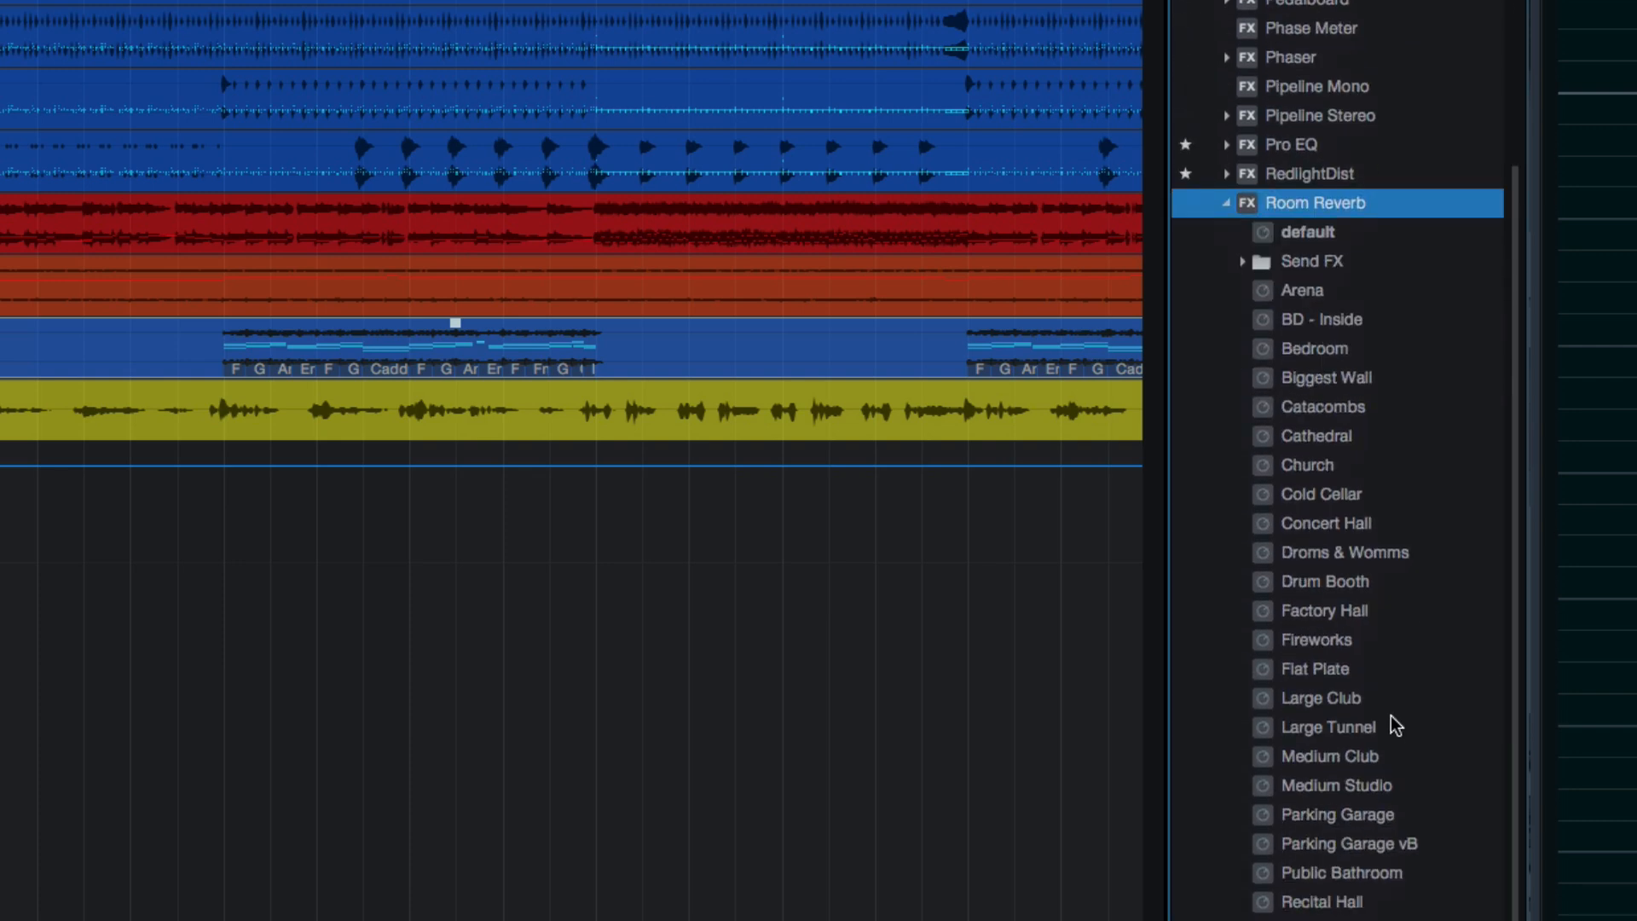
pyautogui.click(1227, 203)
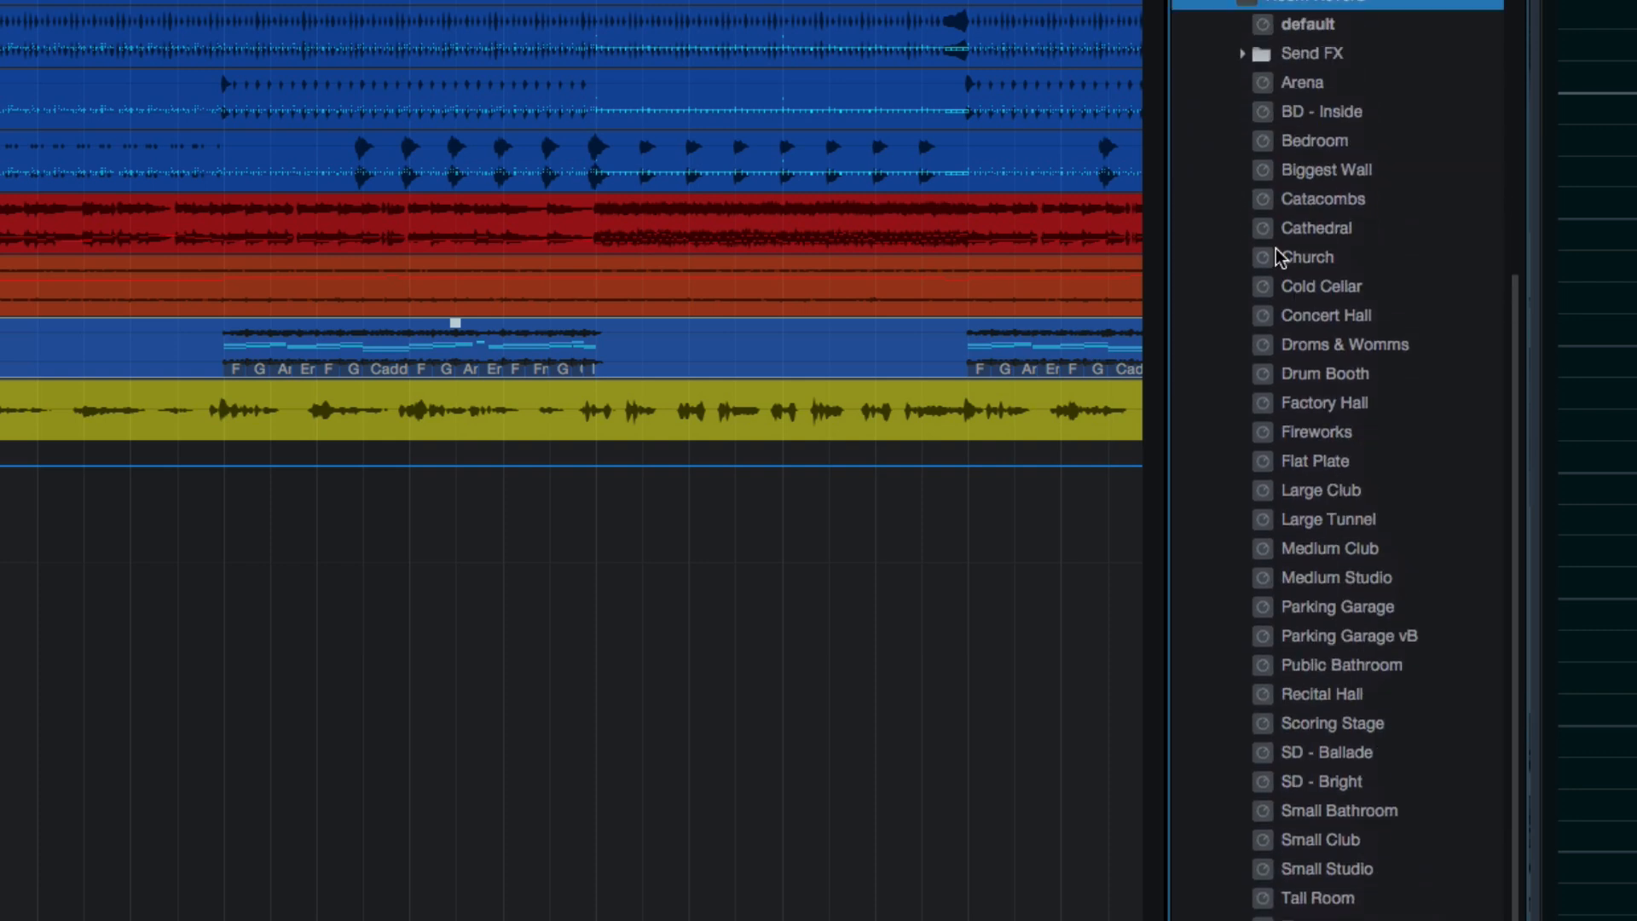
pyautogui.moveTo(1328, 728)
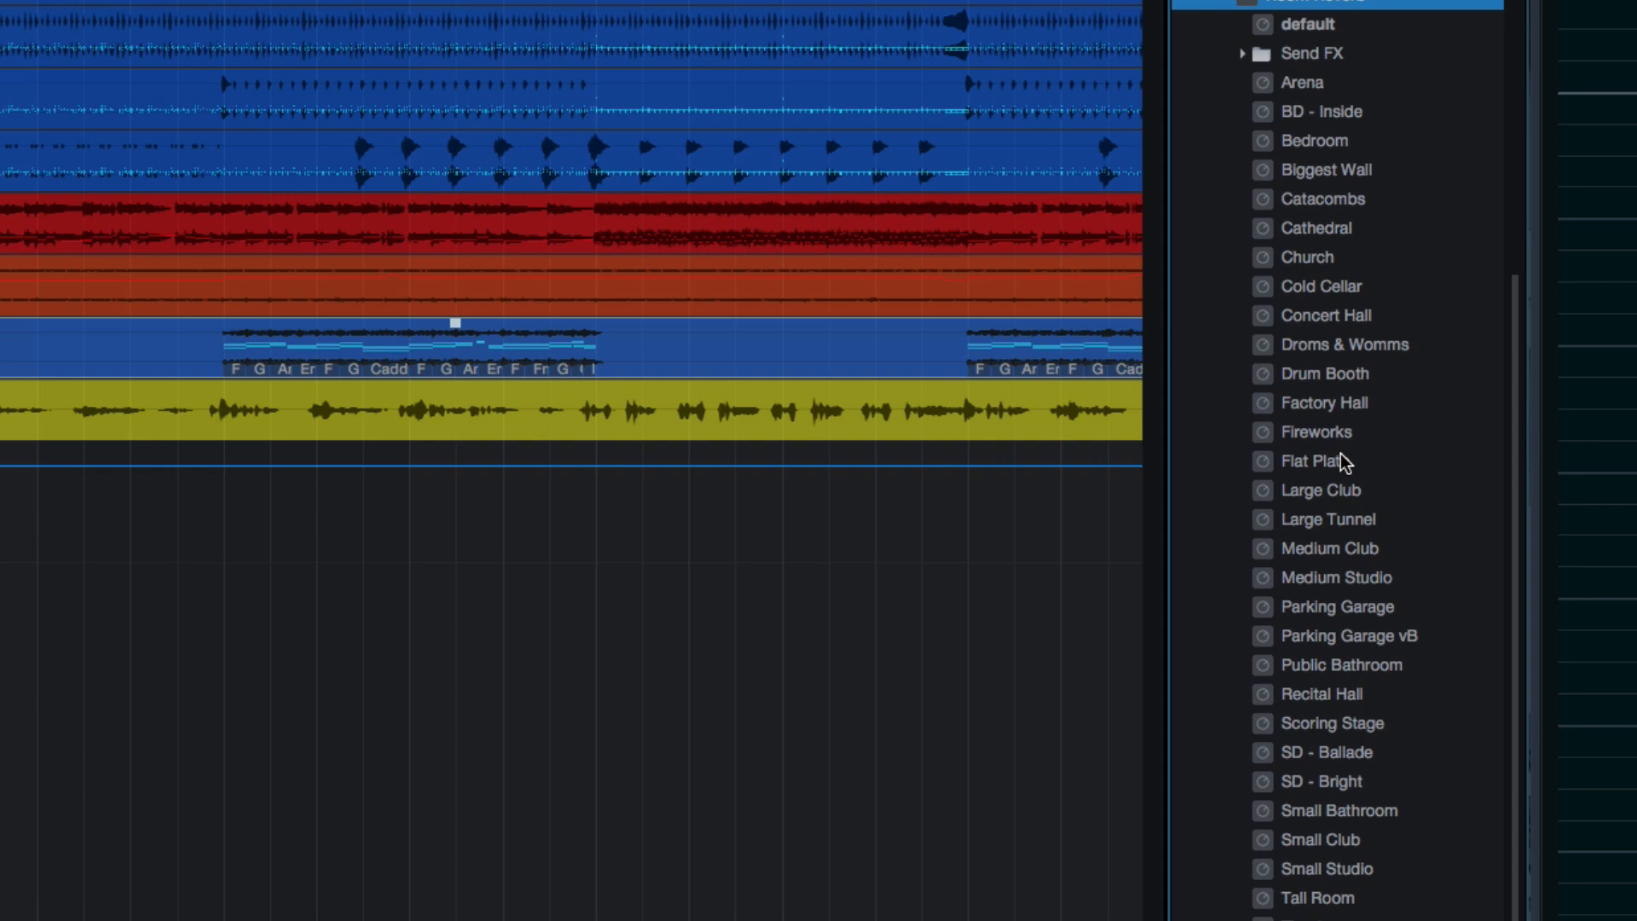
pyautogui.moveTo(1378, 380)
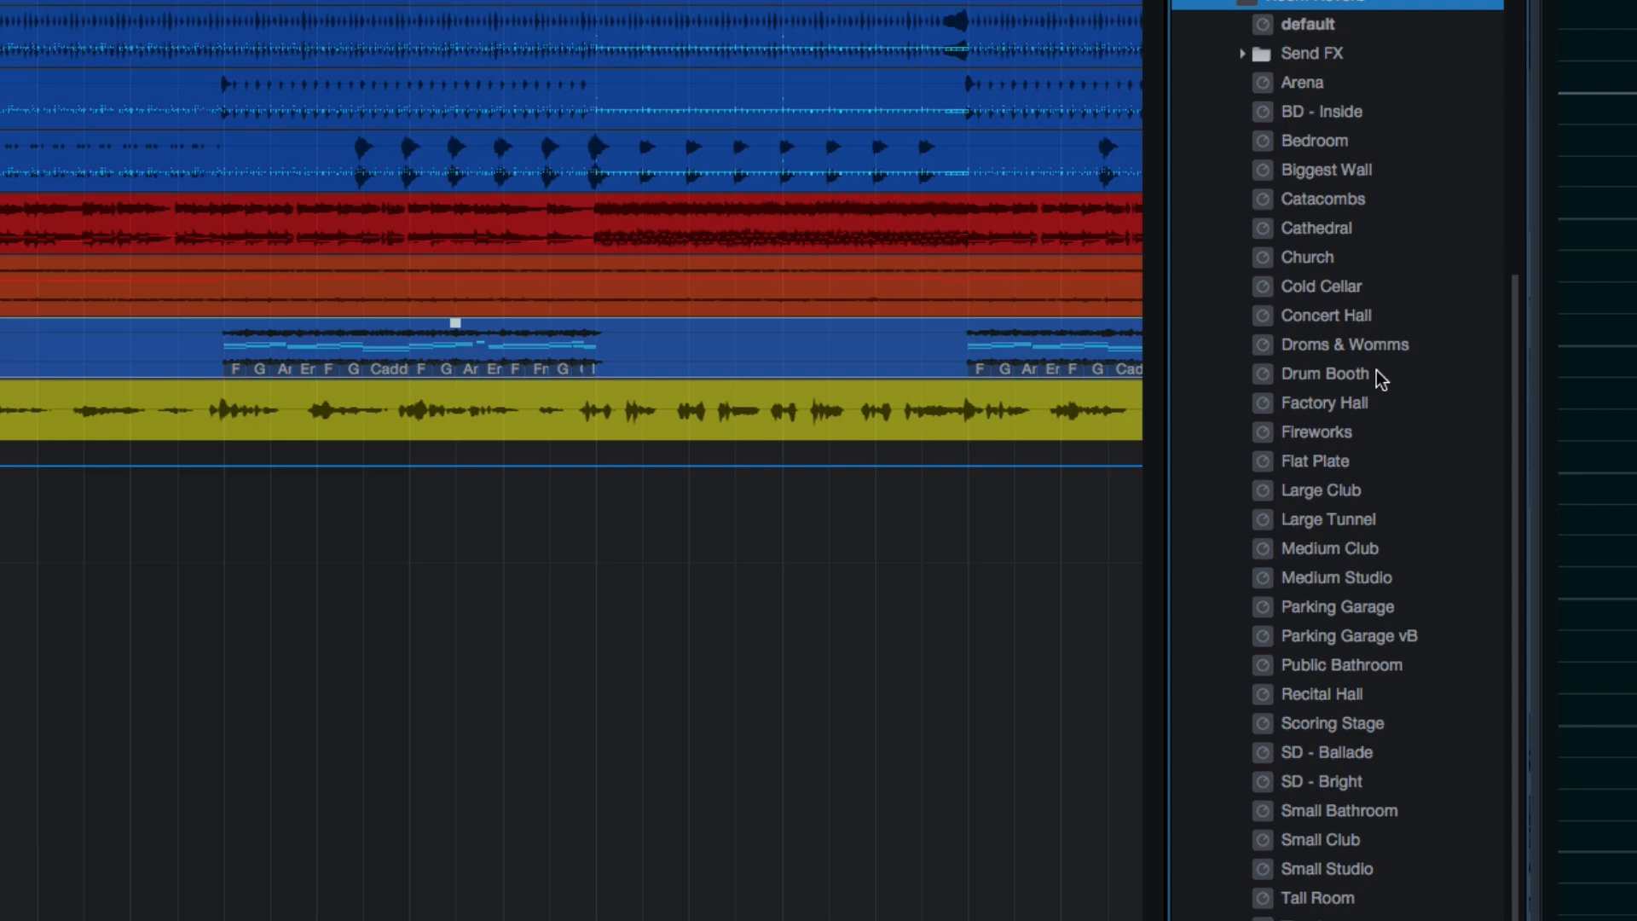
pyautogui.moveTo(1273, 90)
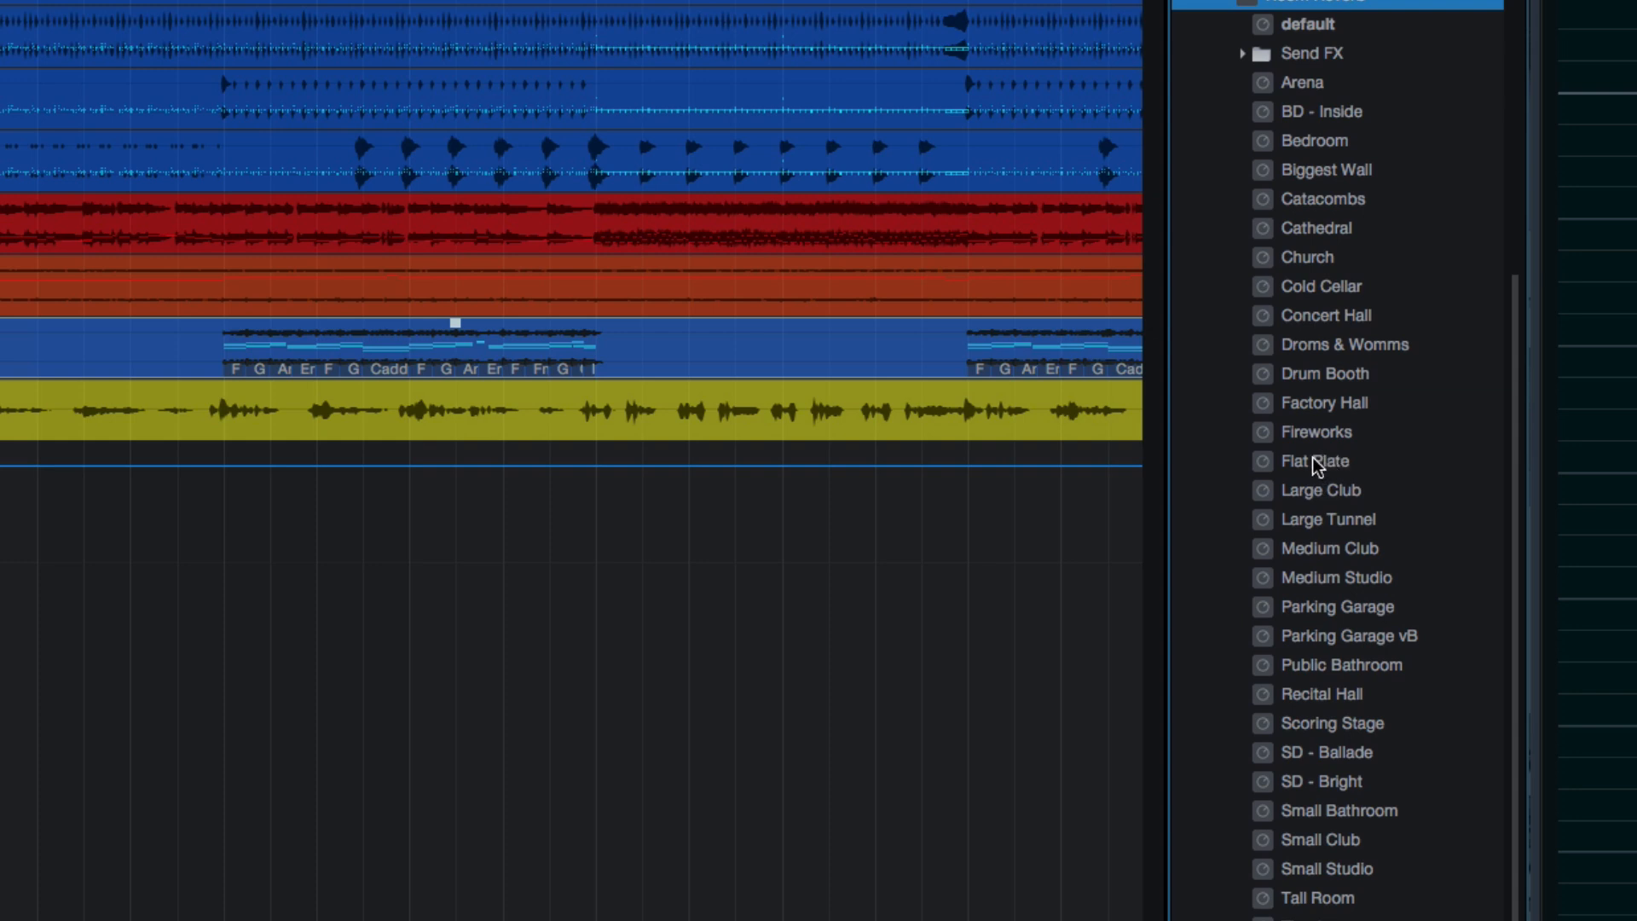
pyautogui.press('F3')
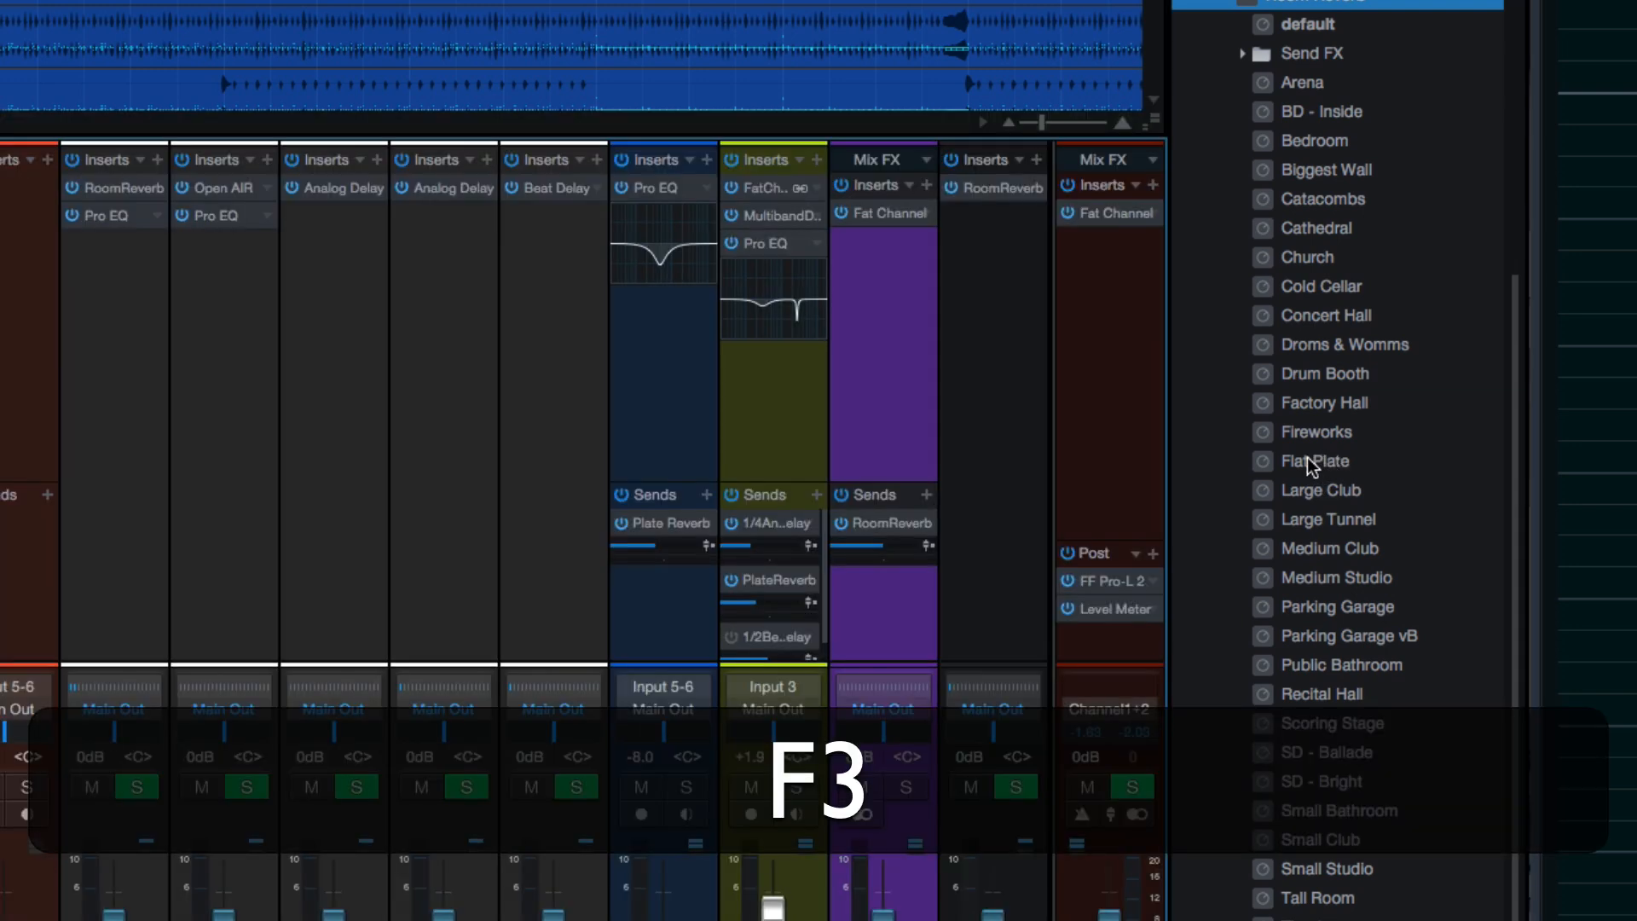
pyautogui.click(1314, 461)
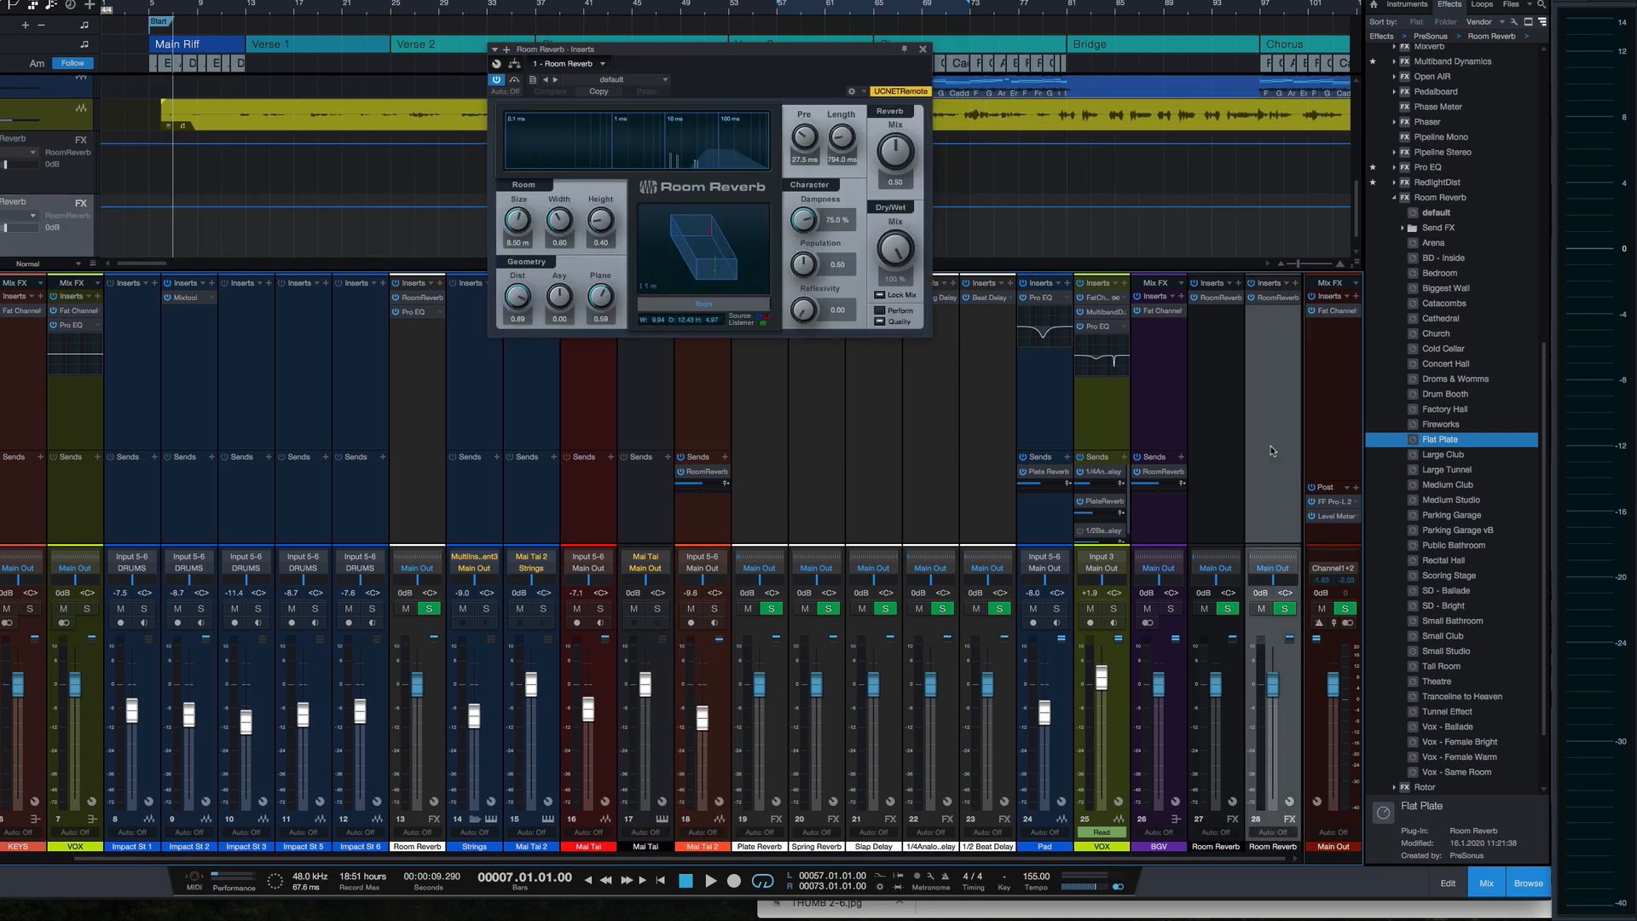
pyautogui.moveTo(740, 488)
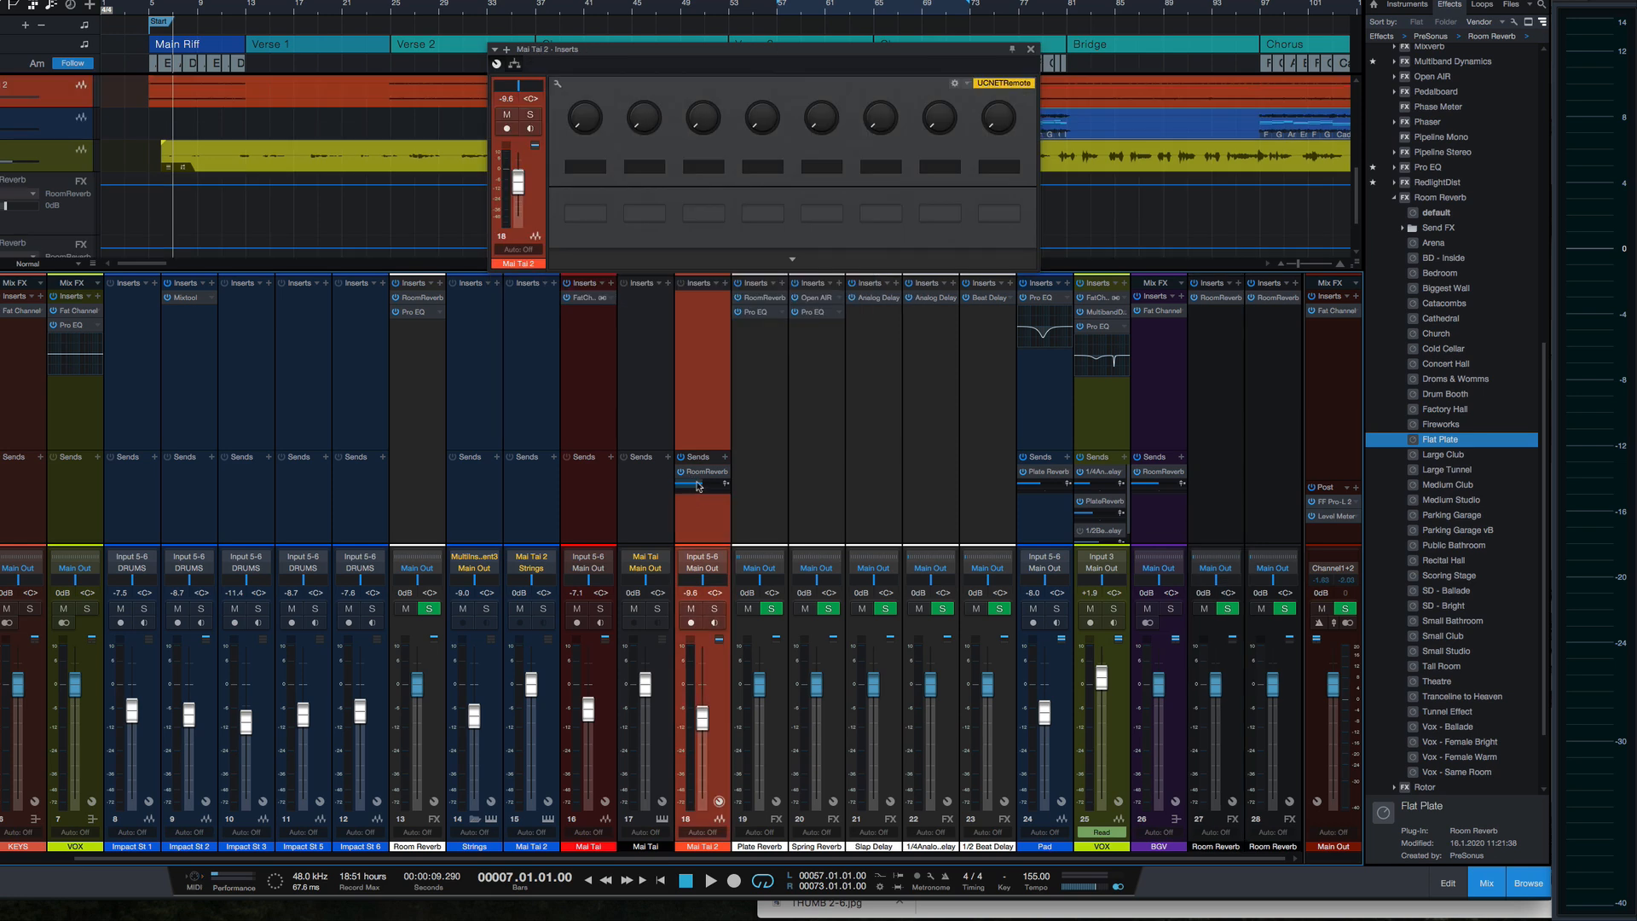
pyautogui.moveTo(699, 485); pyautogui.dragTo(711, 485)
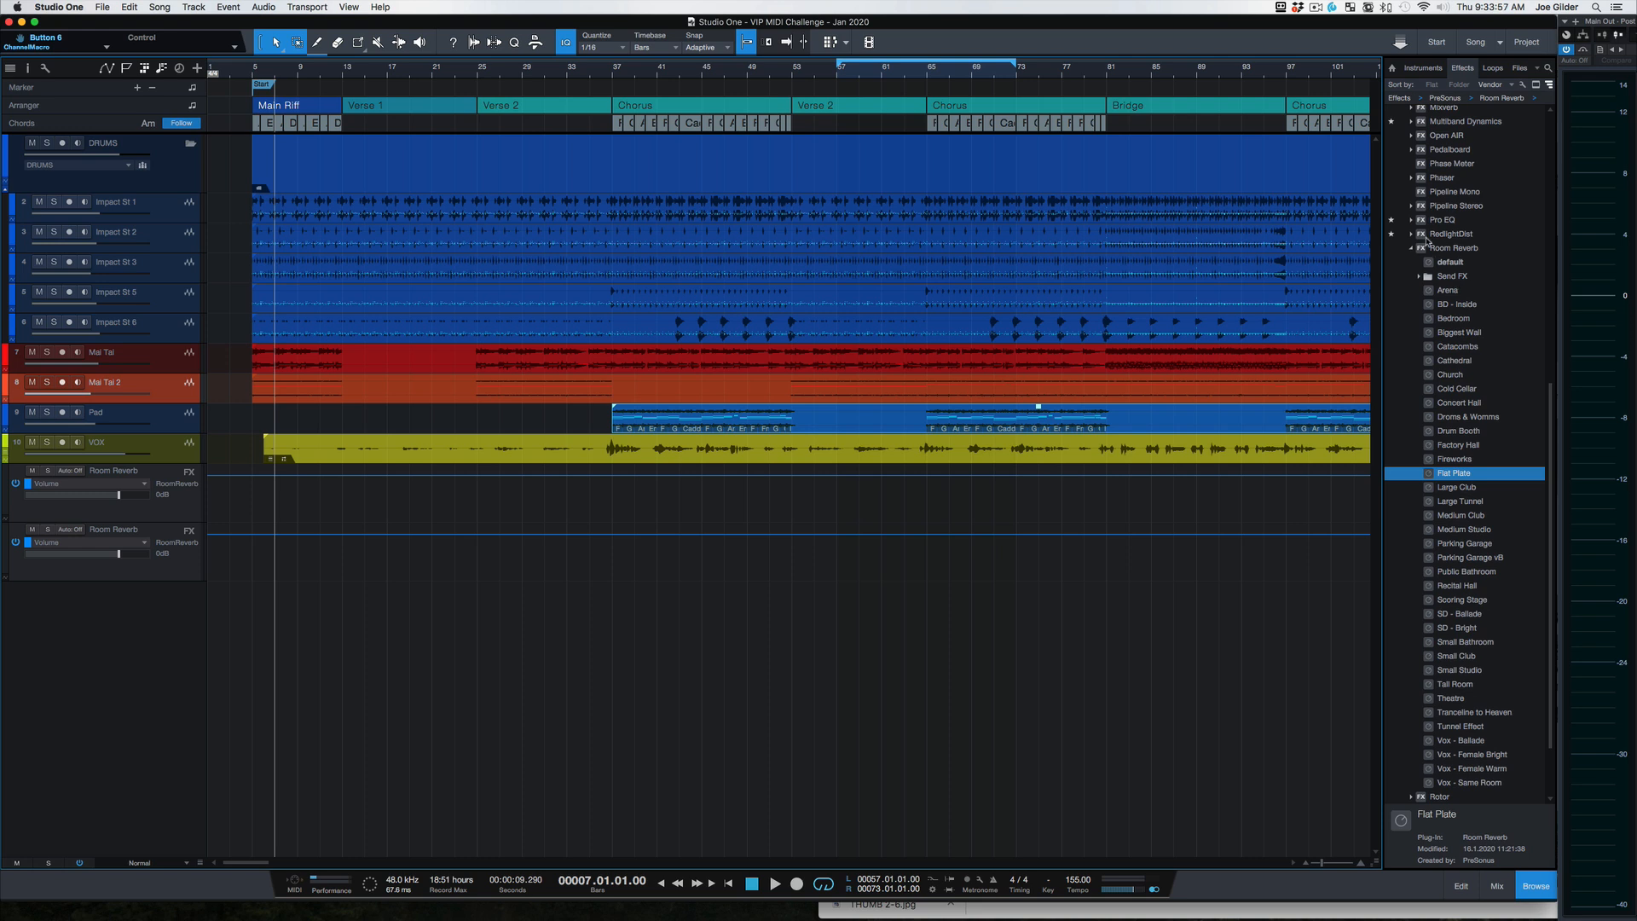
# - Collapse the Room Reverb presets and bring up the mixer with F3
pyautogui.click(1411, 248)
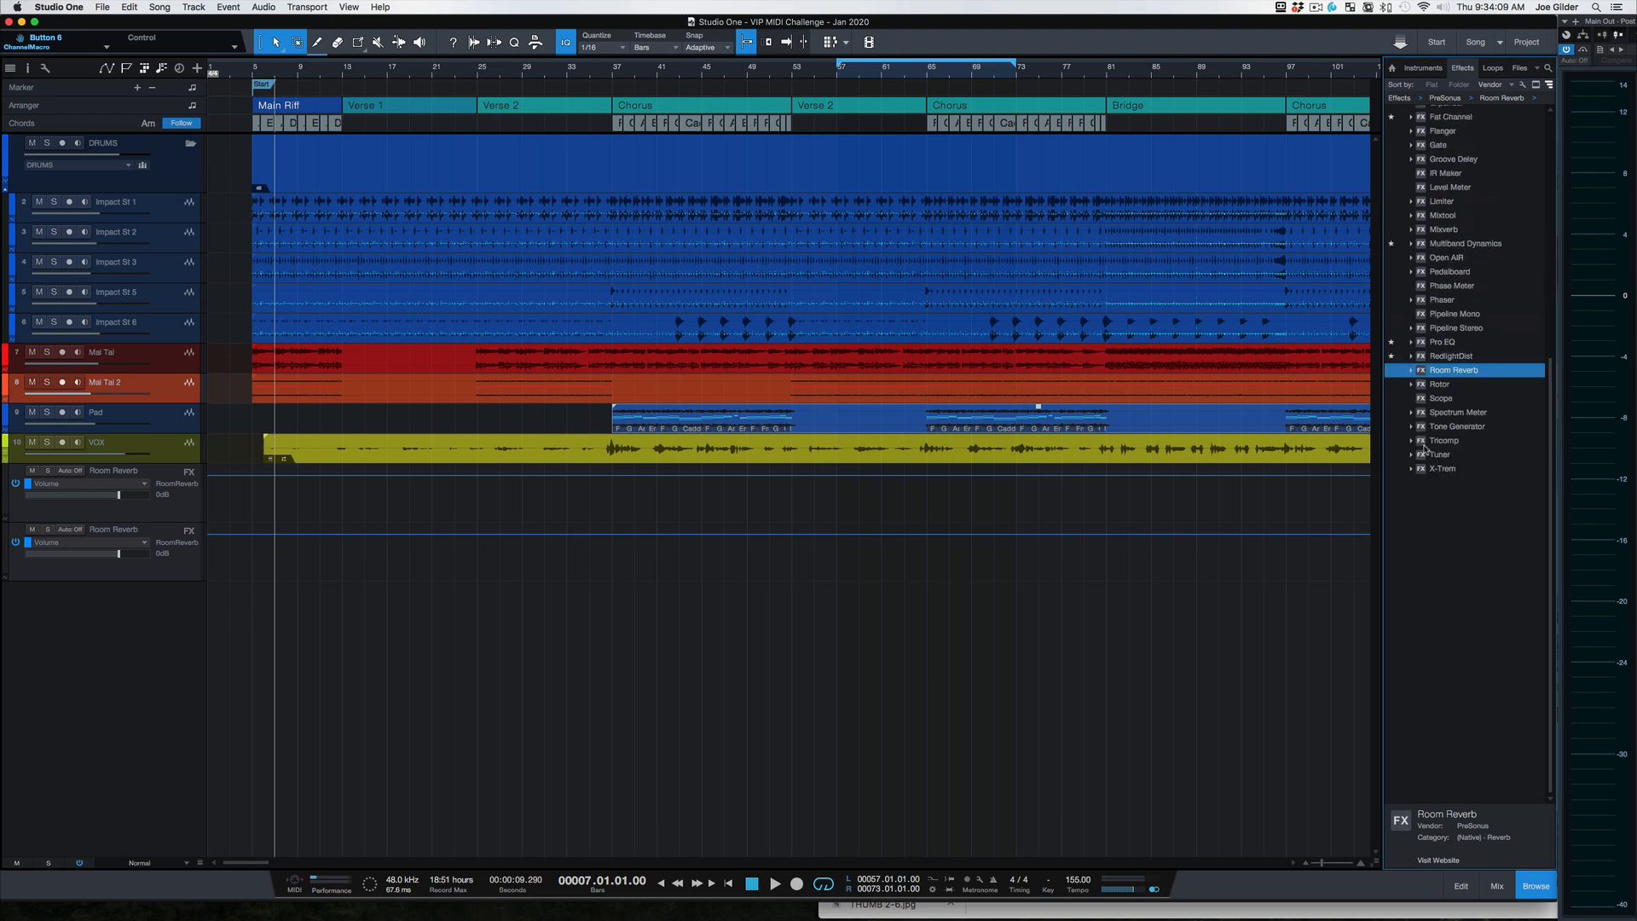
pyautogui.press('F3')
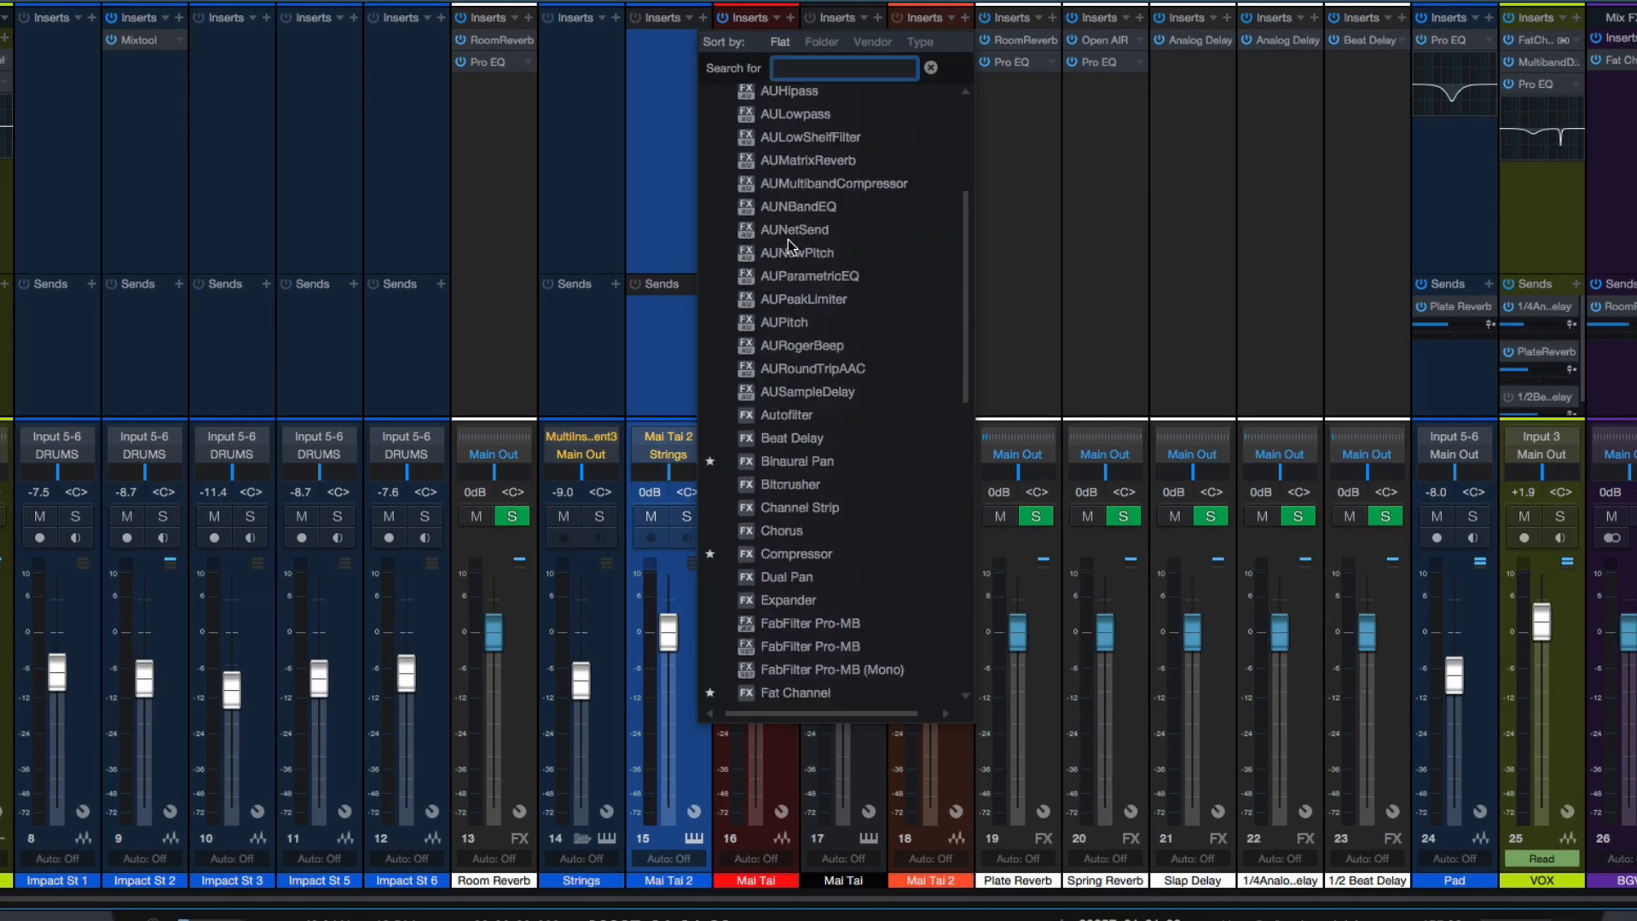
# - Sort the insert list by folder, add Rotor to Mai Tai 2, and close its editor
pyautogui.click(821, 41)
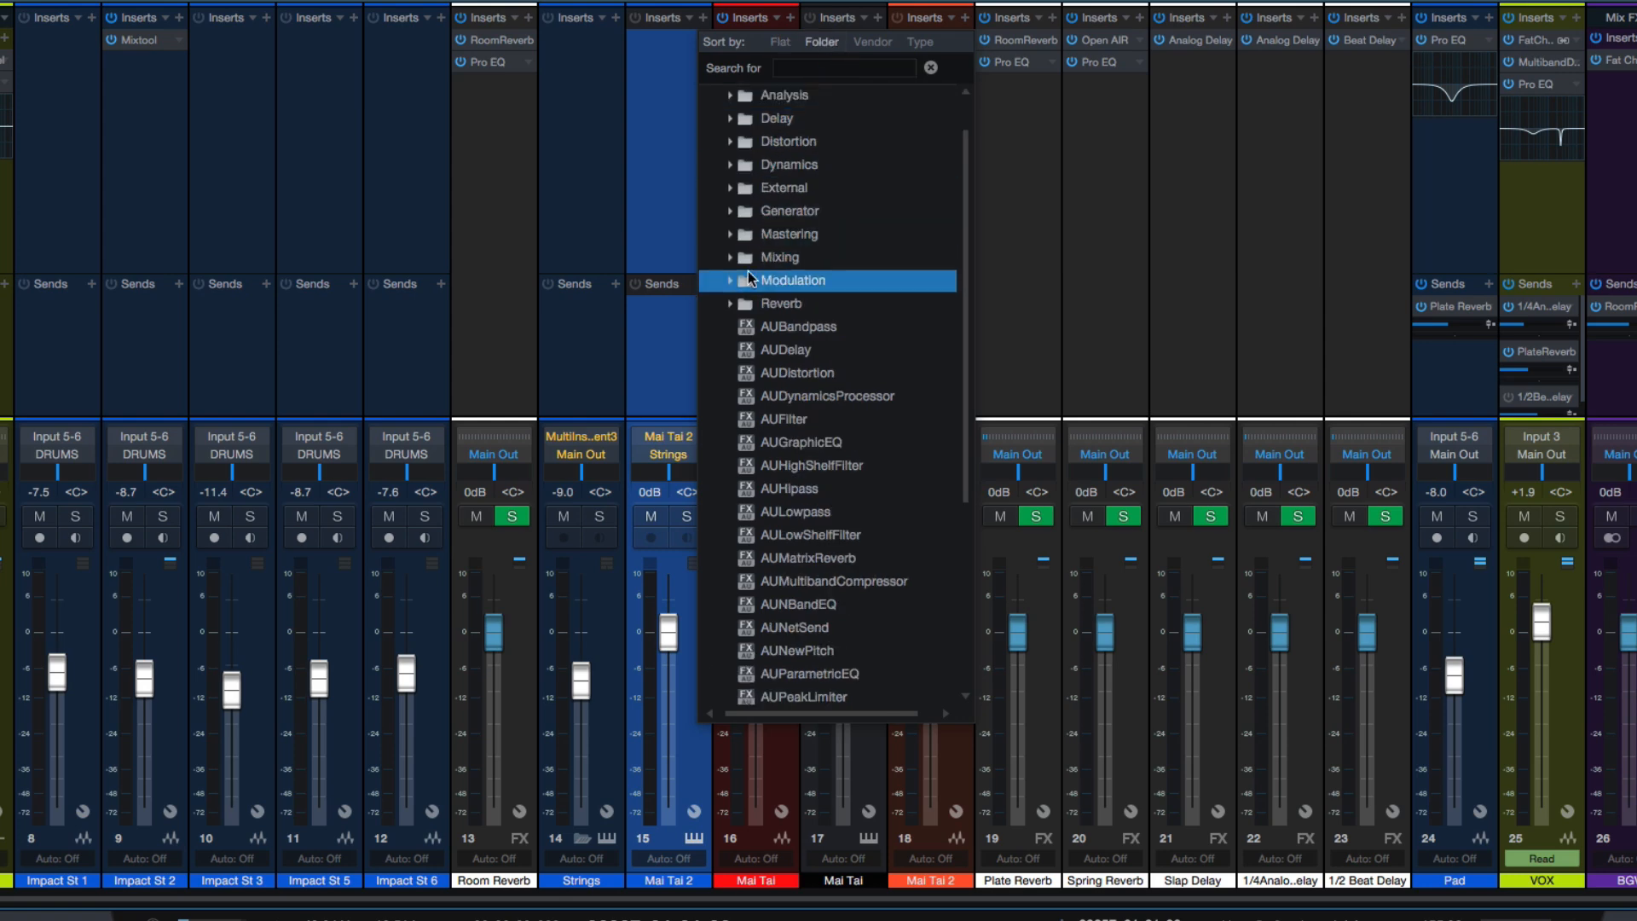
pyautogui.click(792, 279)
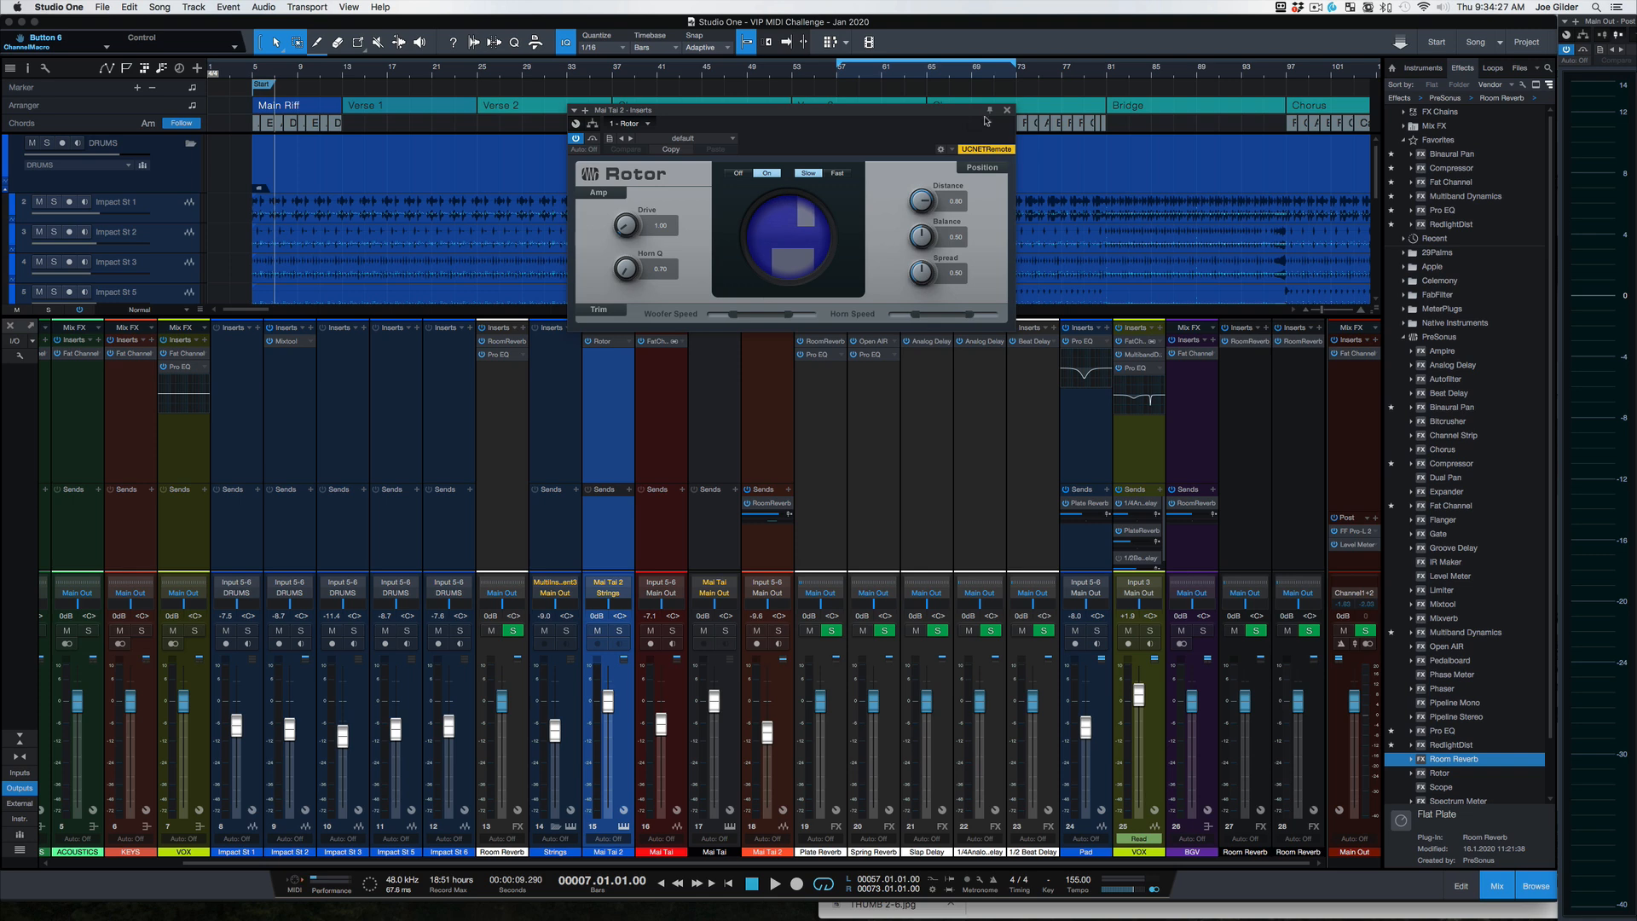
pyautogui.click(1007, 110)
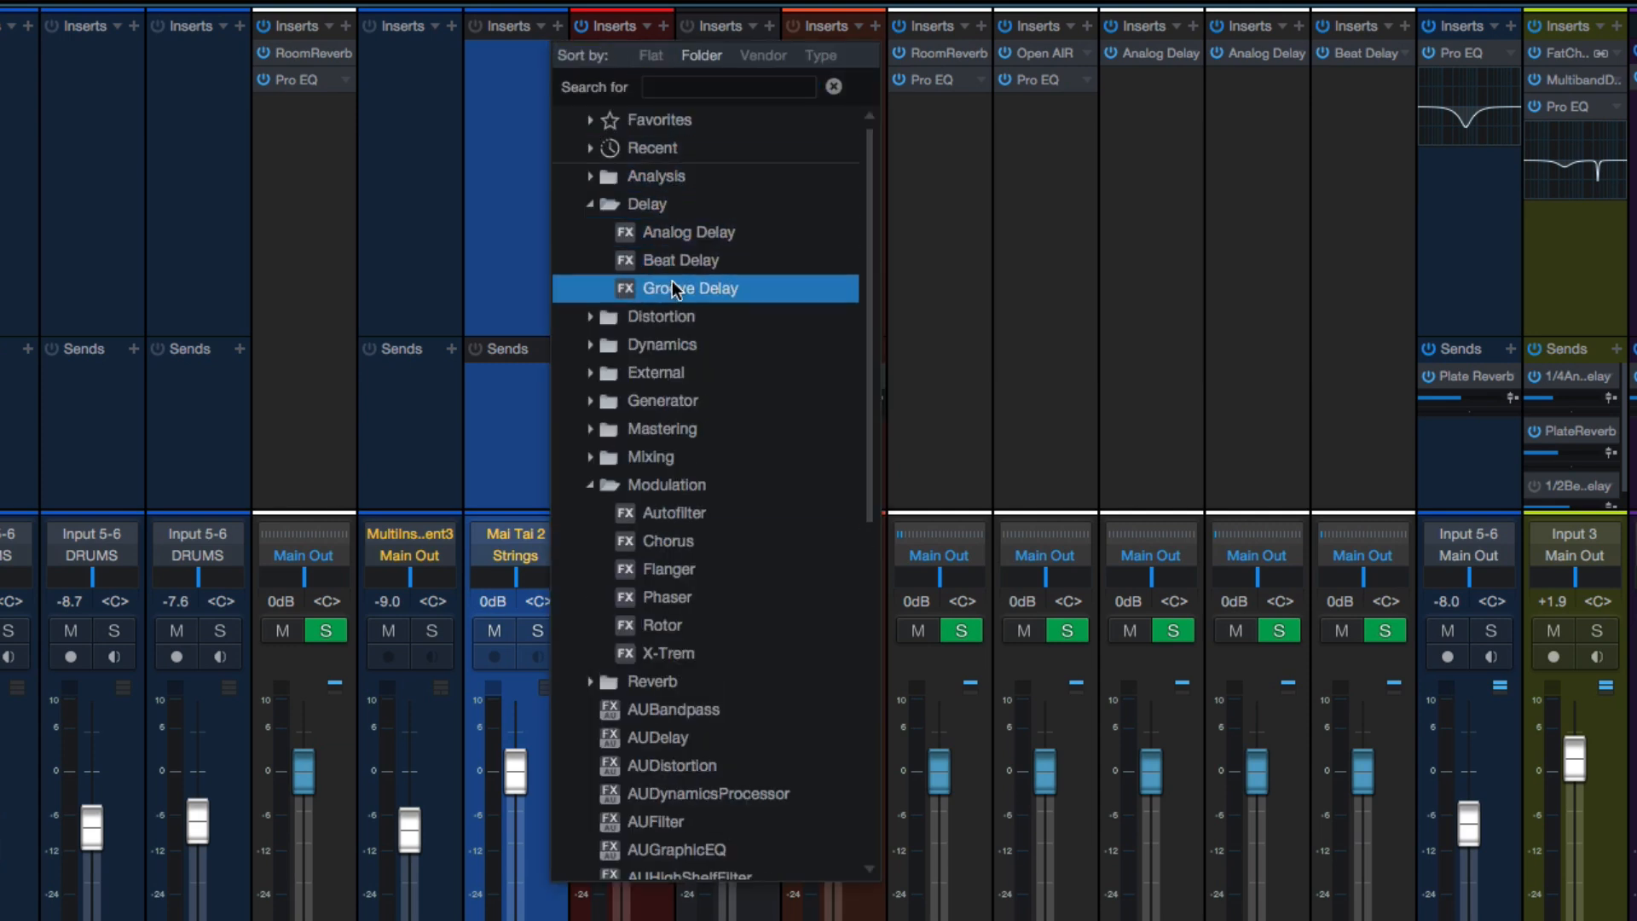
# - Search the effect list by name and return to the arrangement with FabFilter selected
pyautogui.click(601, 204)
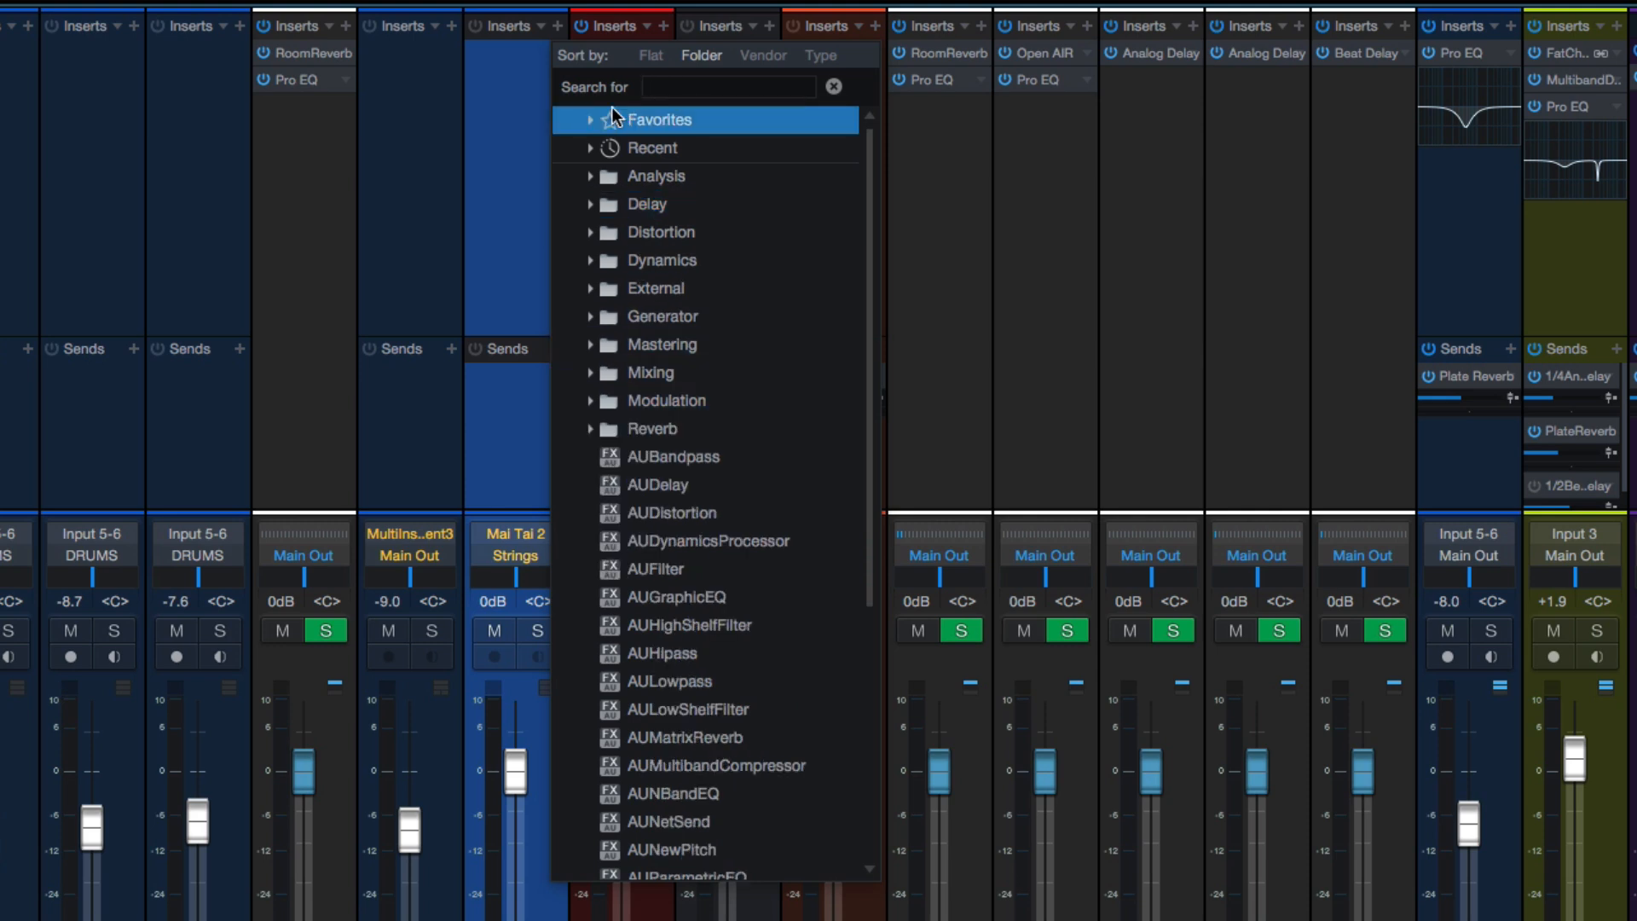
pyautogui.click(728, 86)
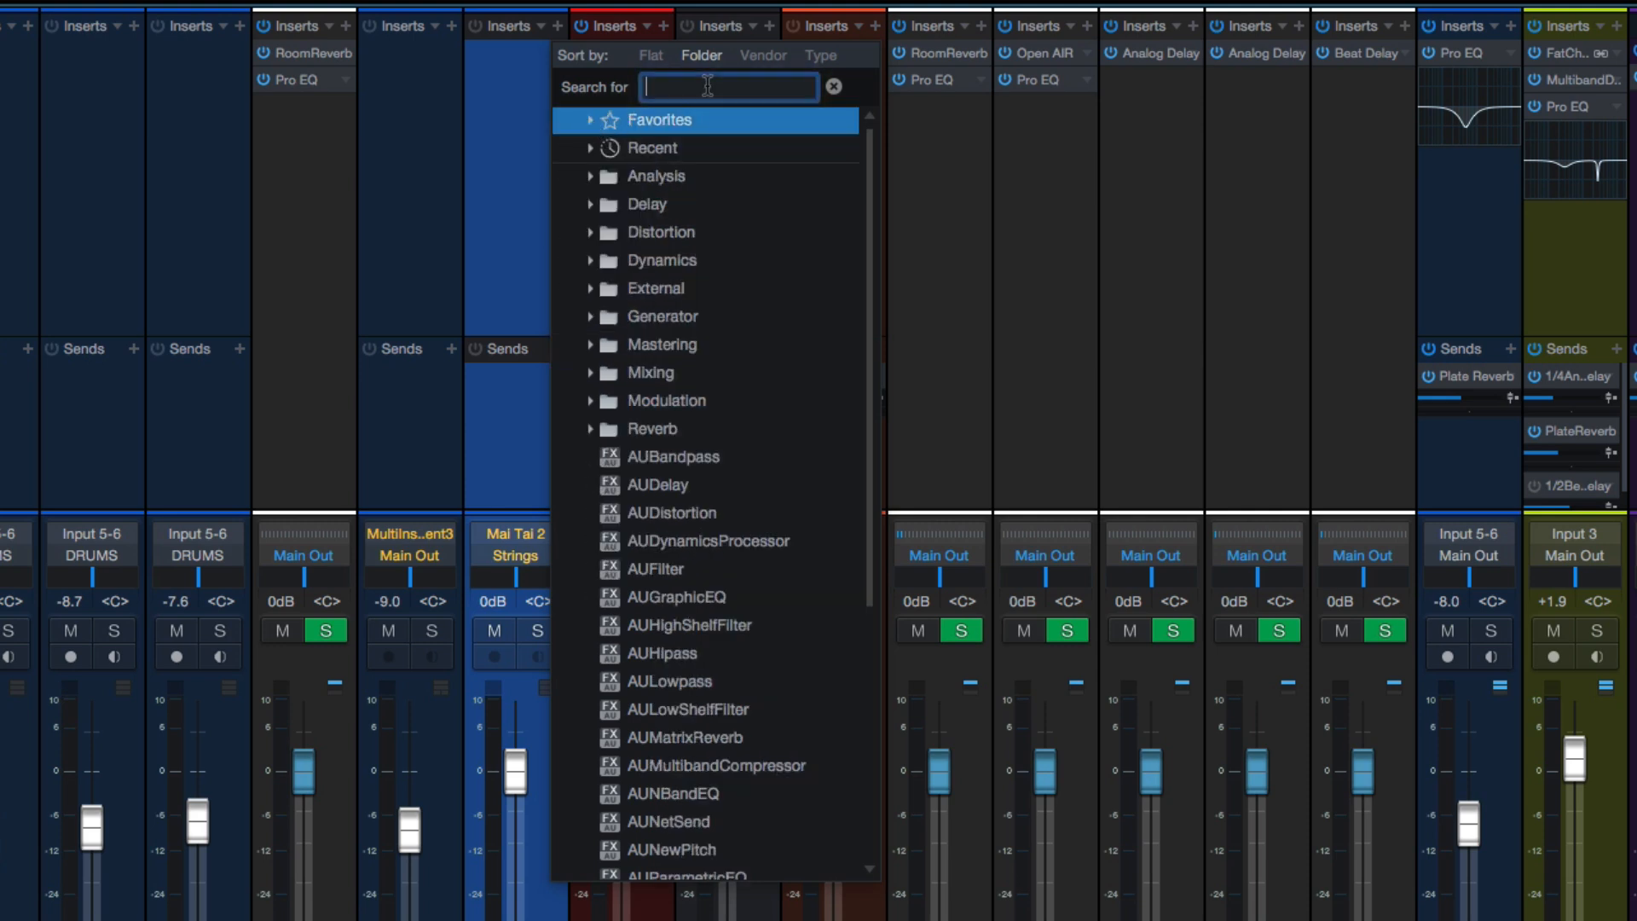
pyautogui.click(763, 55)
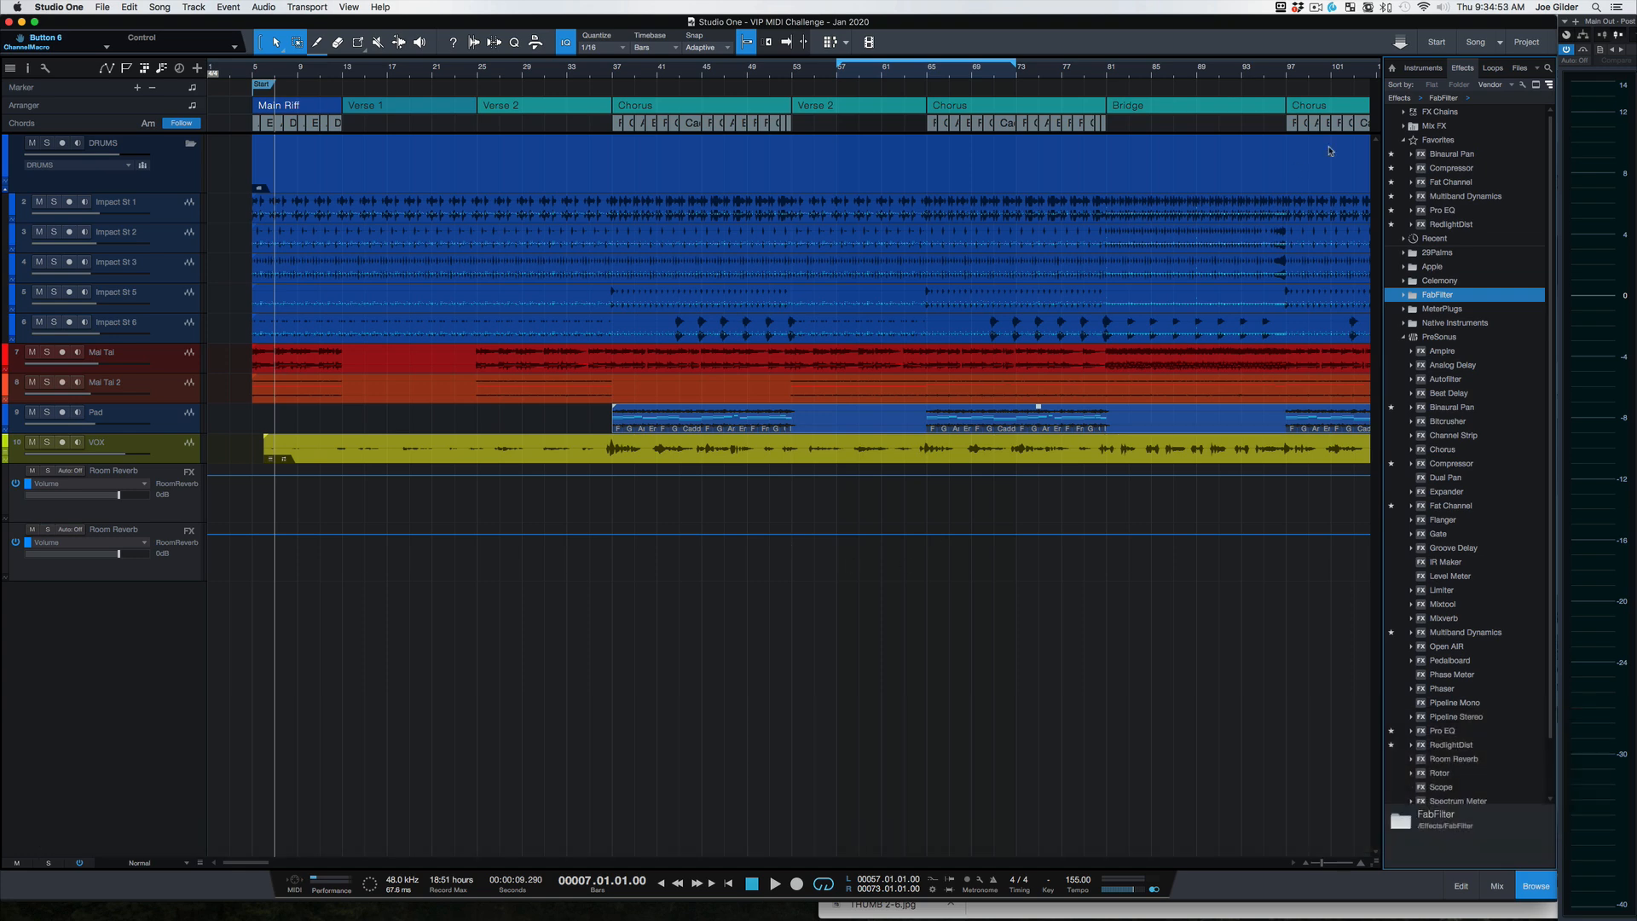
# - Expand Impact under Instruments and drag the Warehouse Tech kit out as a new track
pyautogui.click(1422, 68)
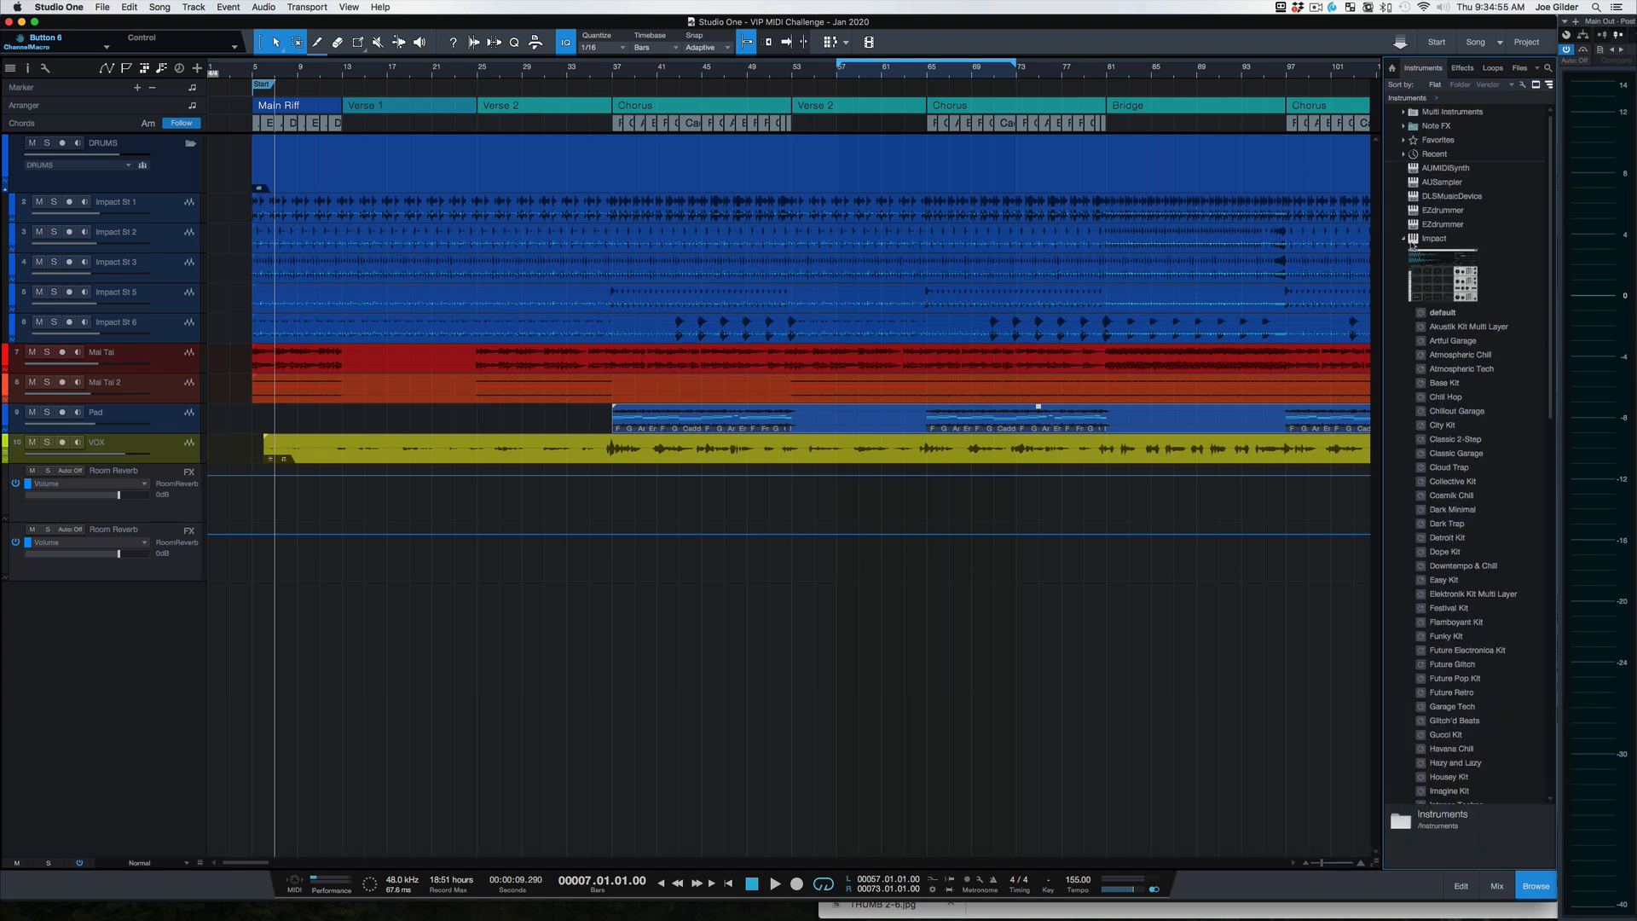
pyautogui.click(1433, 238)
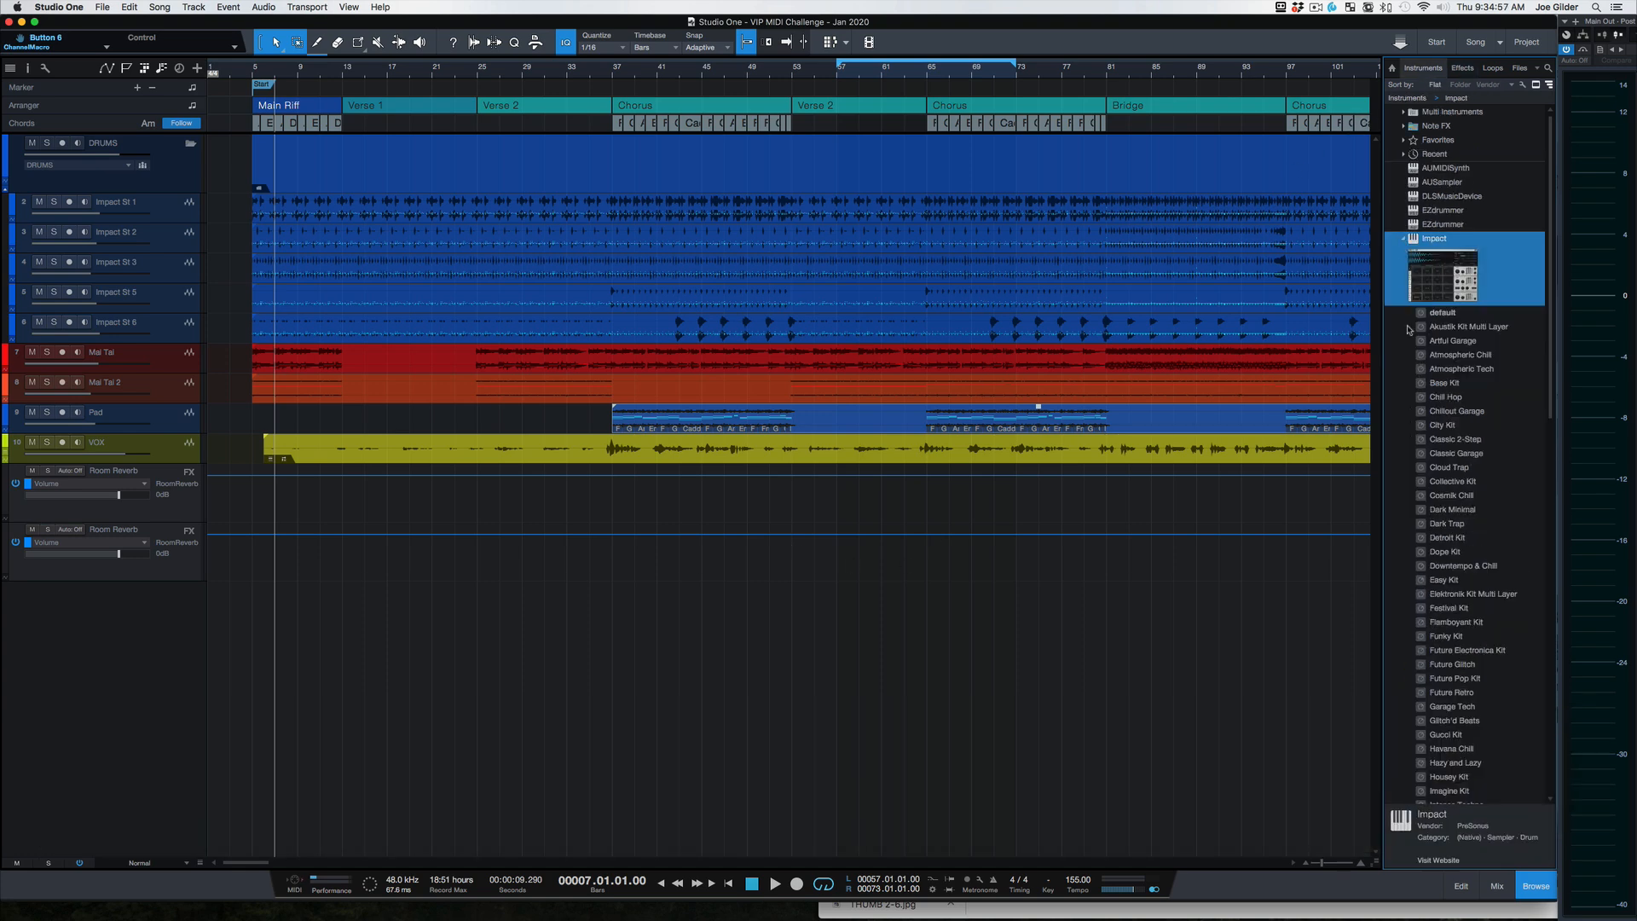
pyautogui.scroll(-3)
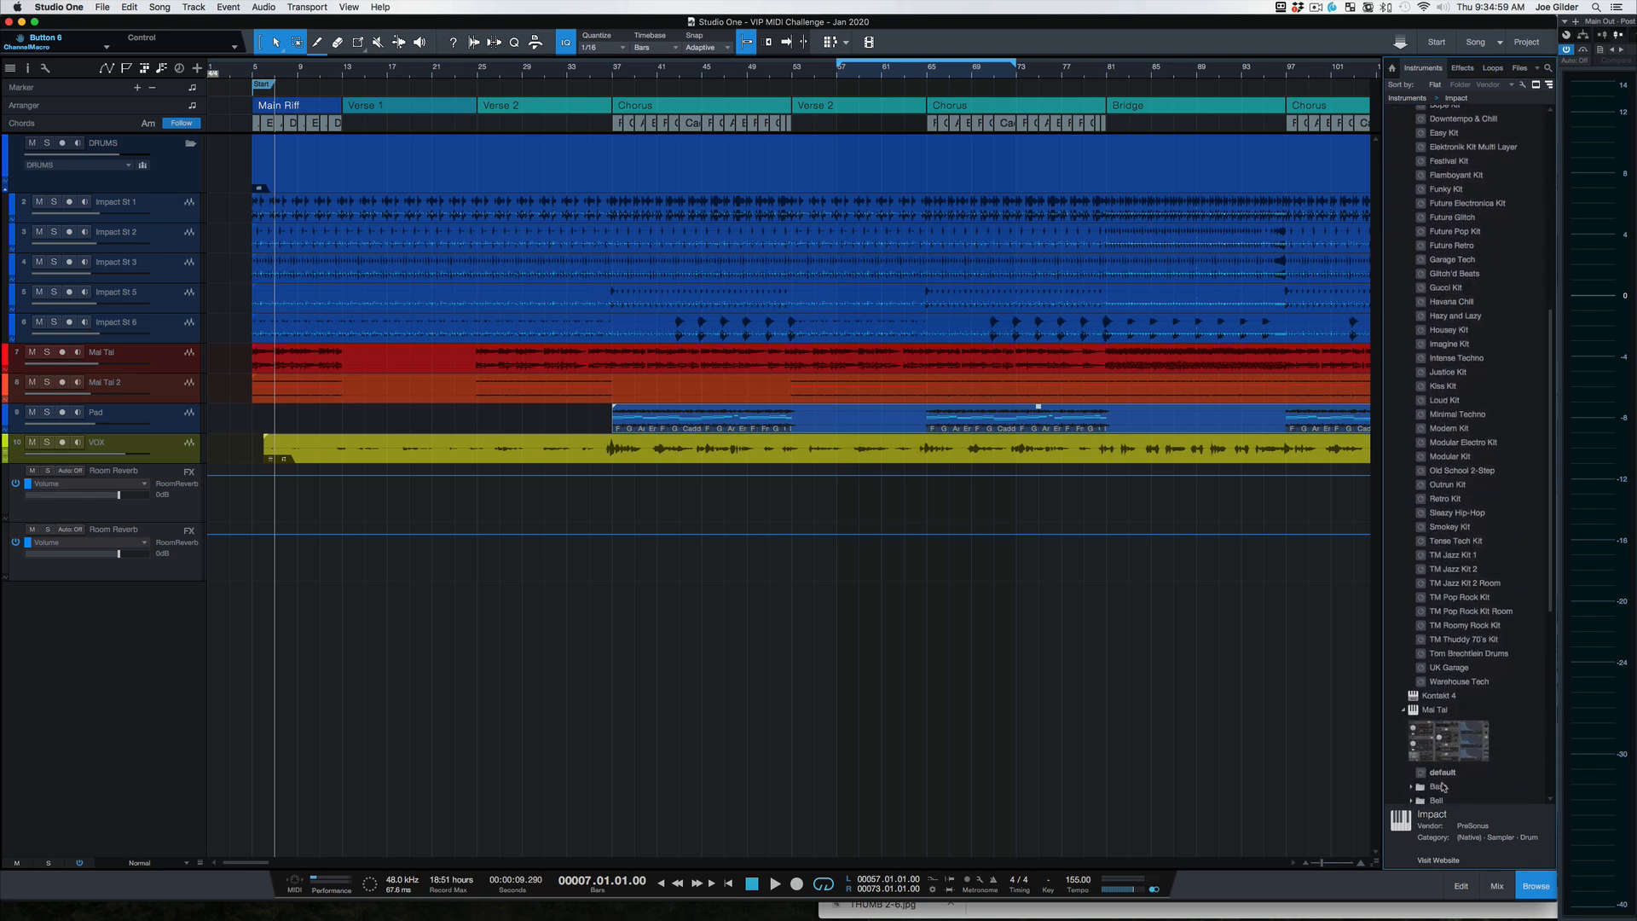
pyautogui.click(1460, 679)
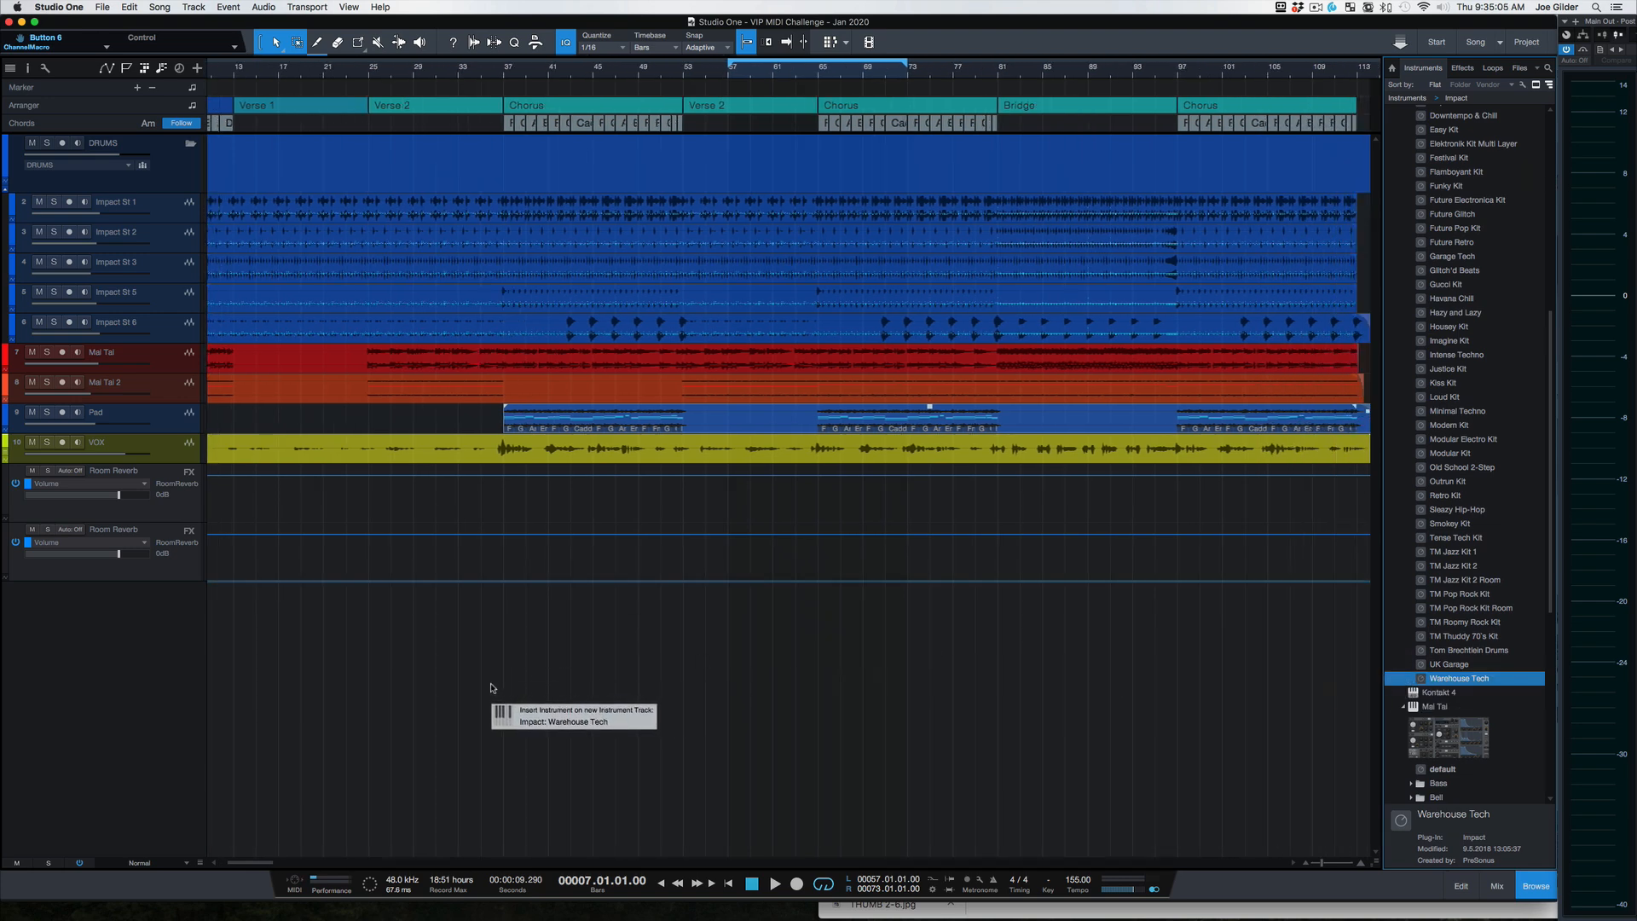
pyautogui.doubleClick(1469, 678)
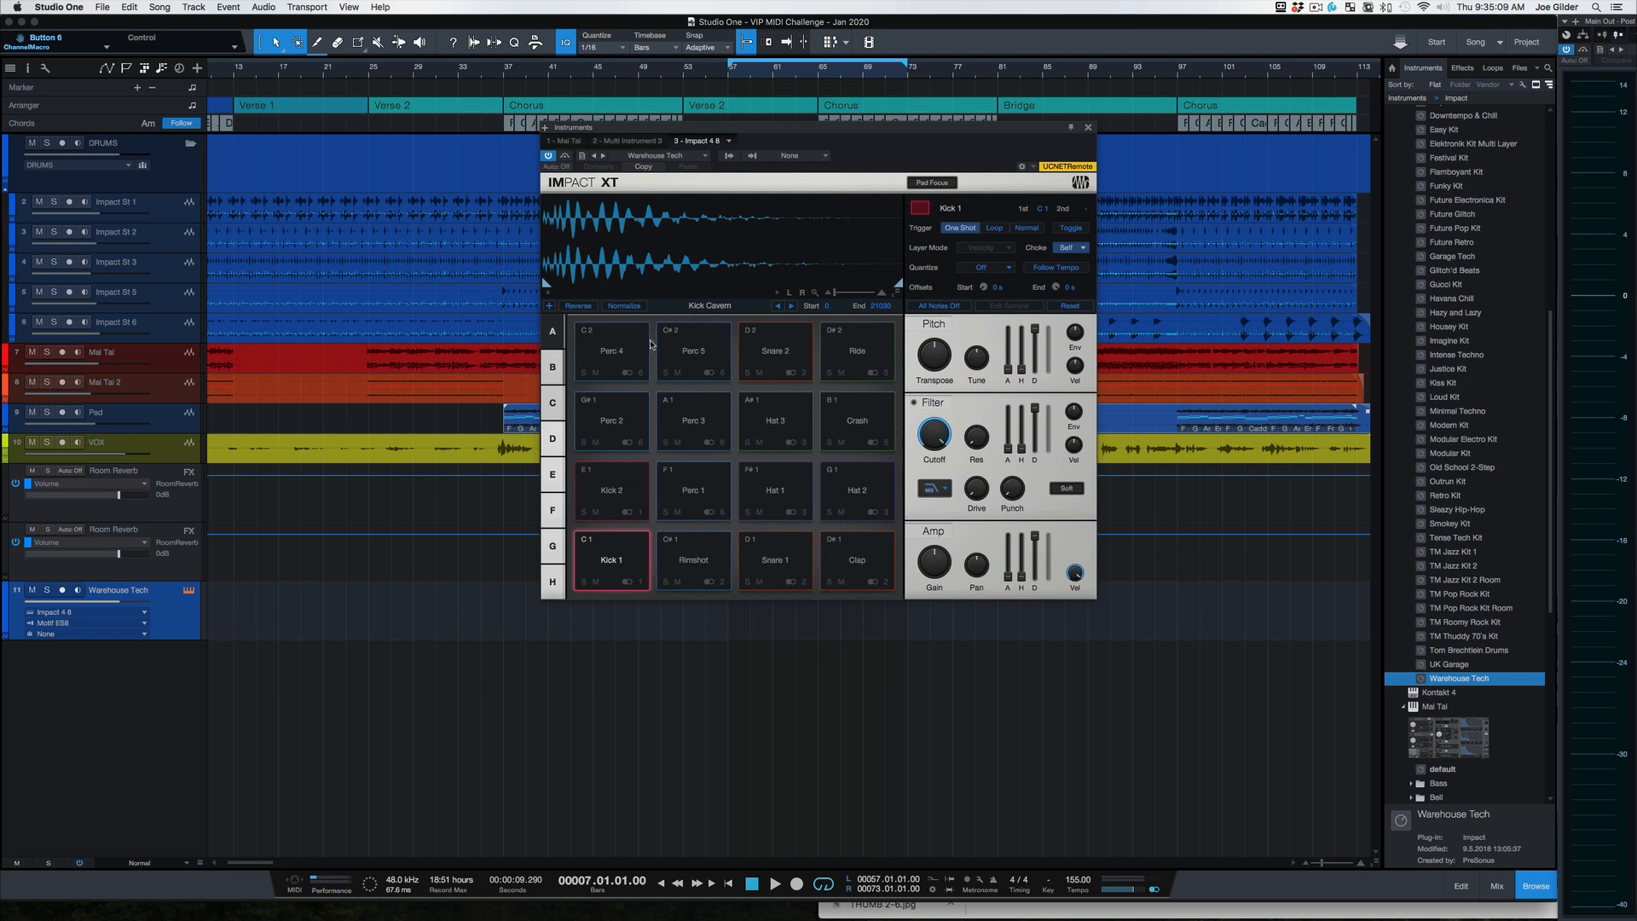
pyautogui.click(611, 559)
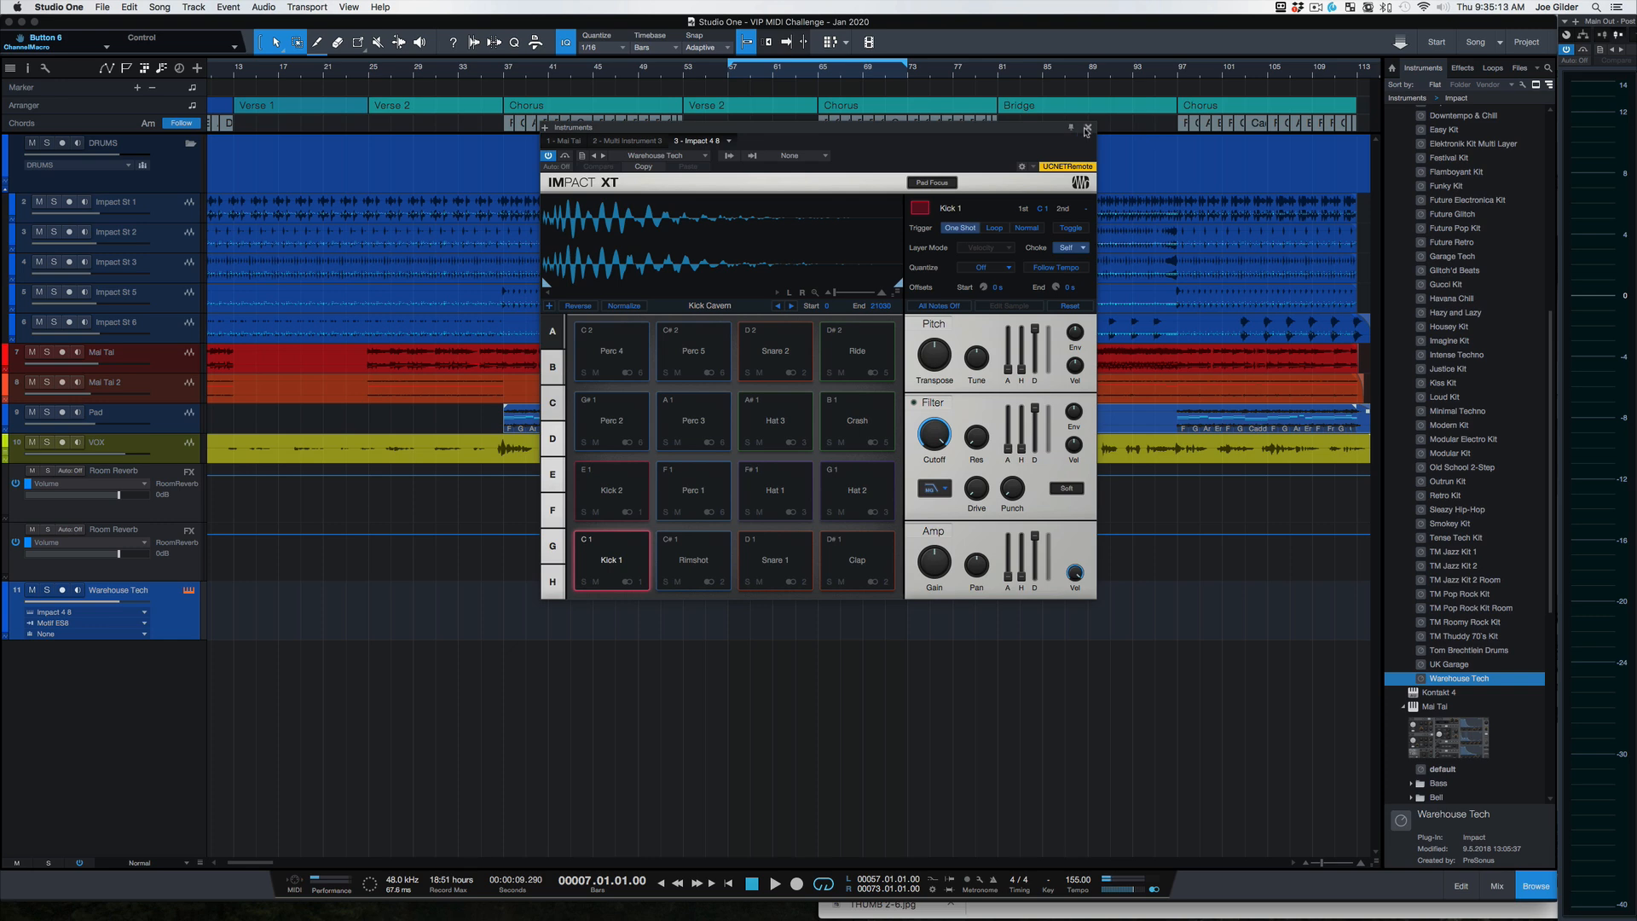
pyautogui.click(1086, 130)
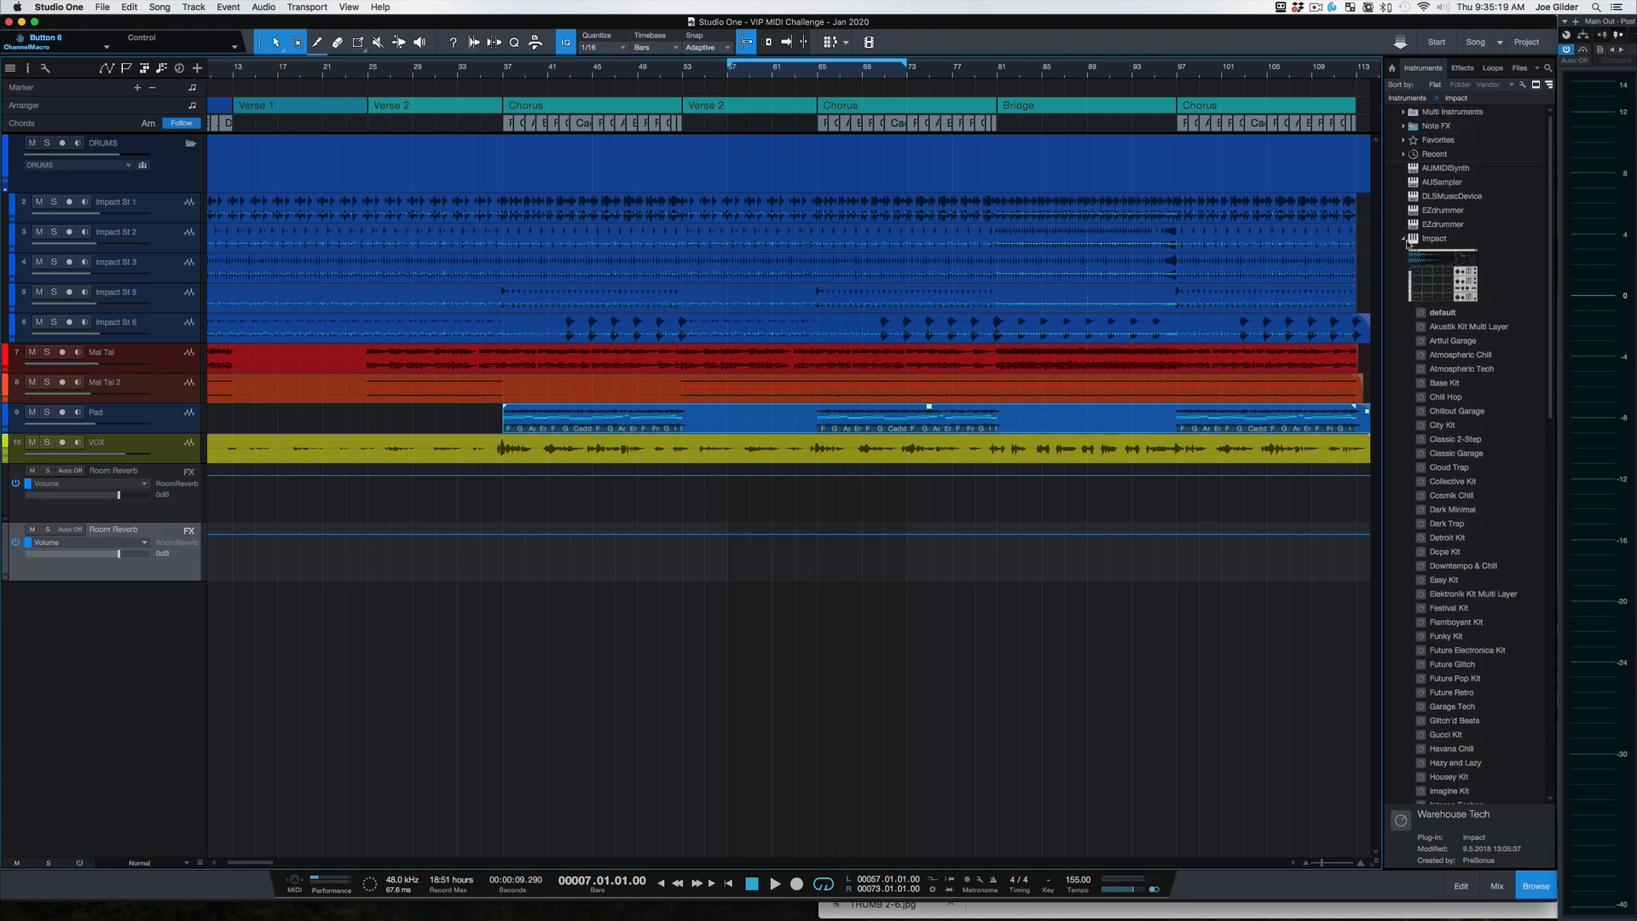
# - Fold away Impact, expand Mai Tai Strings, and open the Pool tab
pyautogui.click(1434, 239)
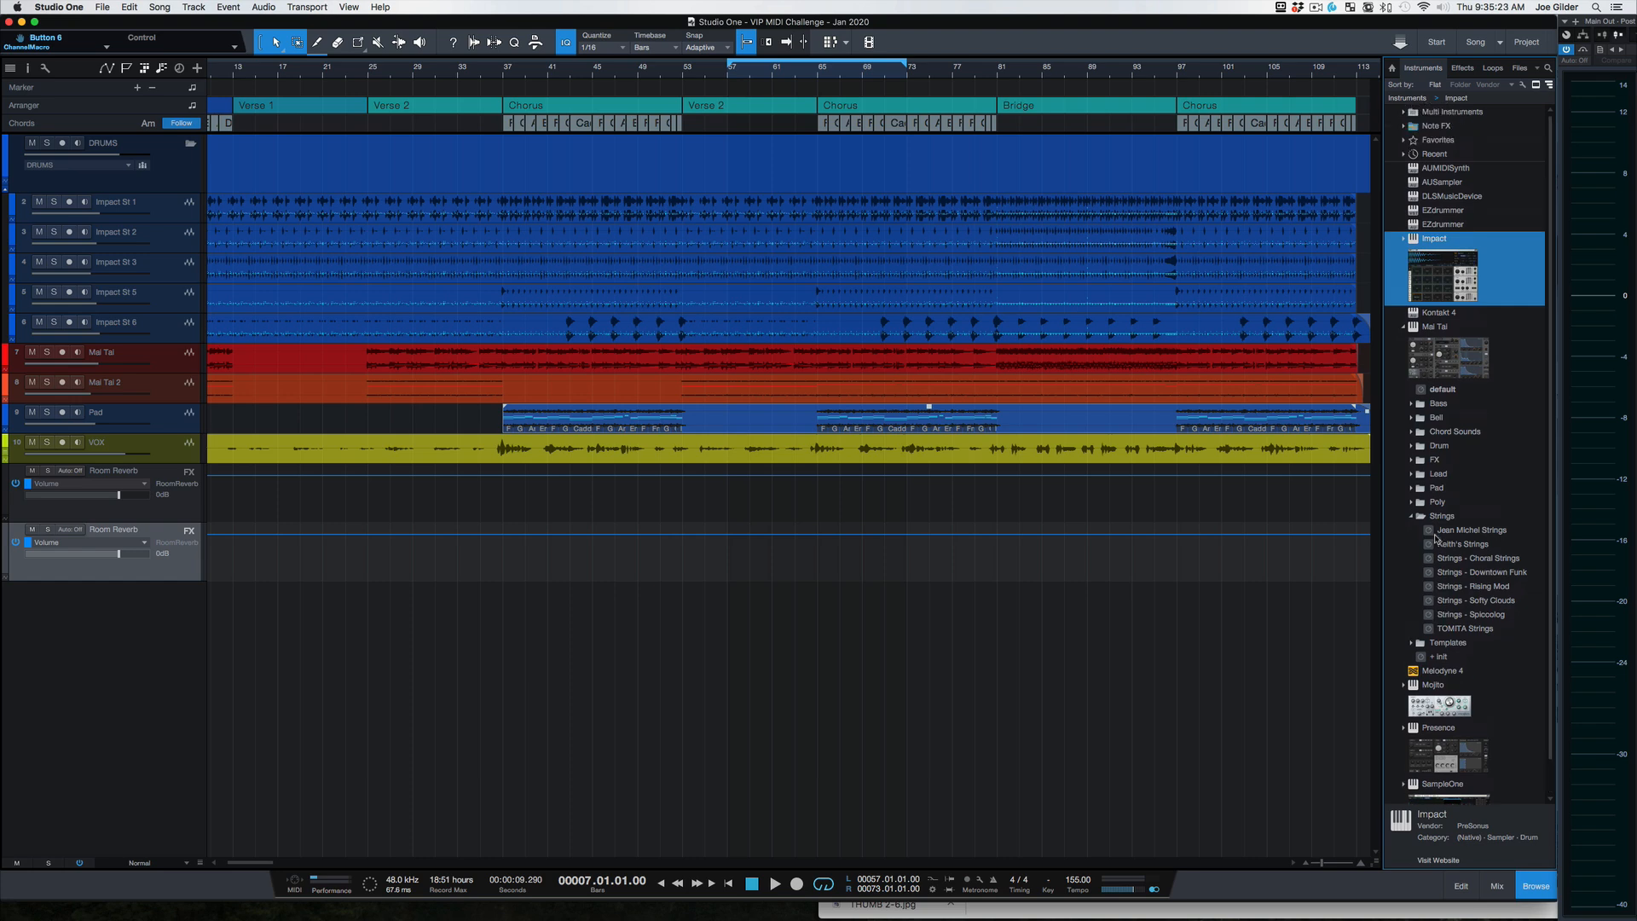
pyautogui.click(1462, 69)
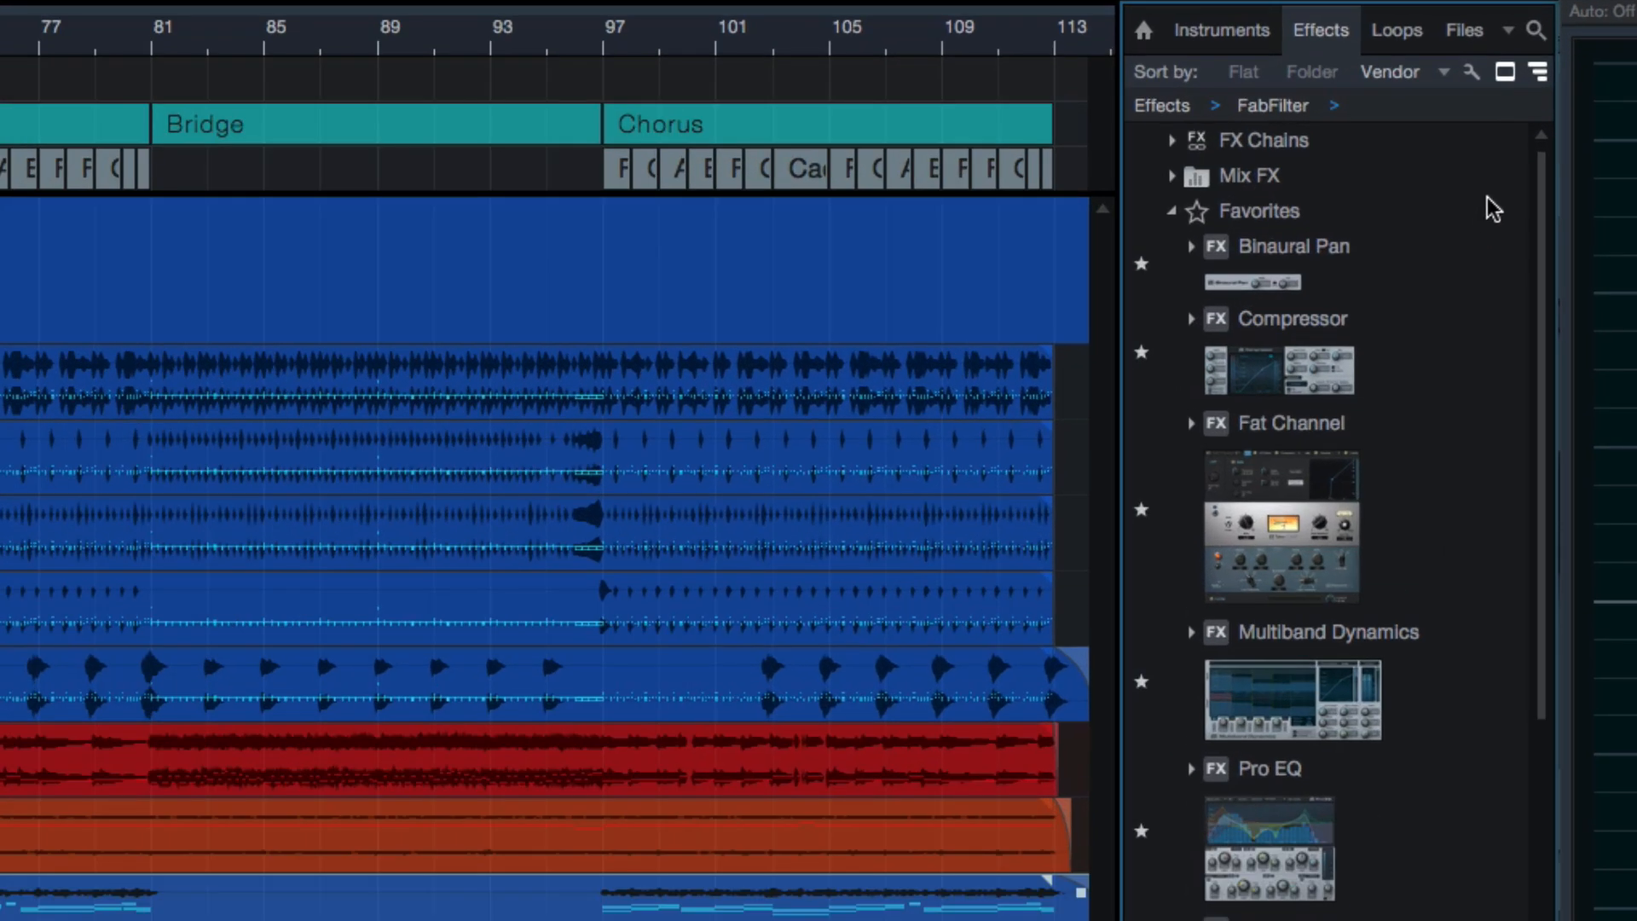
pyautogui.moveTo(1356, 903)
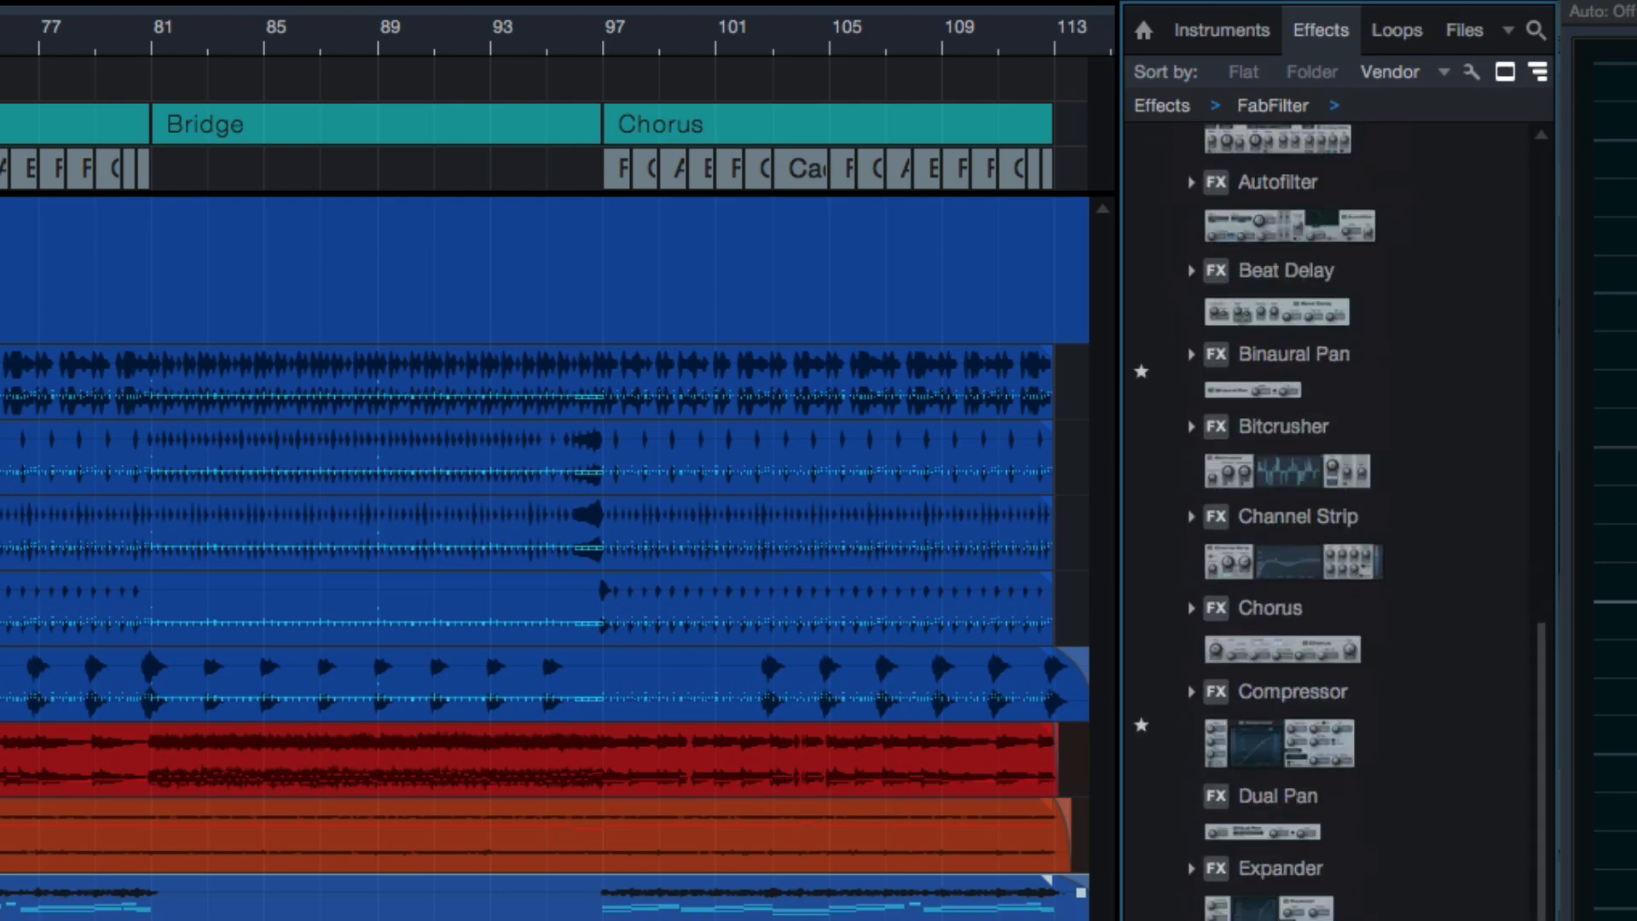
pyautogui.scroll(-3)
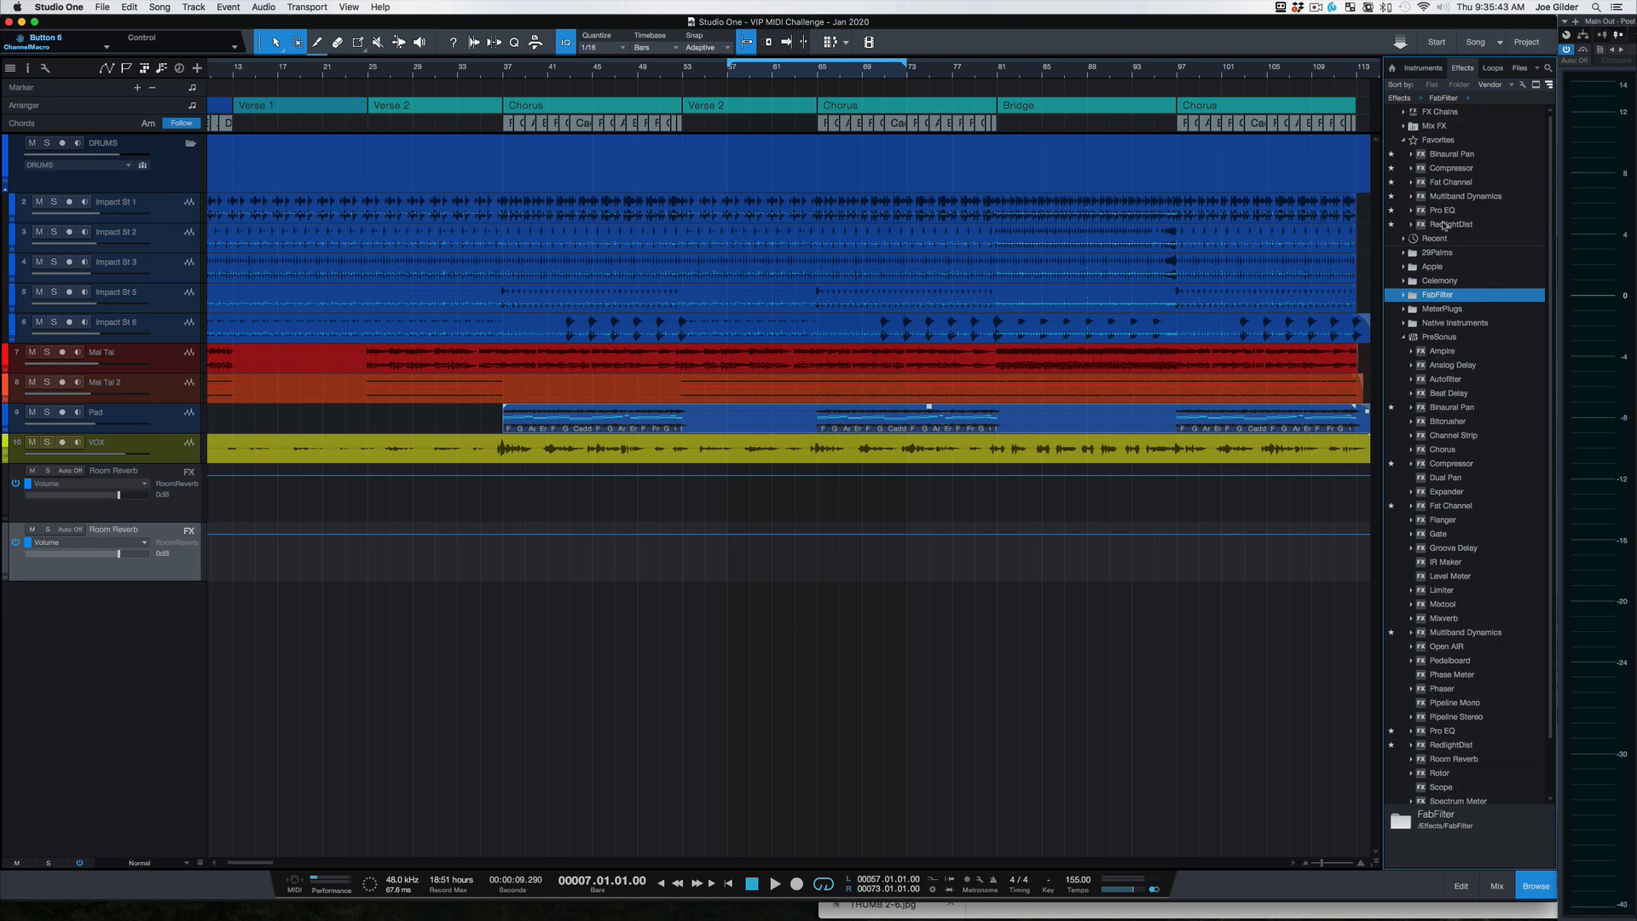
pyautogui.moveTo(1473, 154)
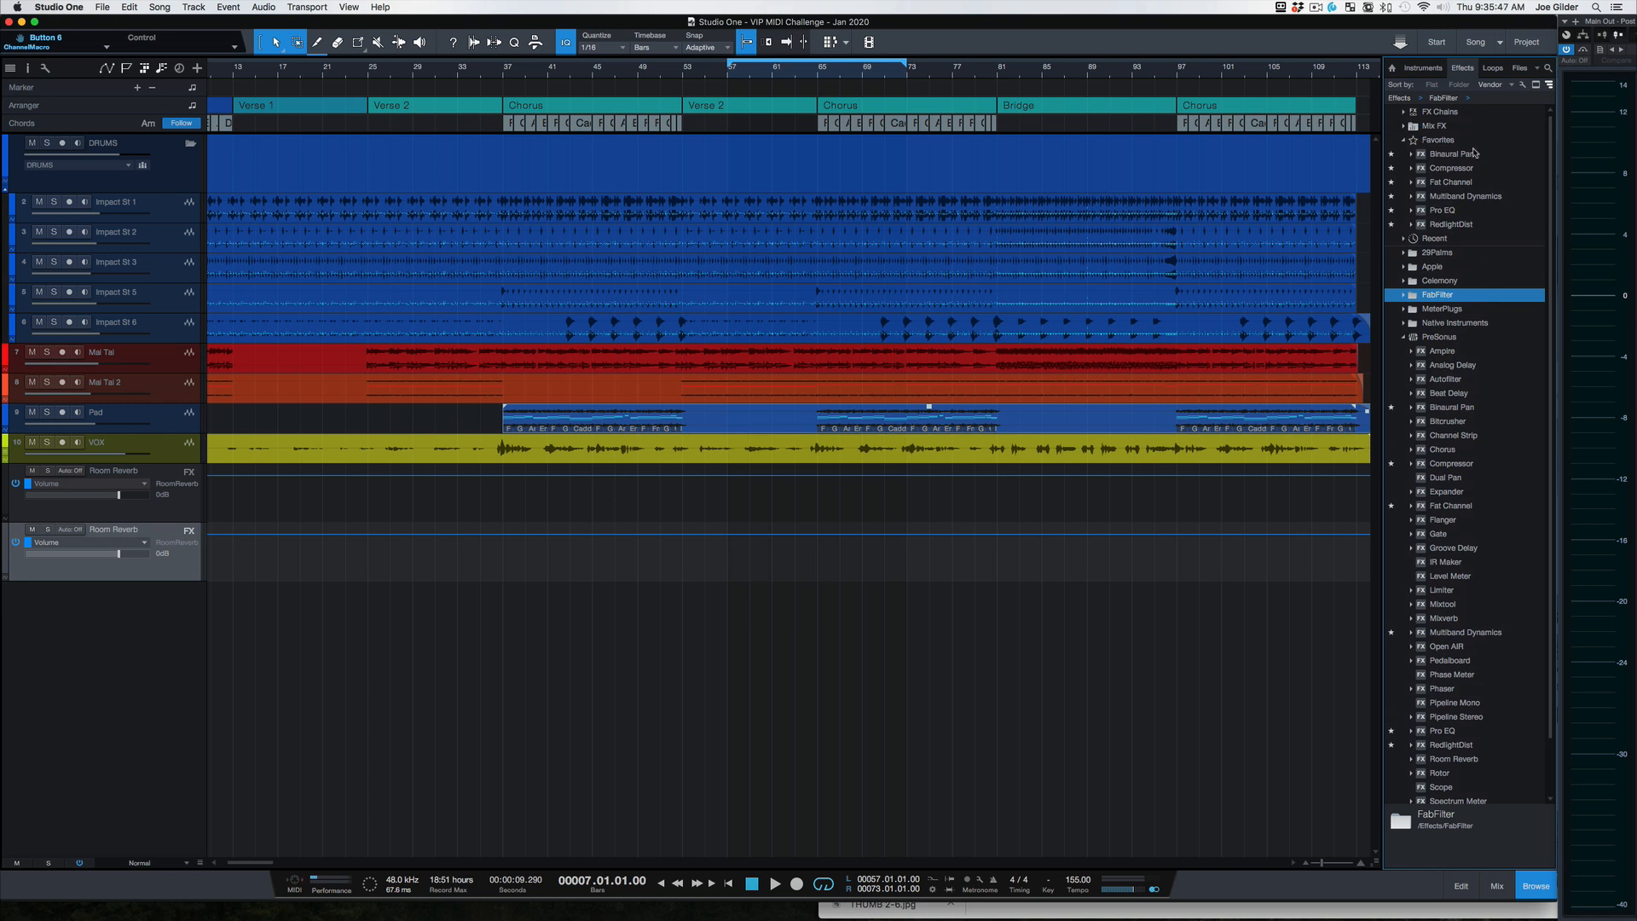
pyautogui.click(1423, 67)
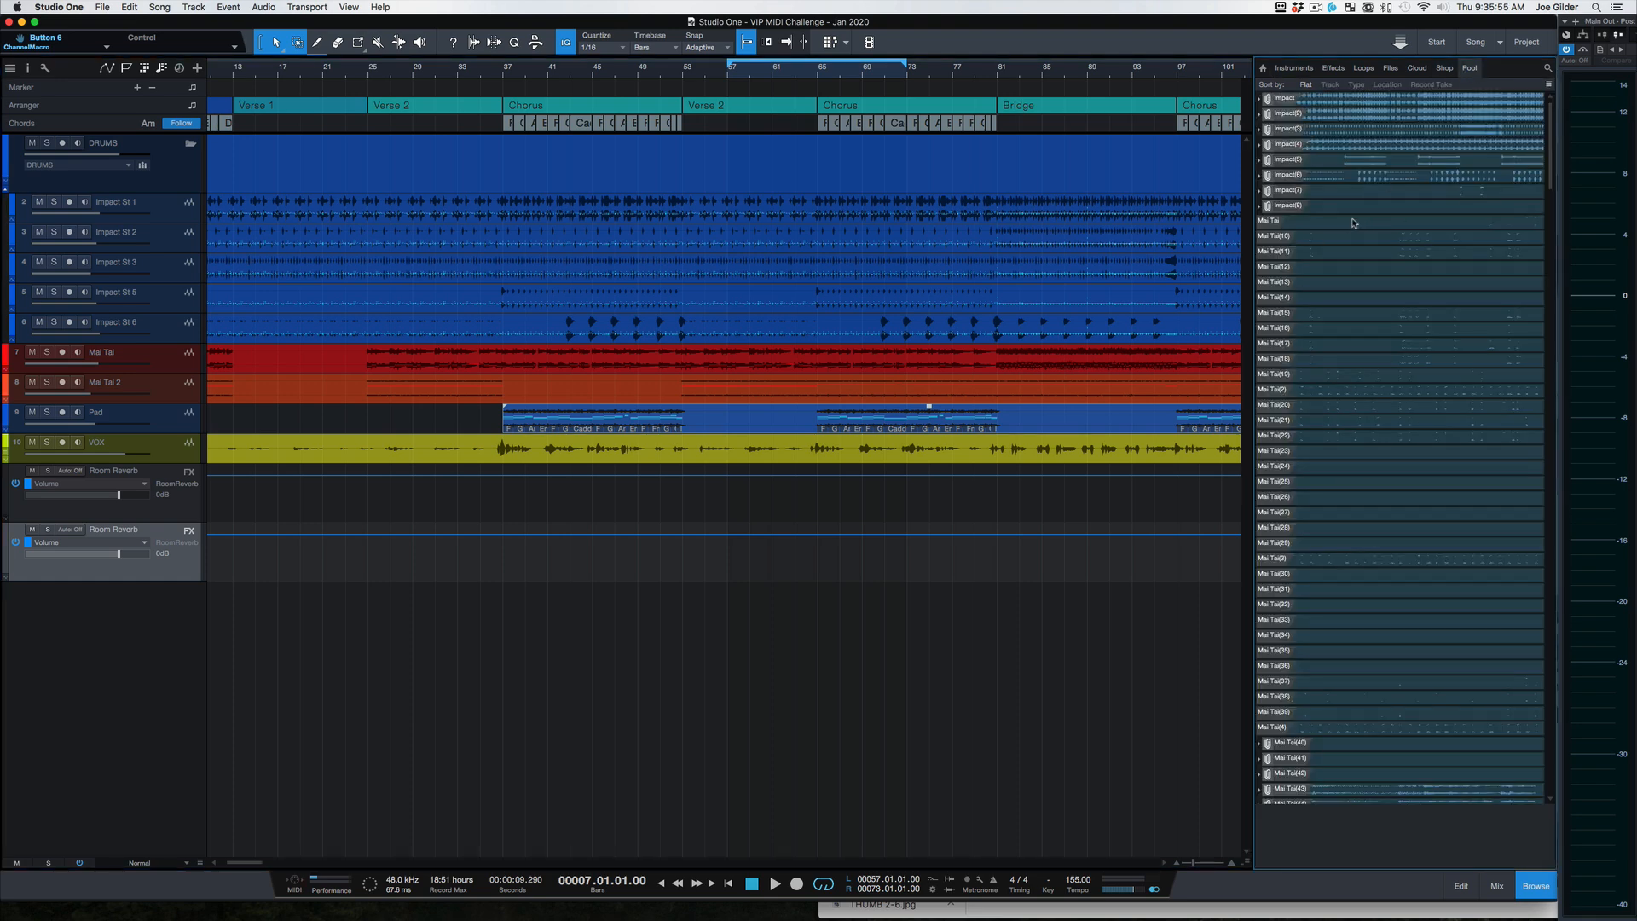
pyautogui.moveTo(1369, 482)
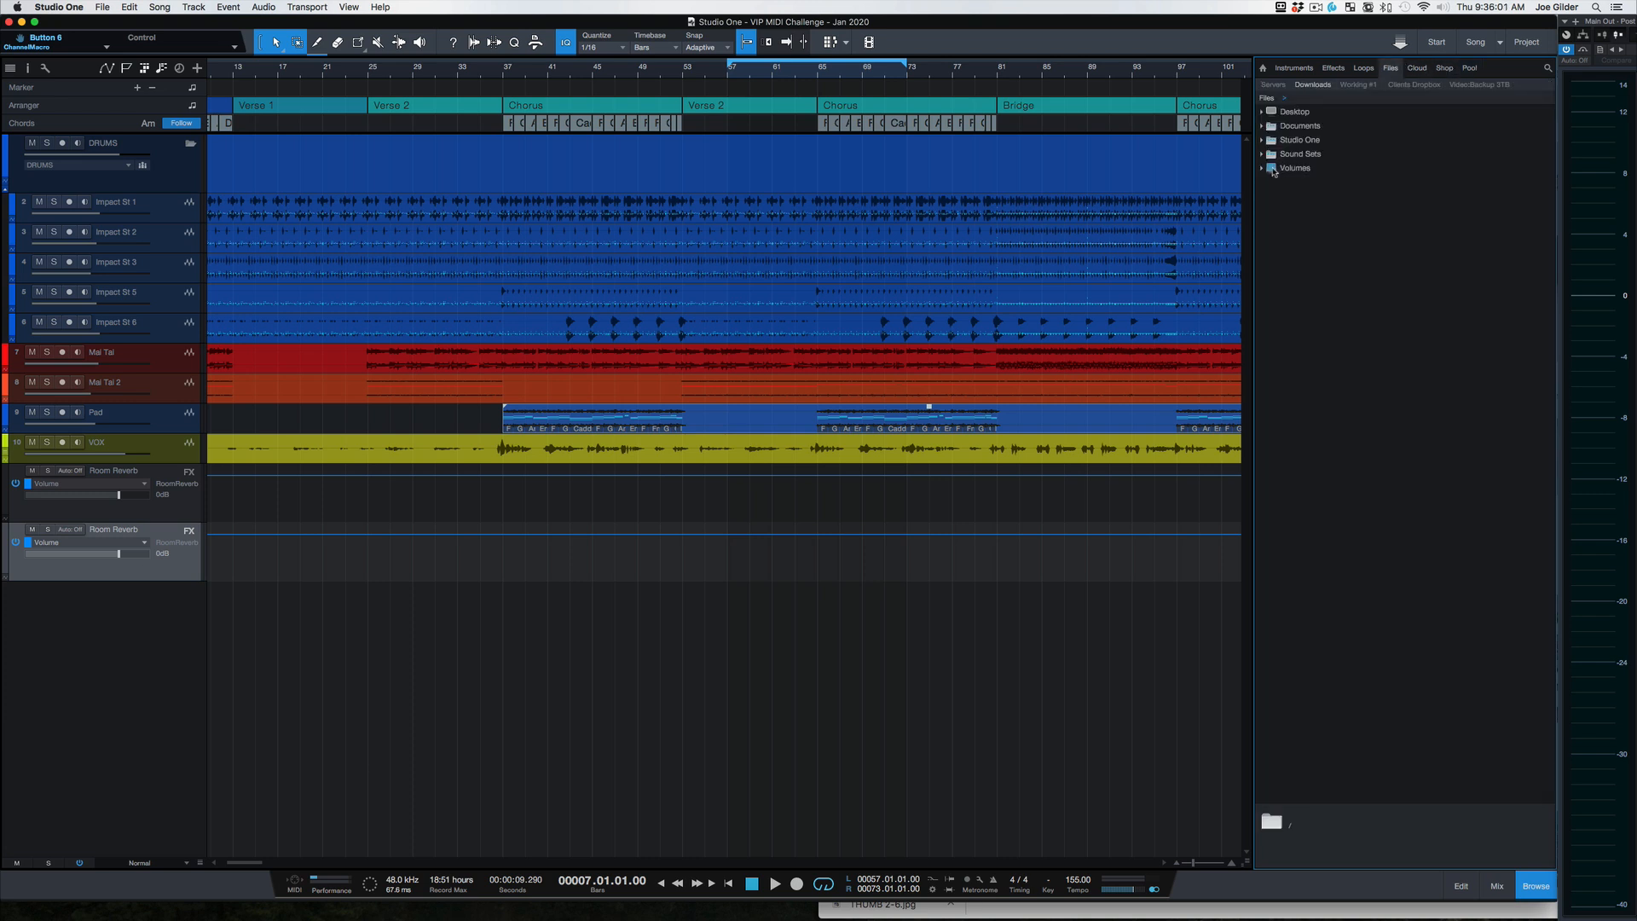
# - Expand Volumes in the Files tab, then expand and collapse Macintosh HD
pyautogui.click(1263, 168)
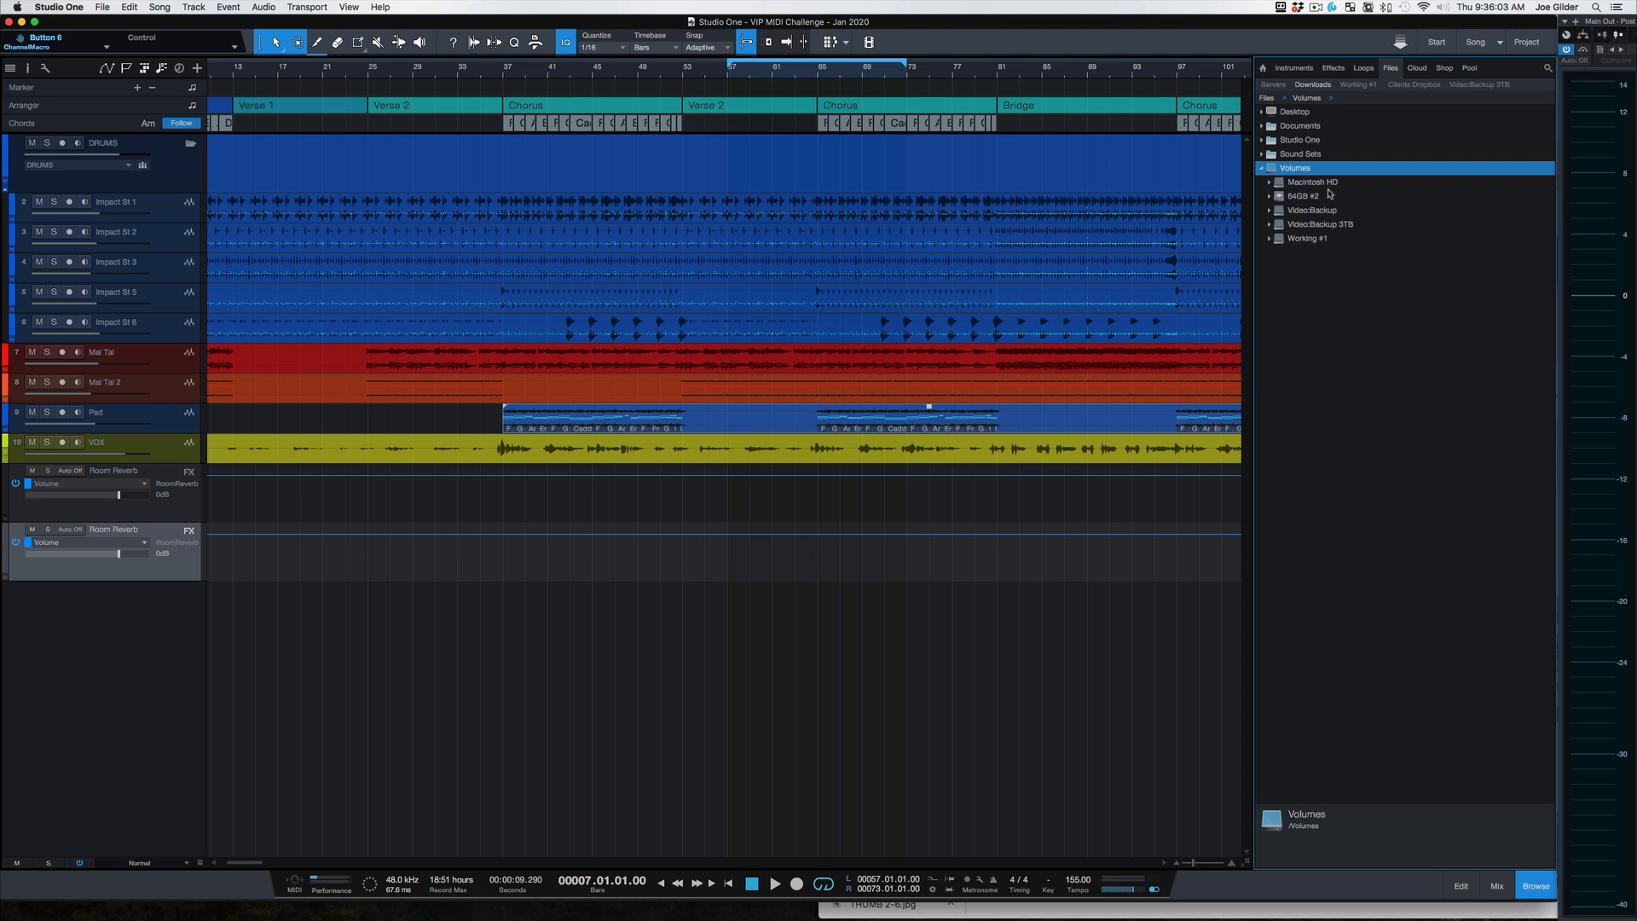
pyautogui.click(1269, 182)
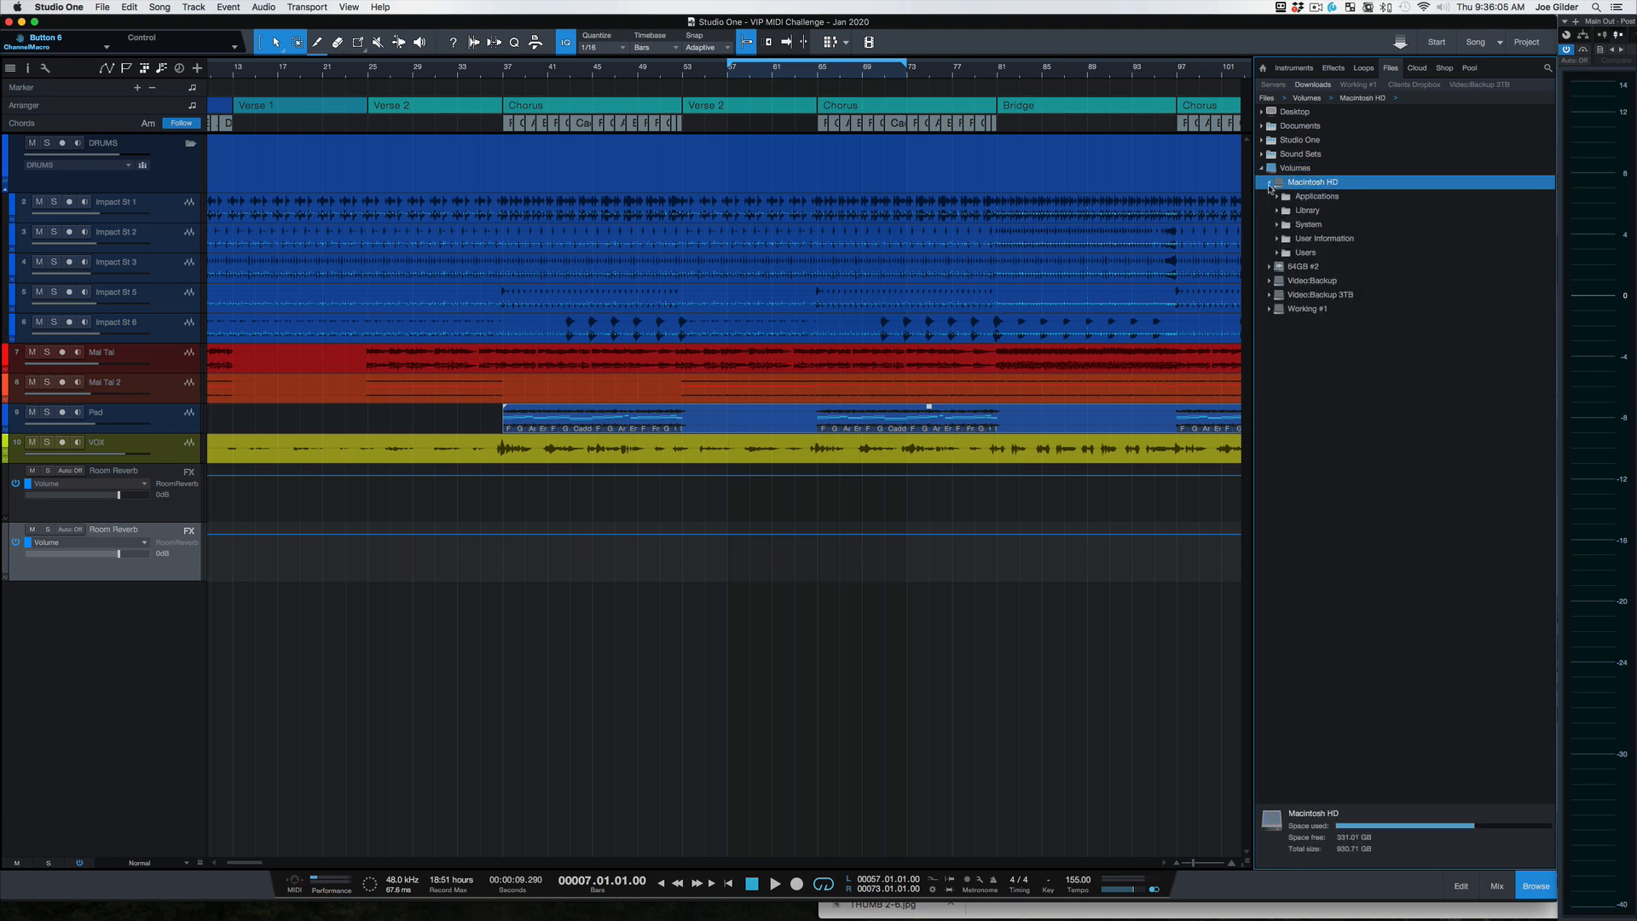
pyautogui.click(1271, 183)
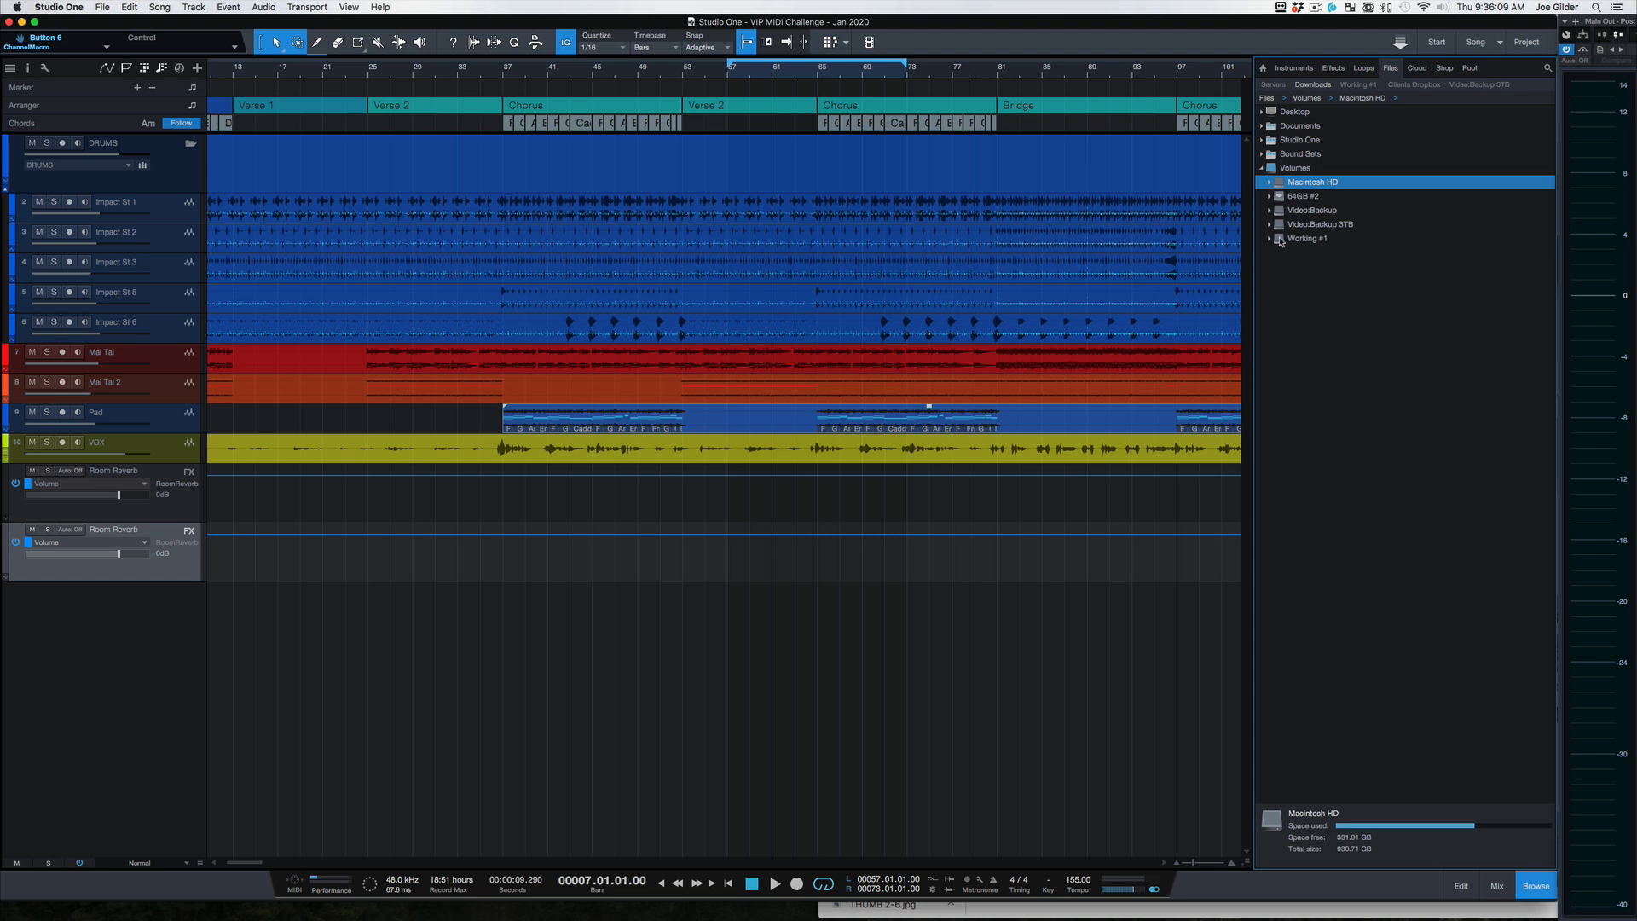
pyautogui.moveTo(1327, 338)
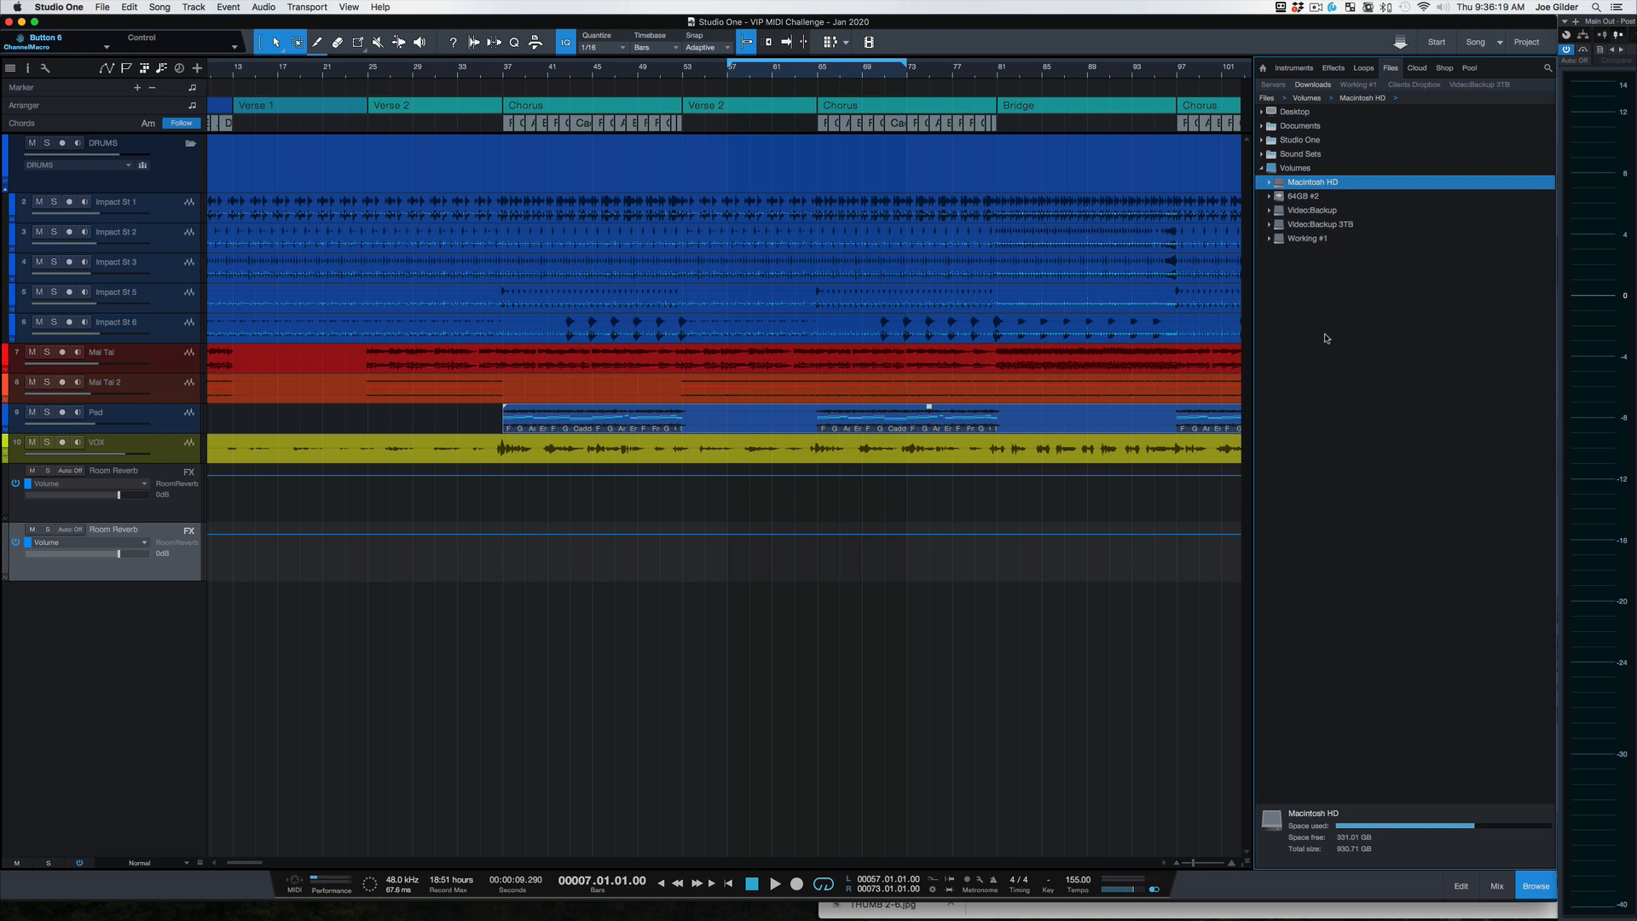
pyautogui.moveTo(1413, 374)
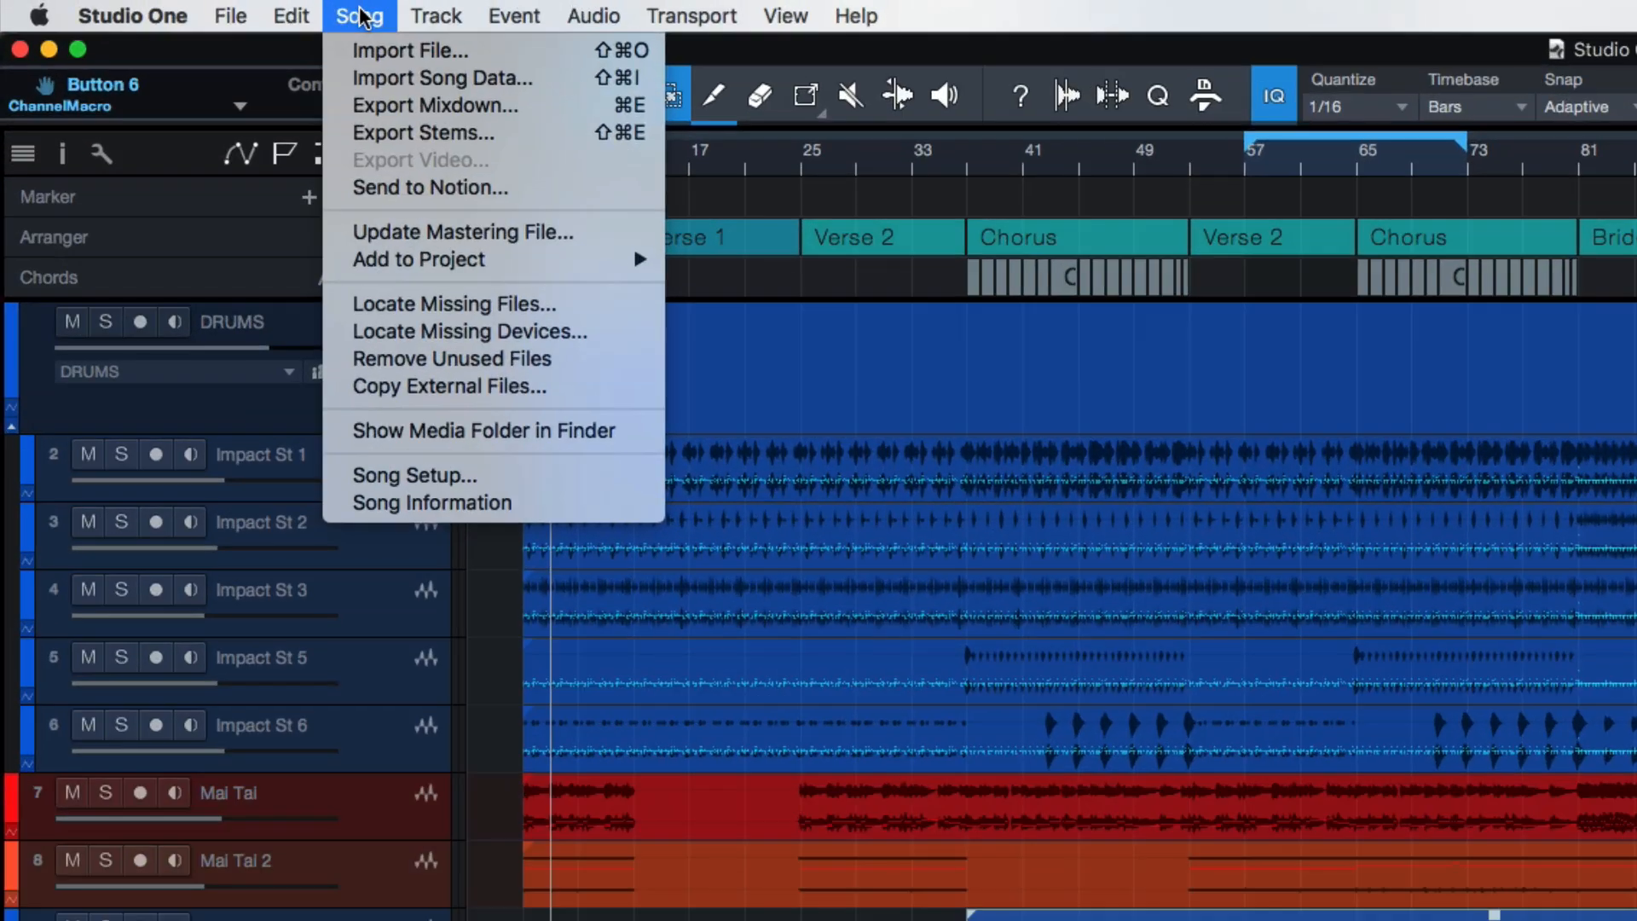
pyautogui.moveTo(370, 26)
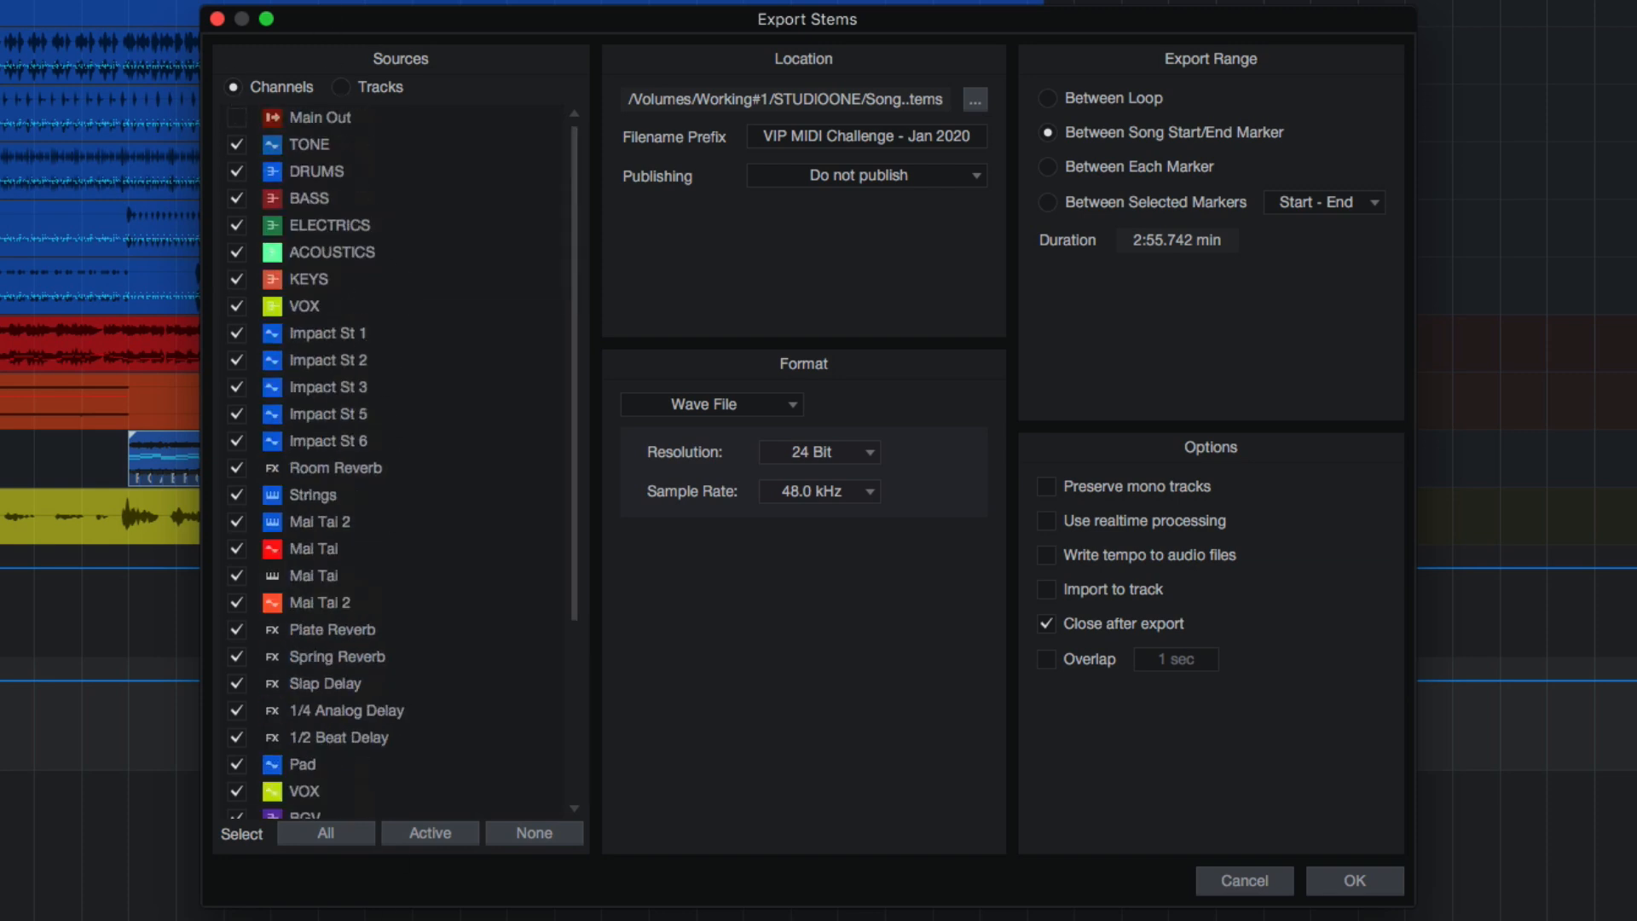
pyautogui.moveTo(1047, 847)
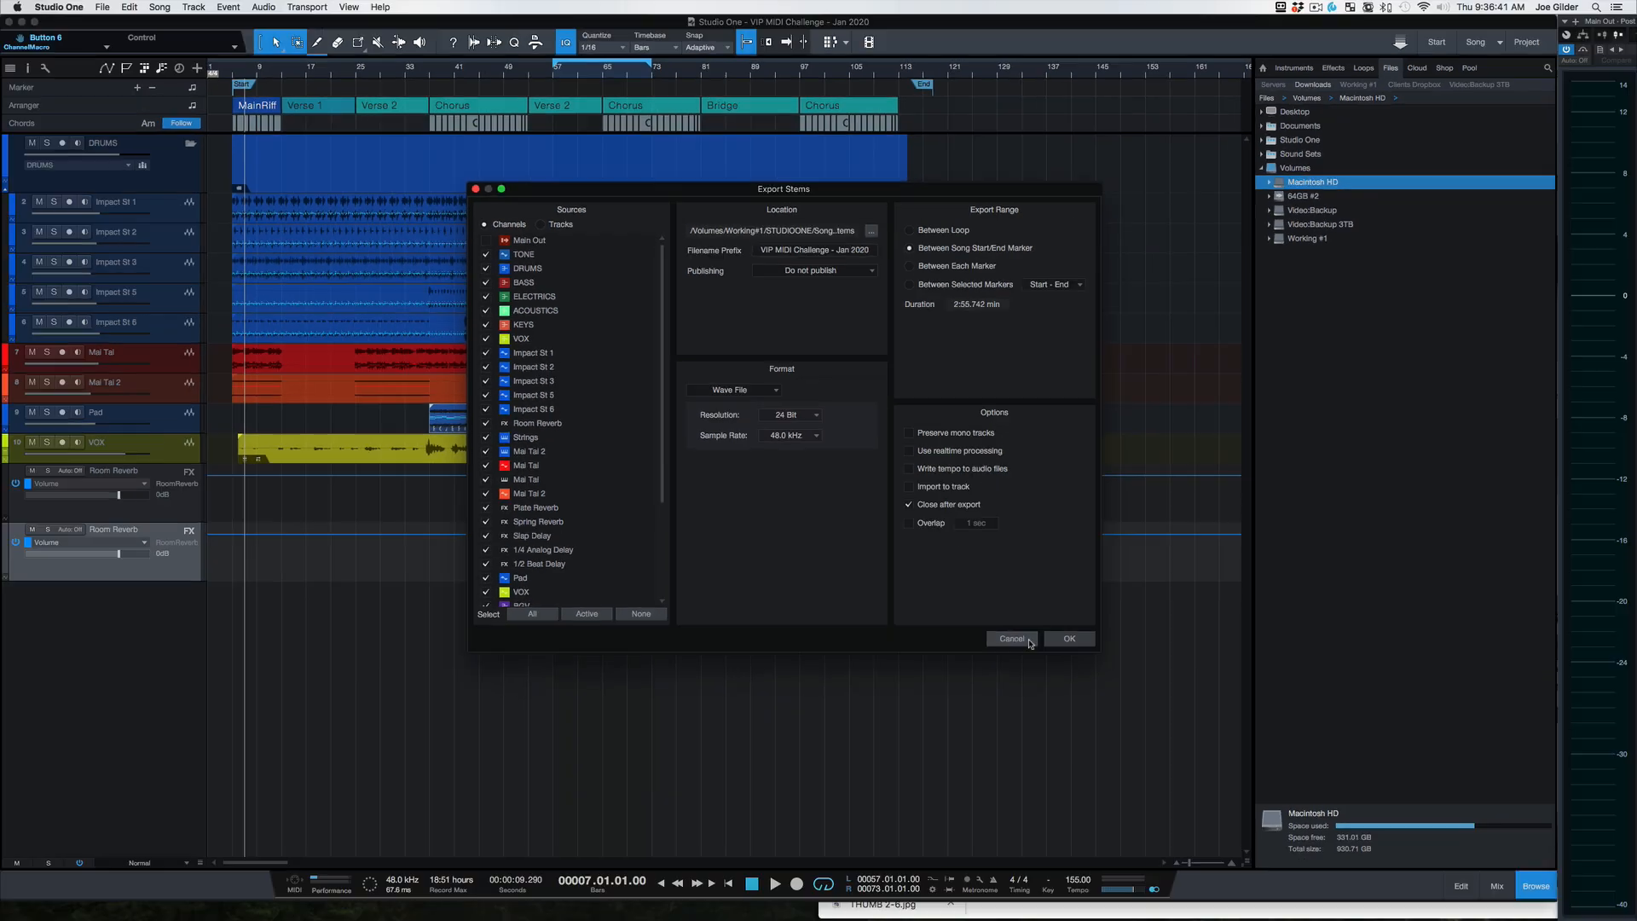
pyautogui.click(1011, 638)
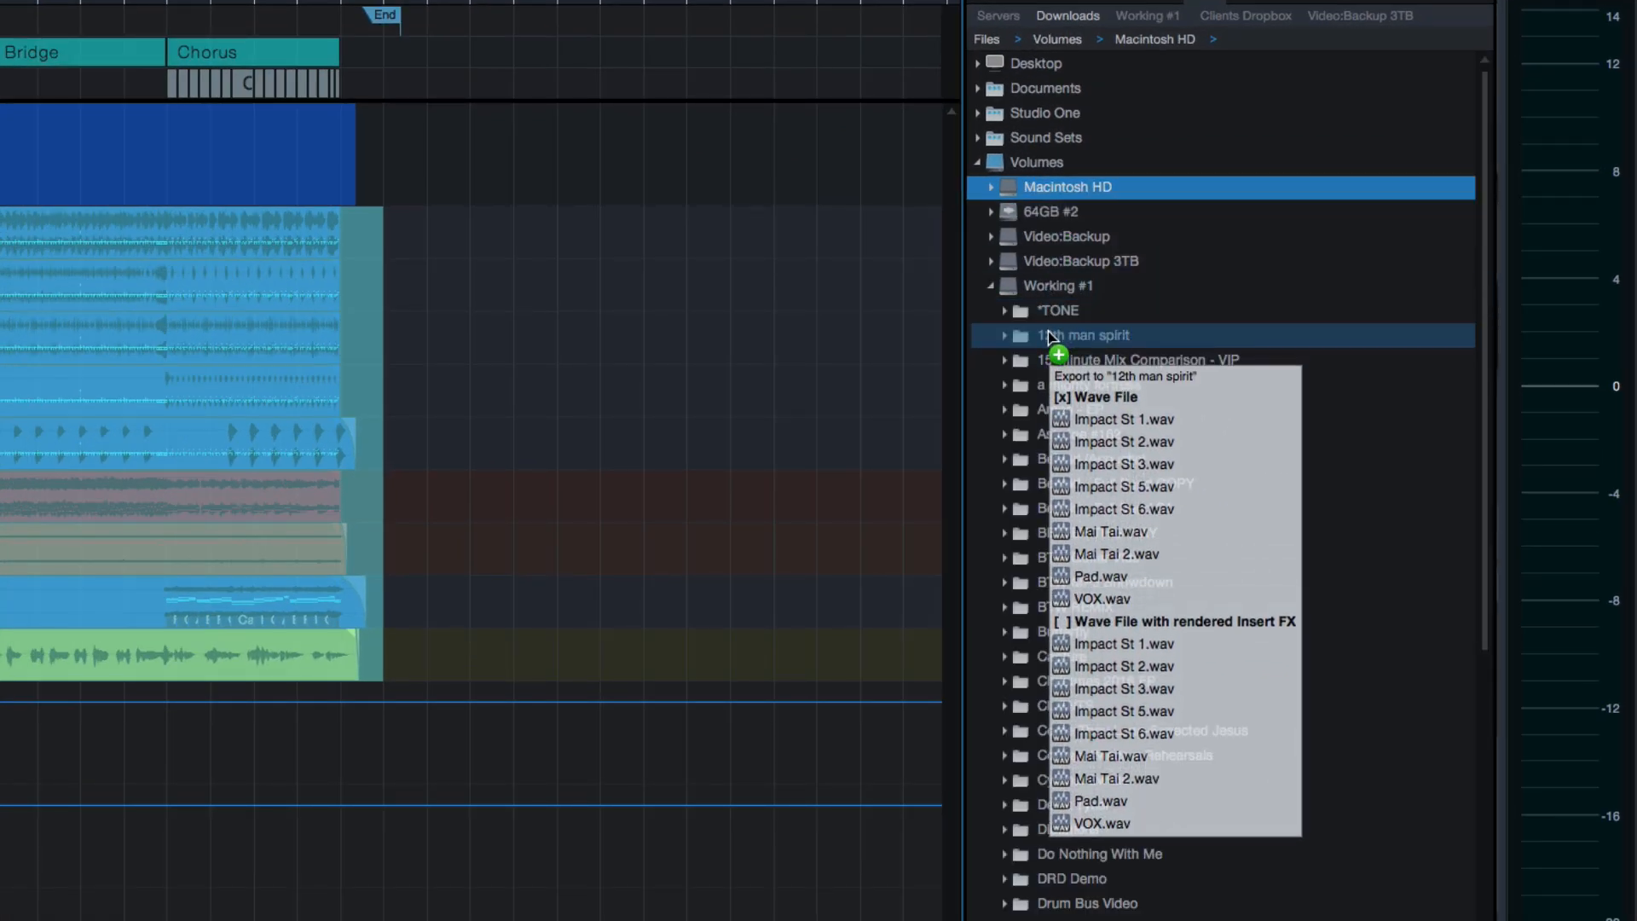
# - Drop the nine selected tracks on '12th man spirit' as Wave files, then cancel the export
pyautogui.click(1004, 335)
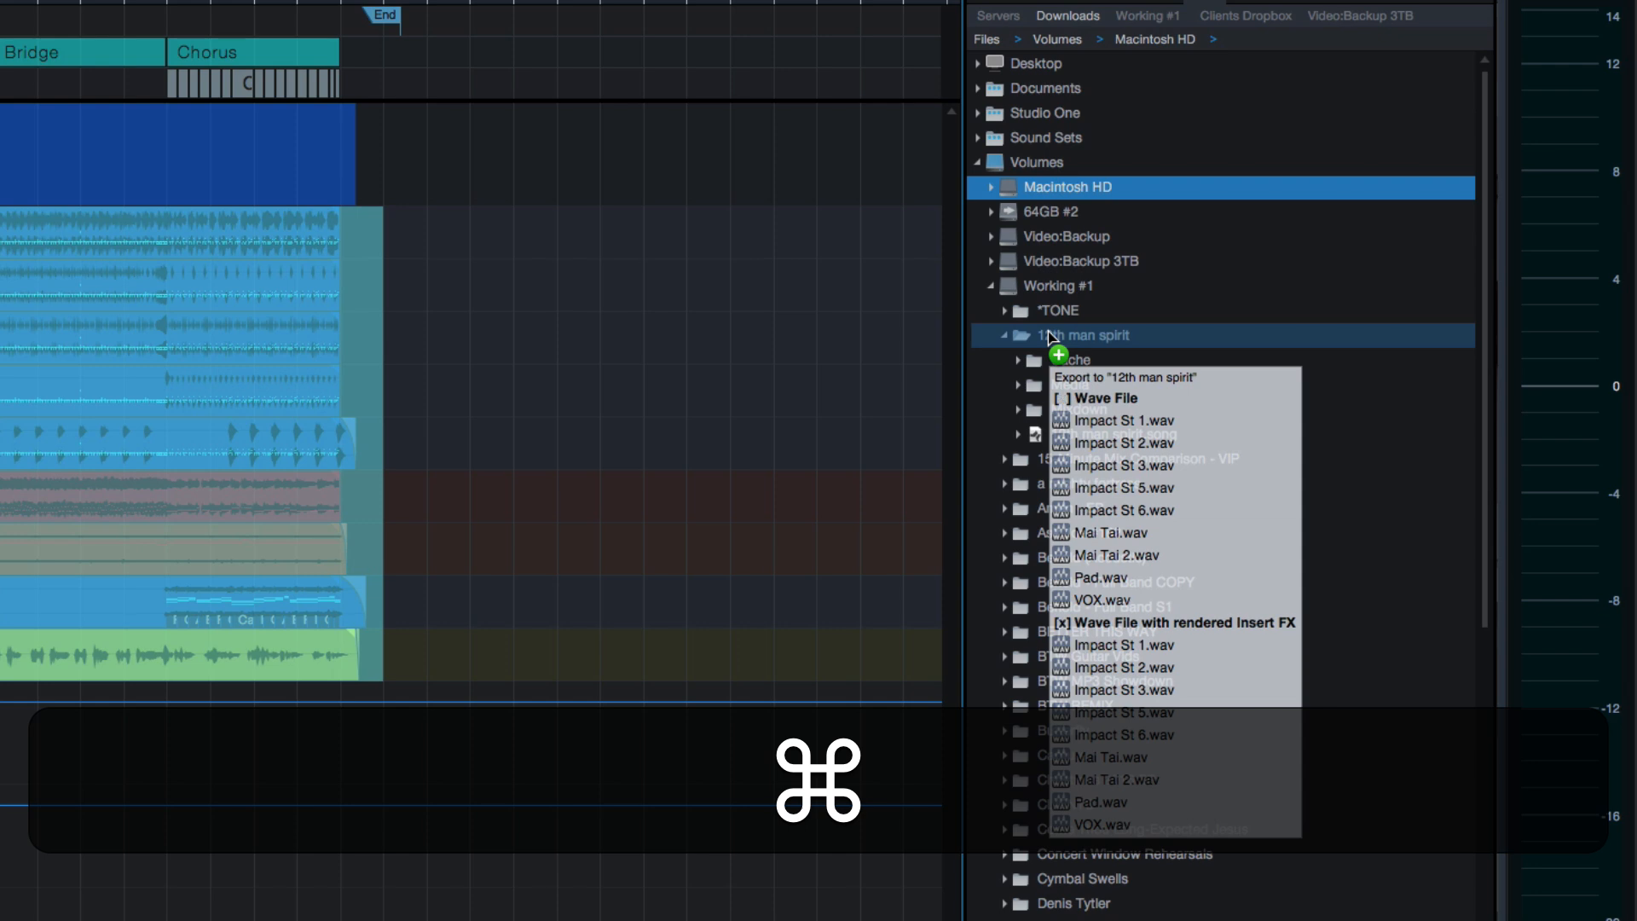
pyautogui.click(1060, 398)
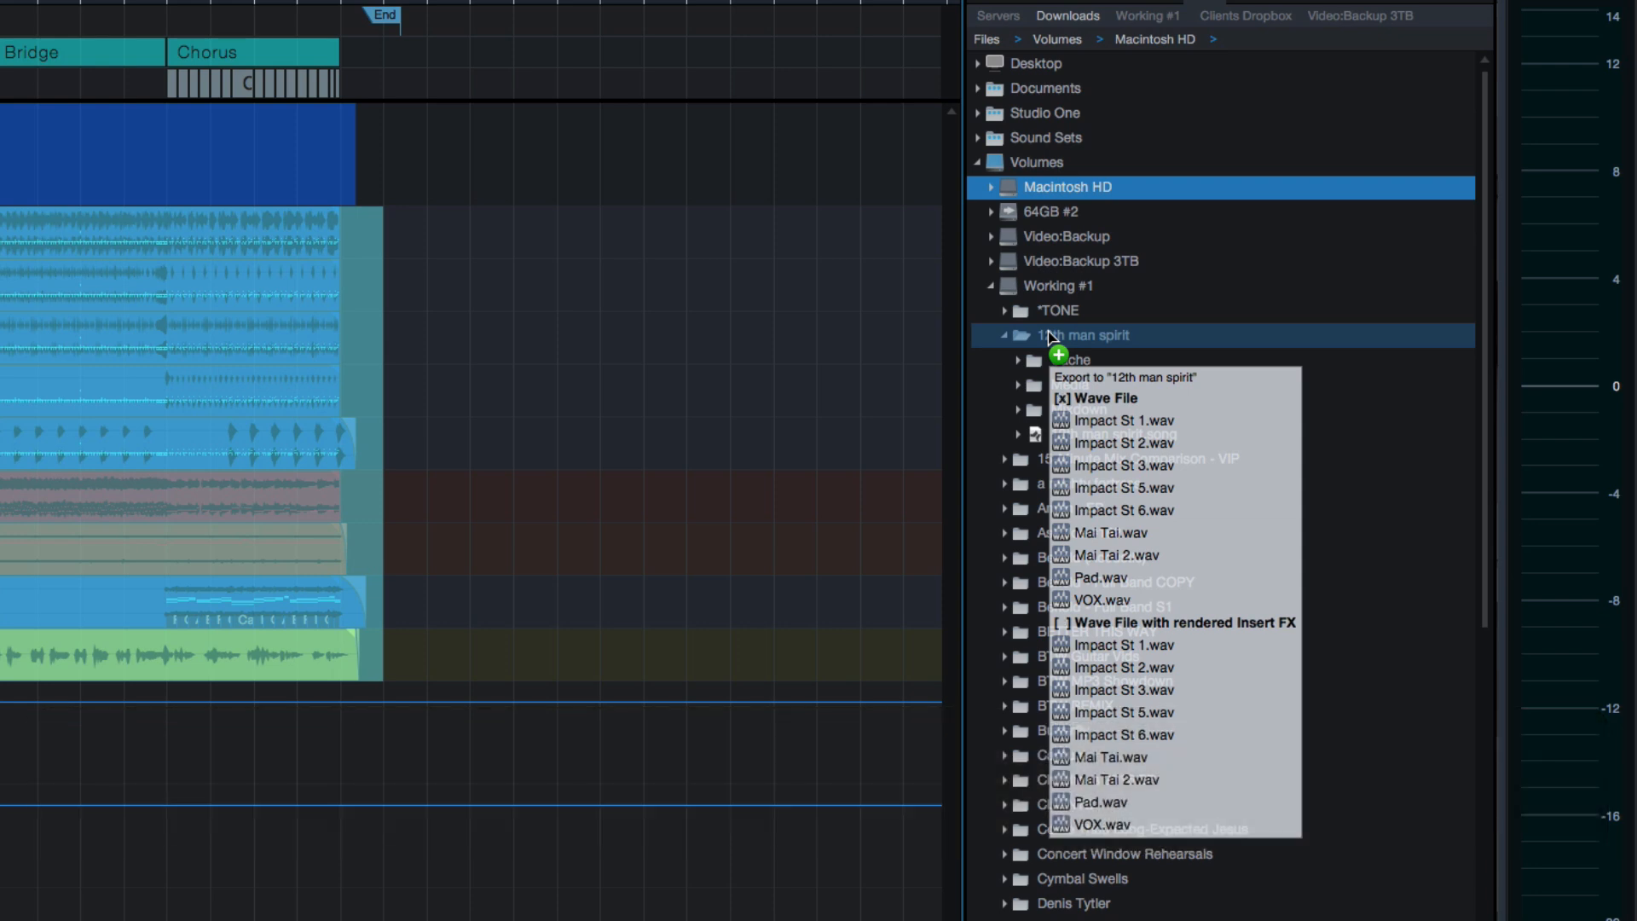
pyautogui.click(1060, 623)
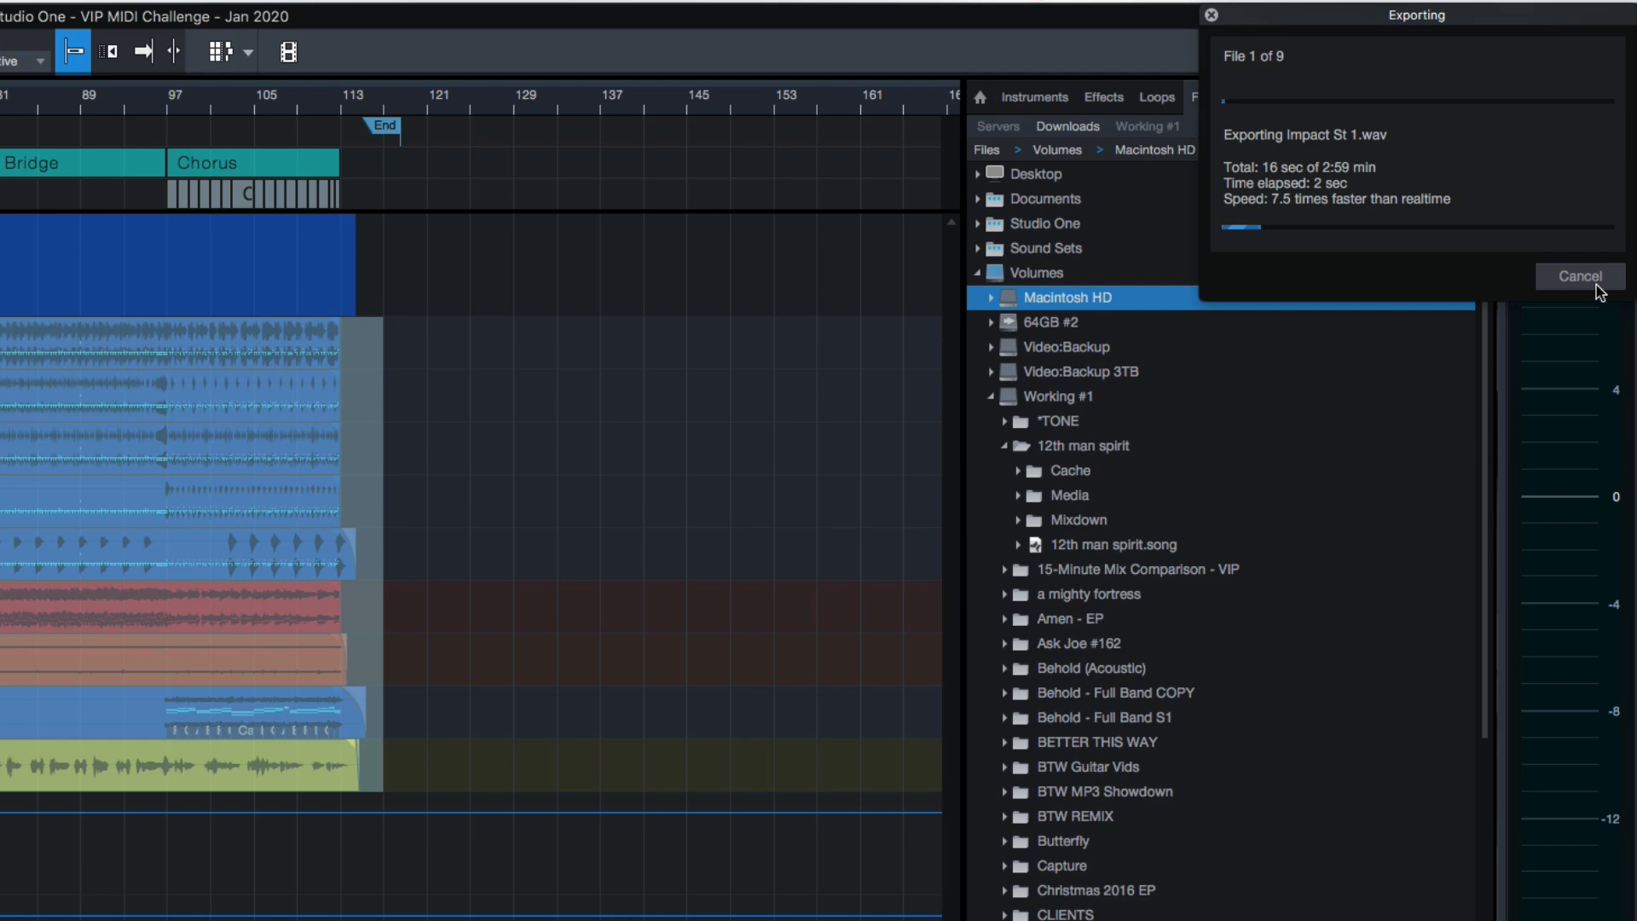
pyautogui.click(1581, 275)
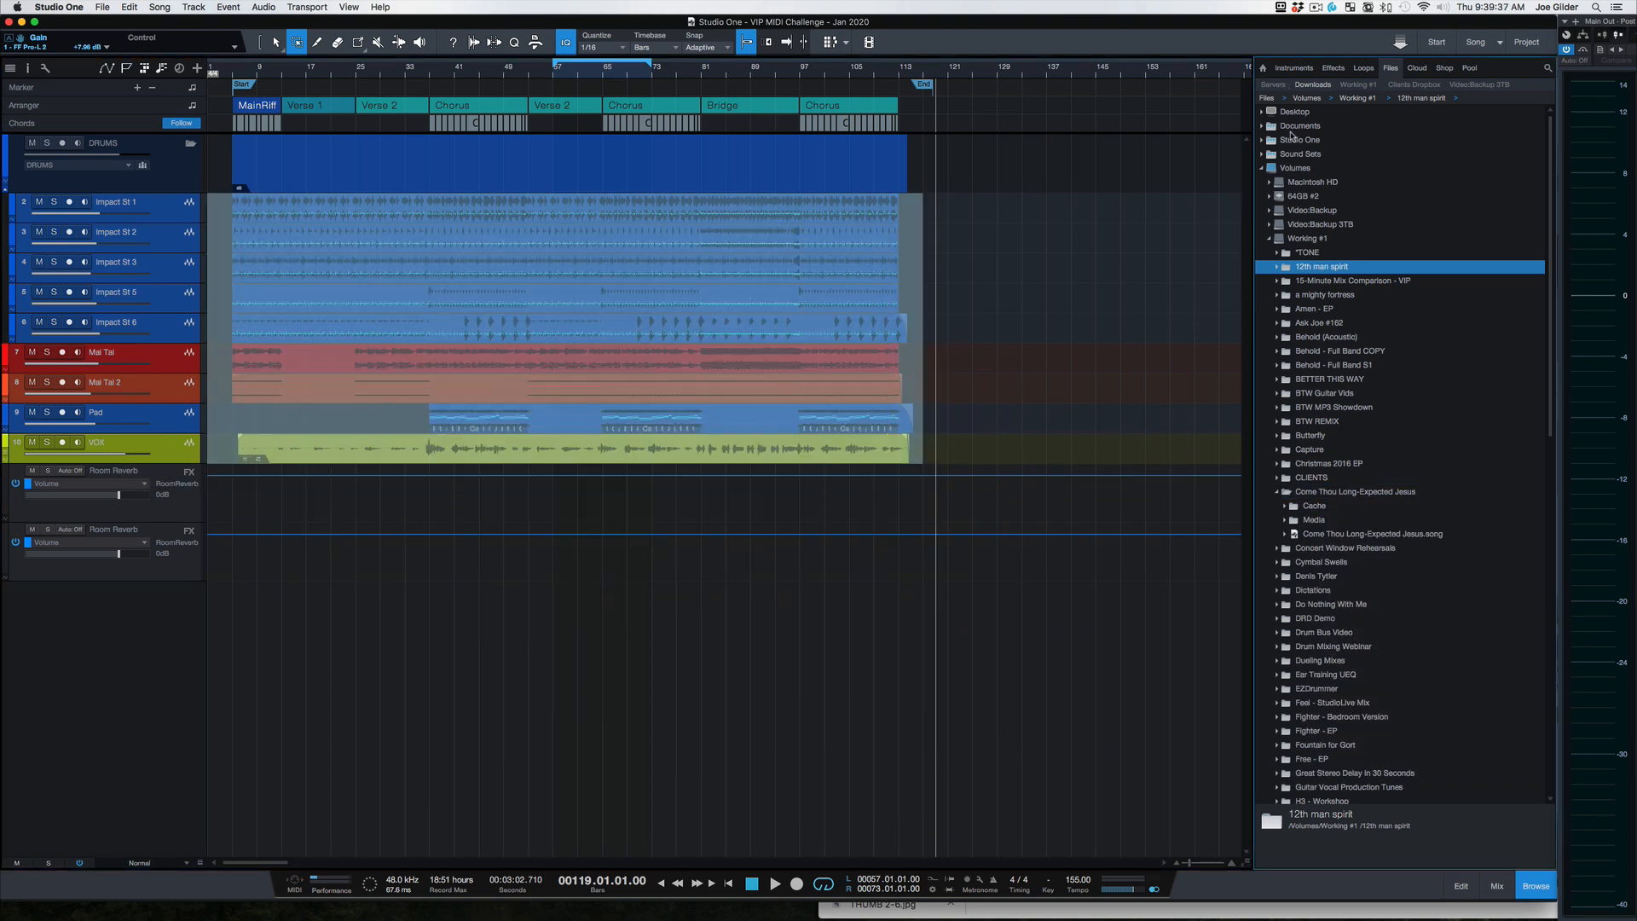
pyautogui.scroll(-3)
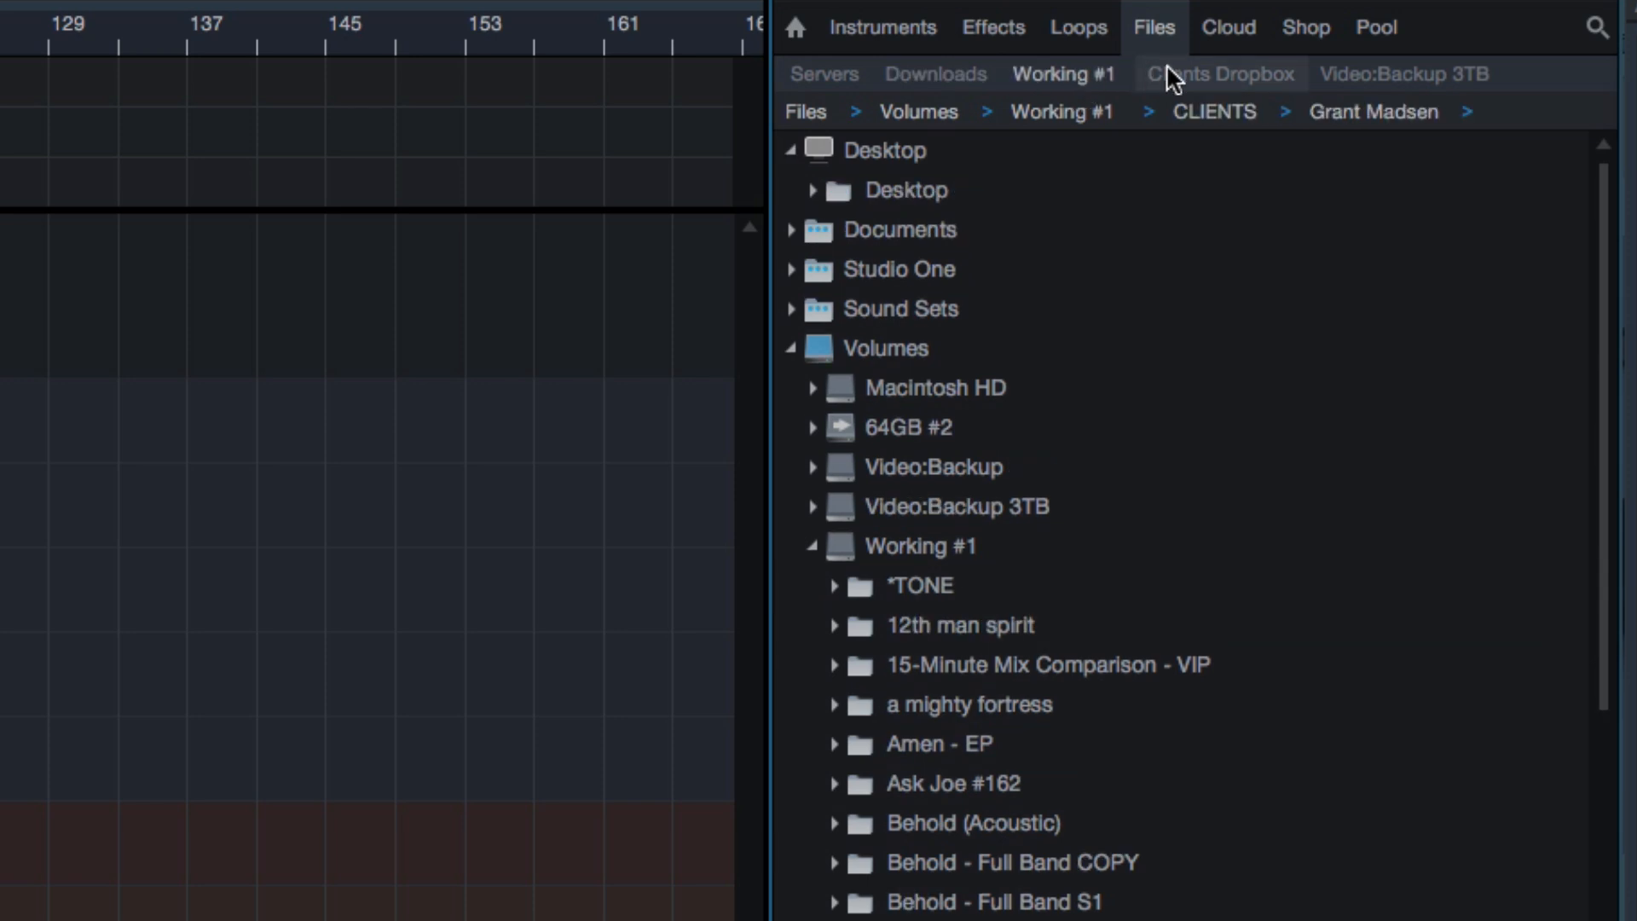
pyautogui.click(1221, 73)
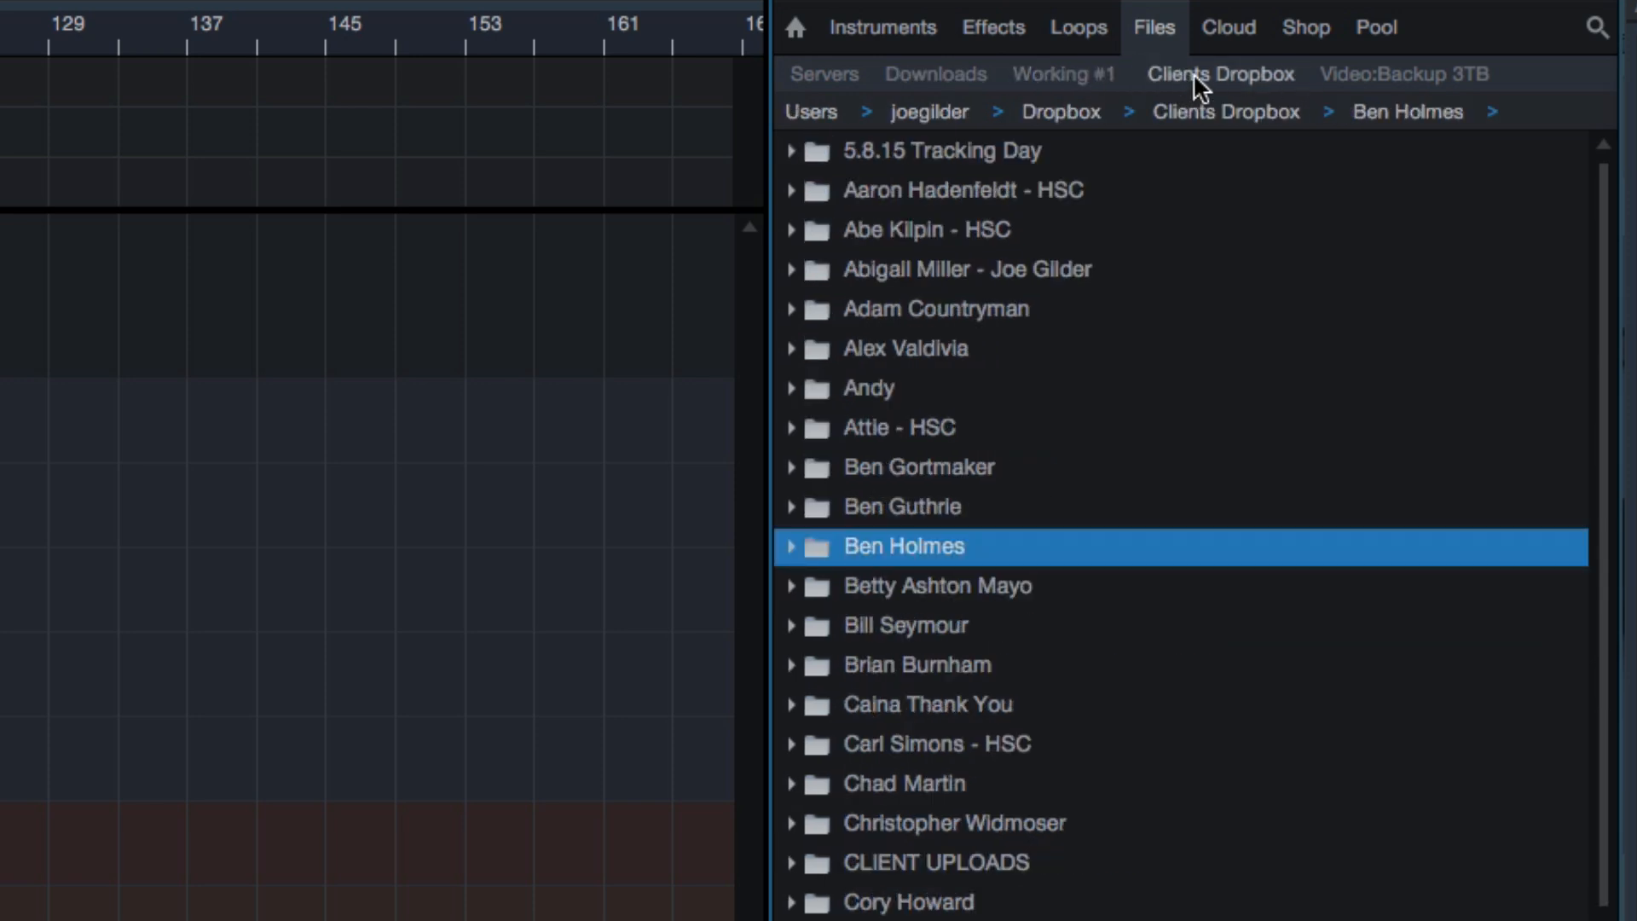
pyautogui.moveTo(1212, 153)
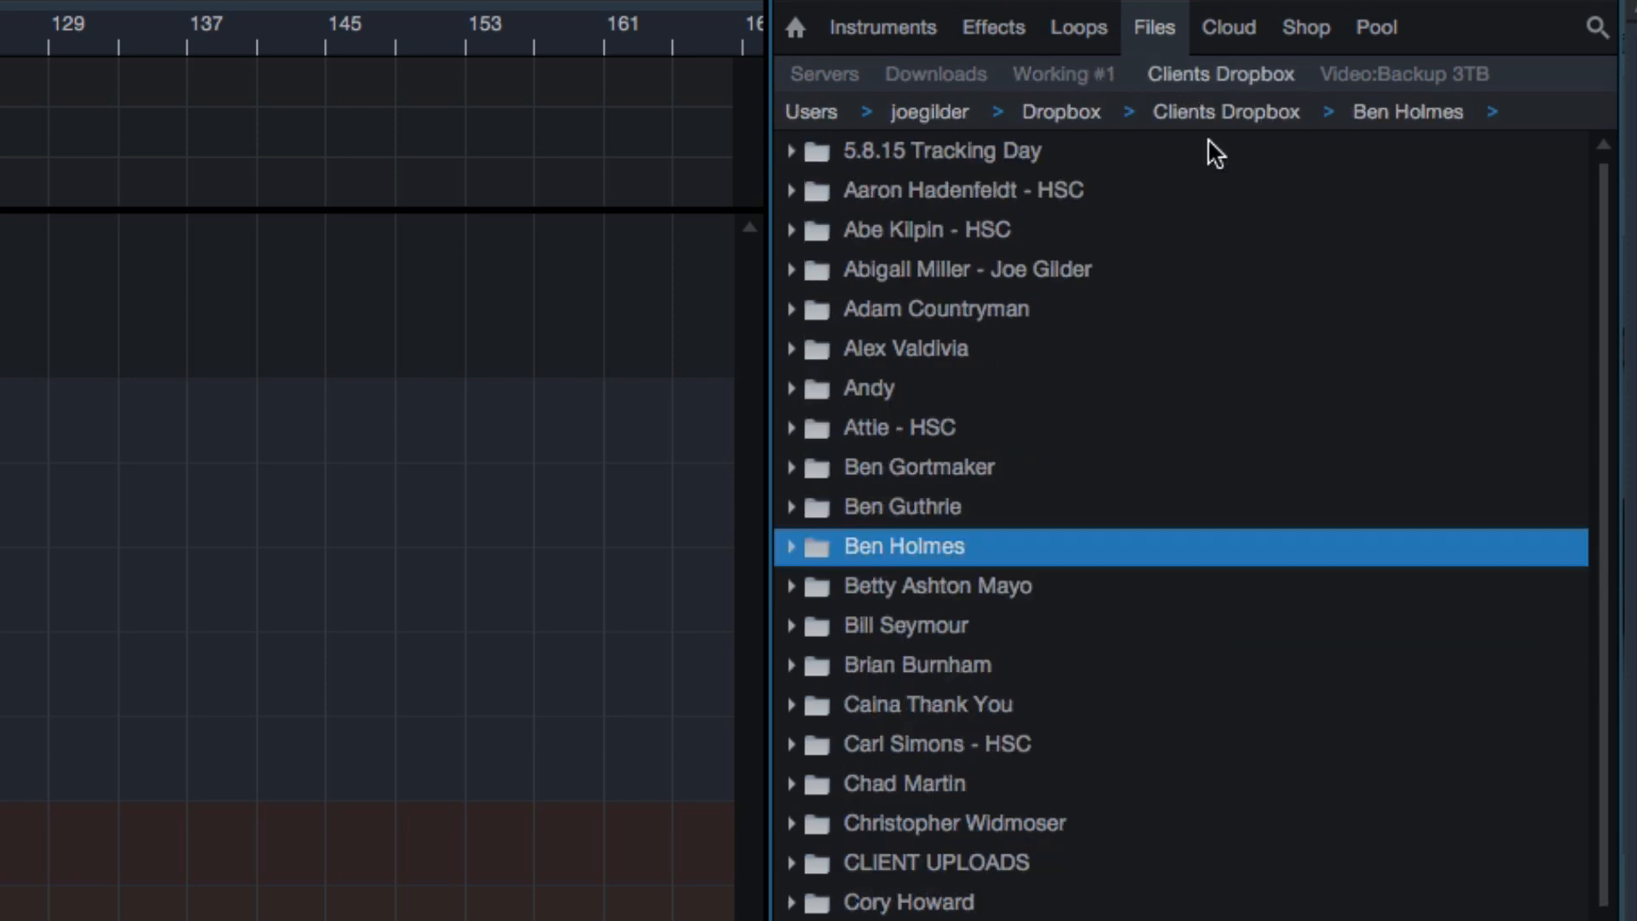
pyautogui.moveTo(1067, 749)
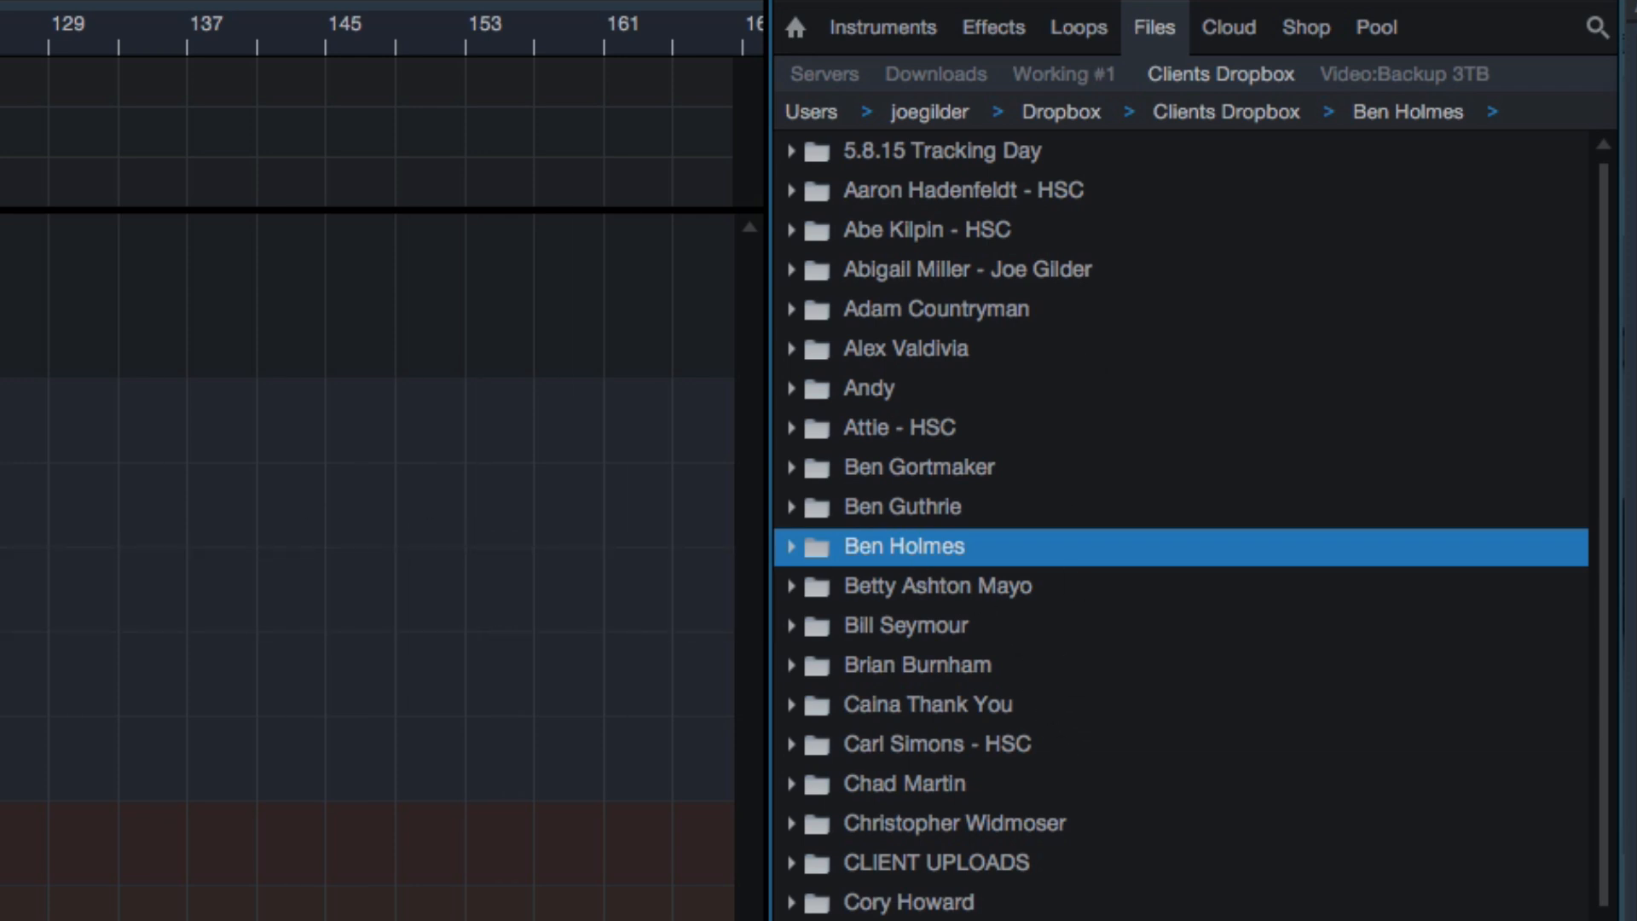
pyautogui.click(791, 546)
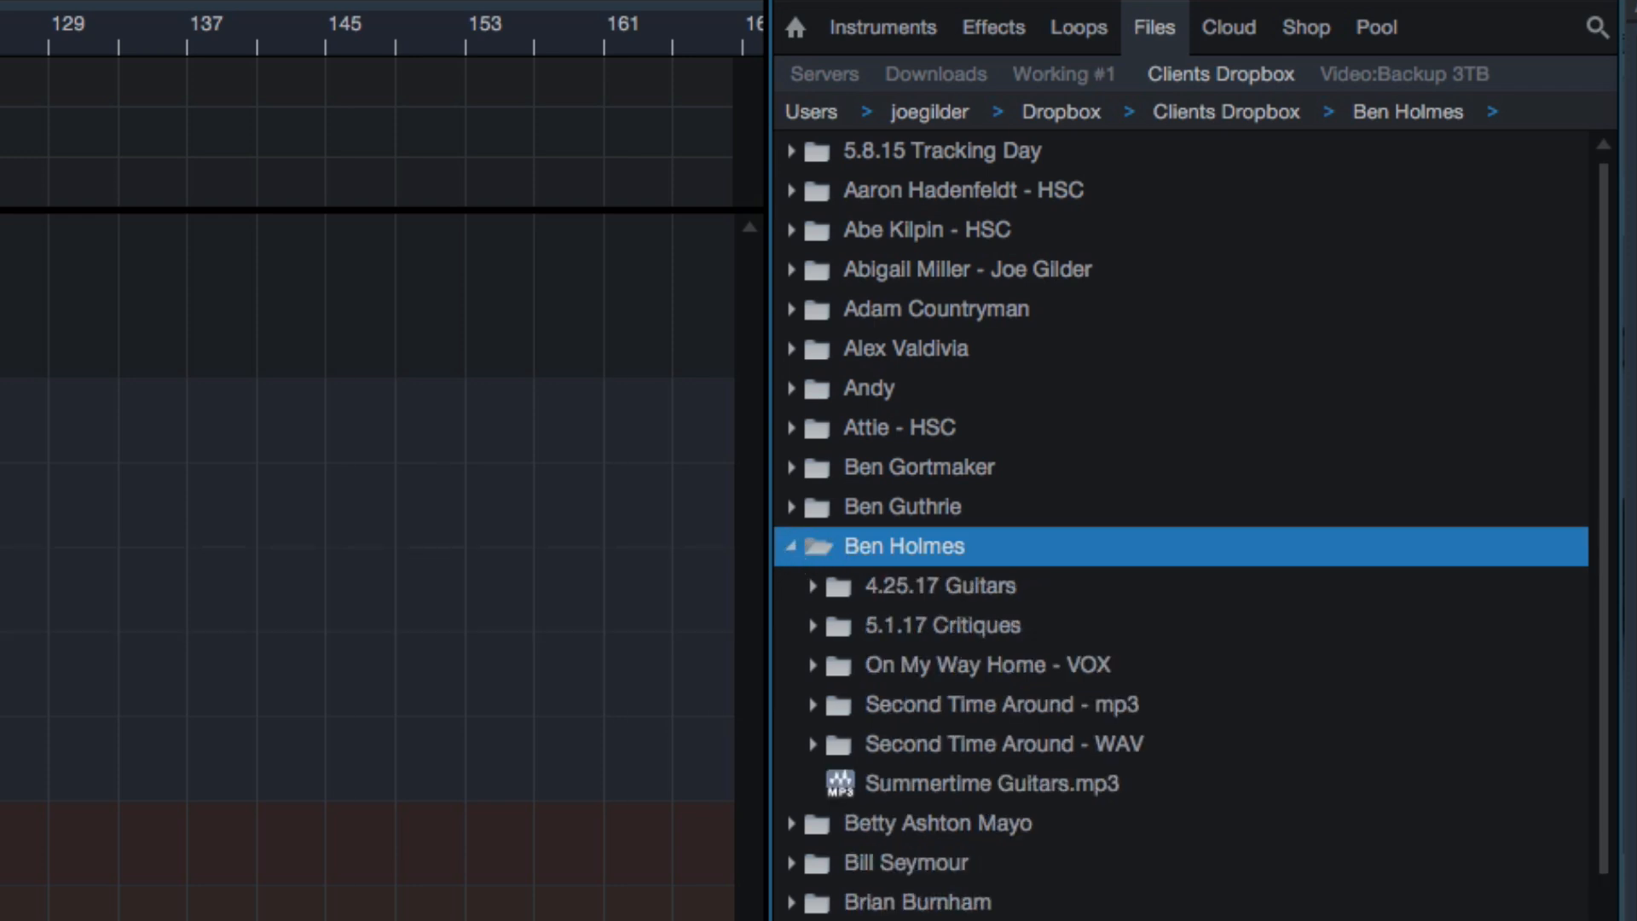
pyautogui.moveTo(558, 618)
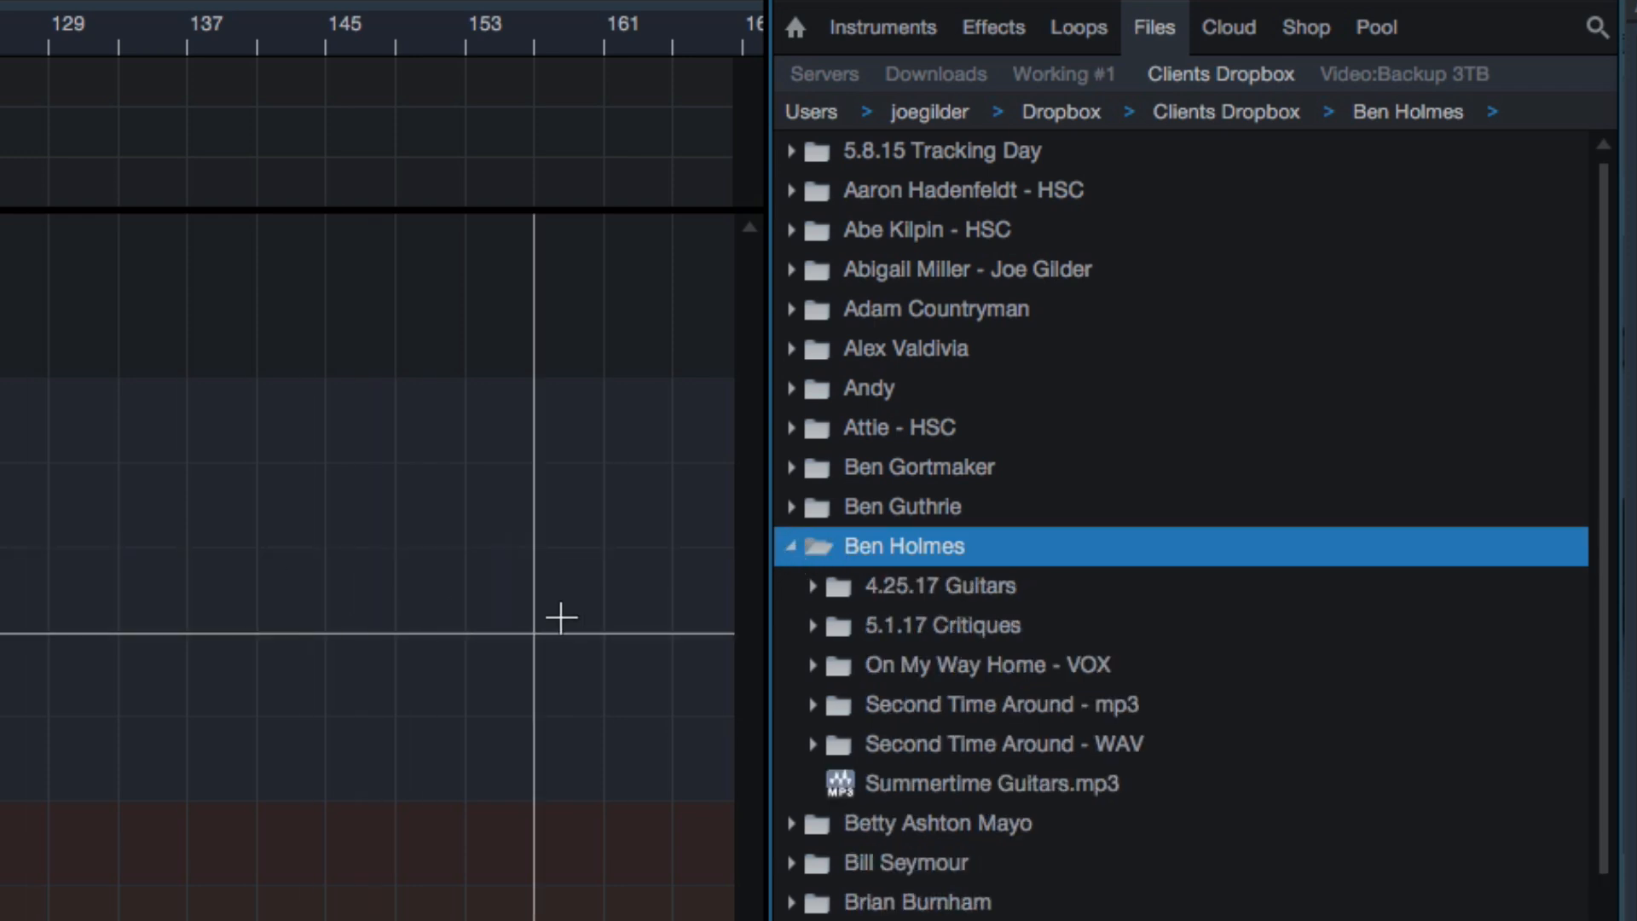
pyautogui.moveTo(959, 576)
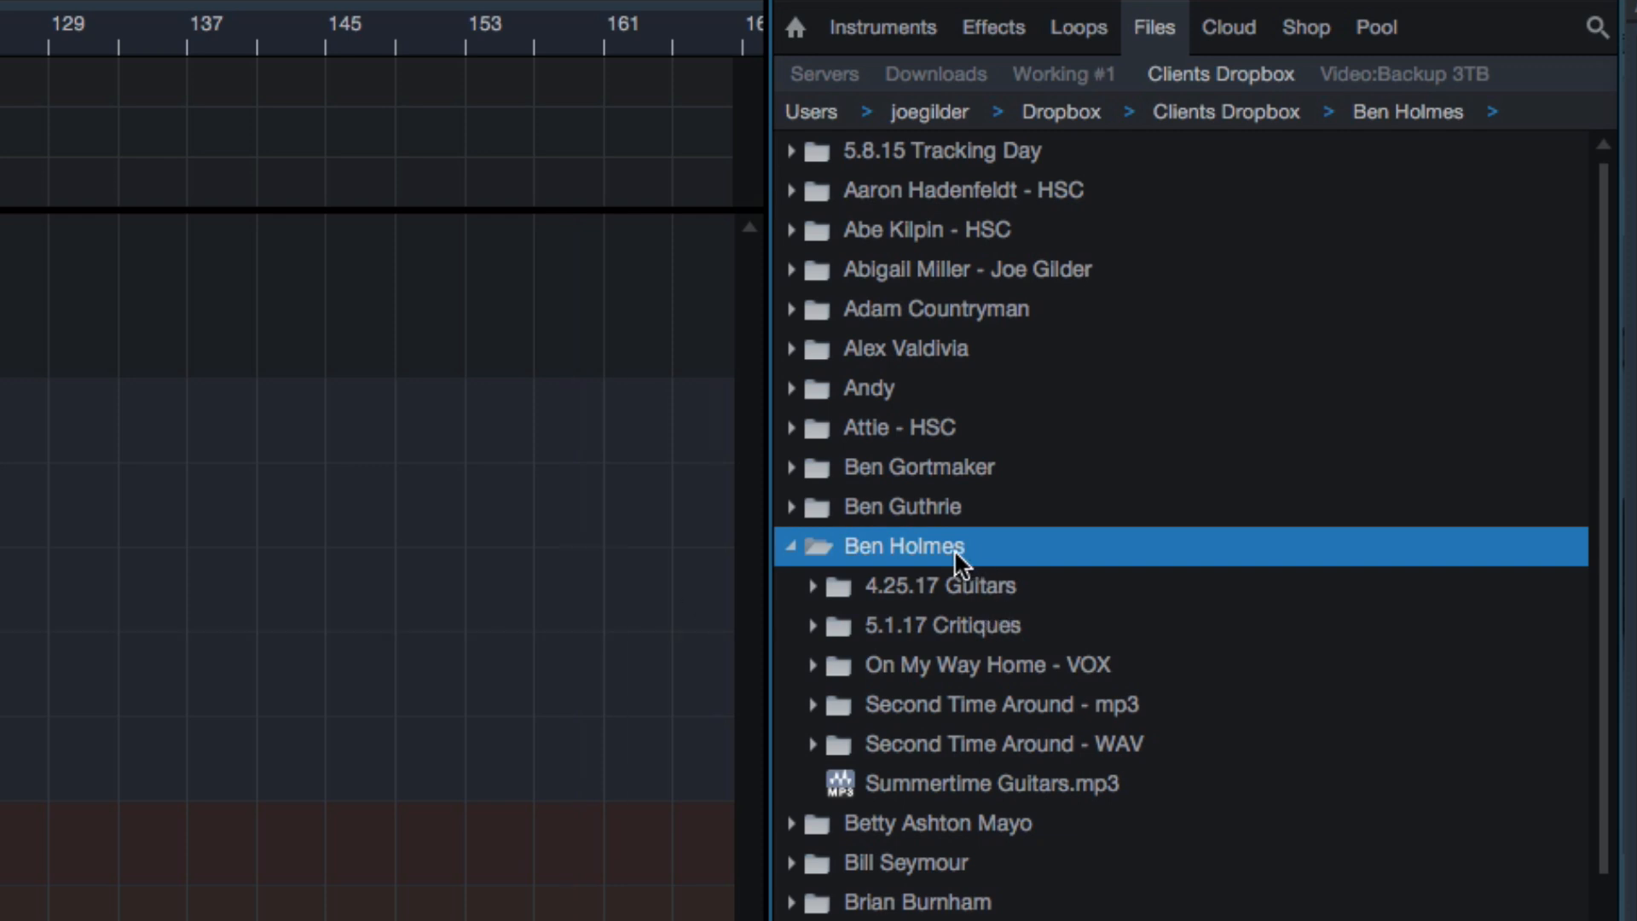
pyautogui.rightClick(905, 546)
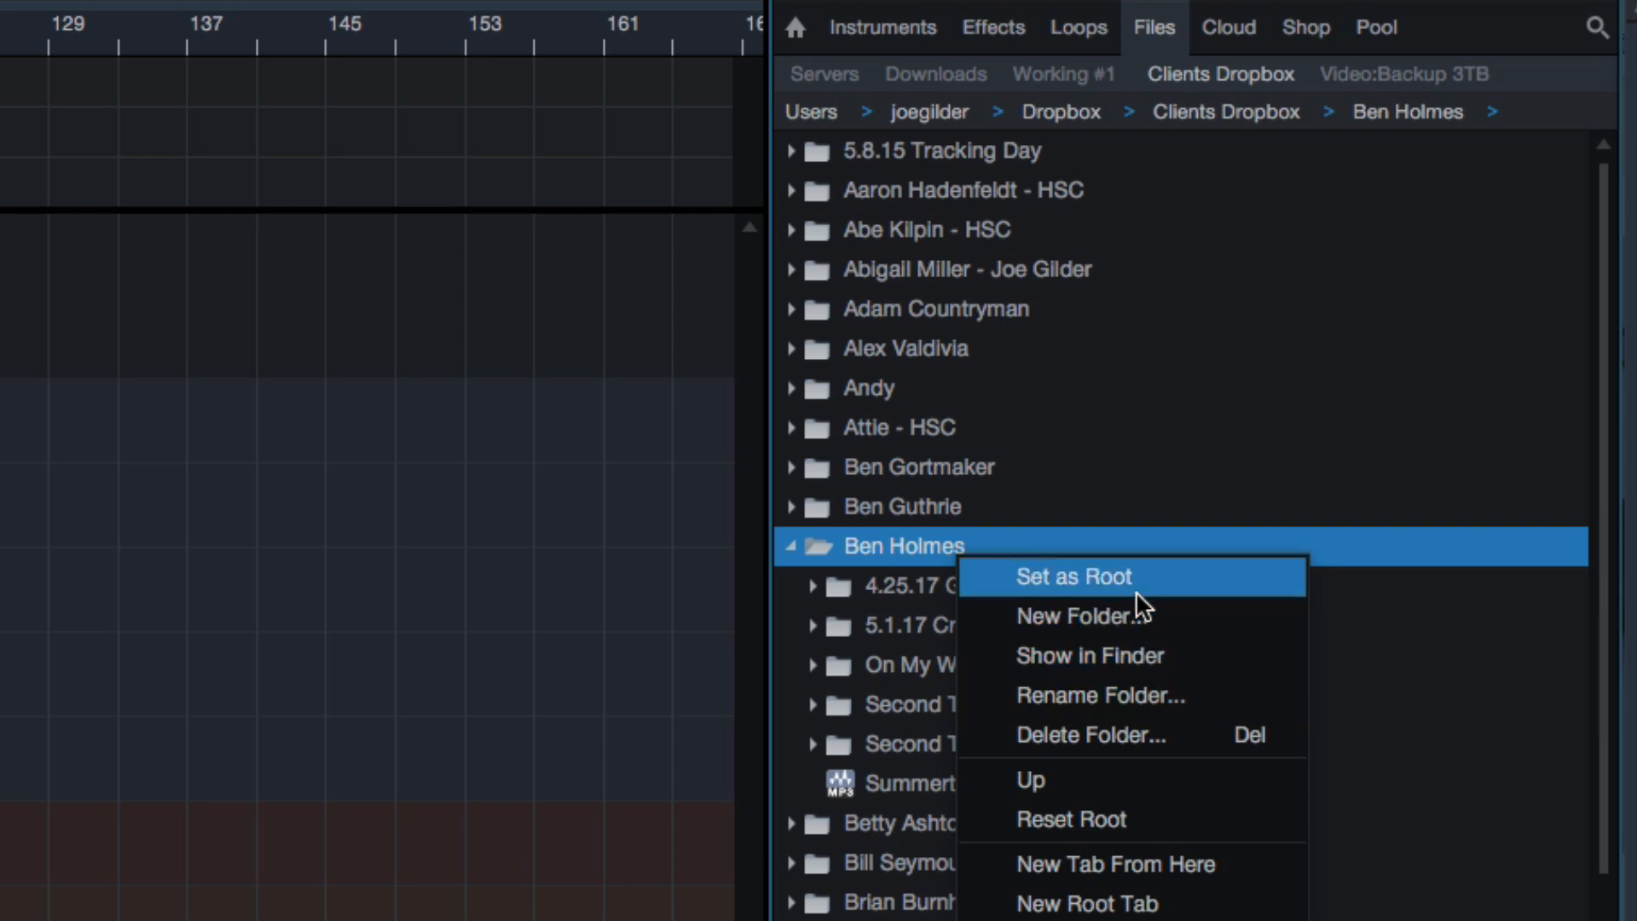
pyautogui.click(1085, 616)
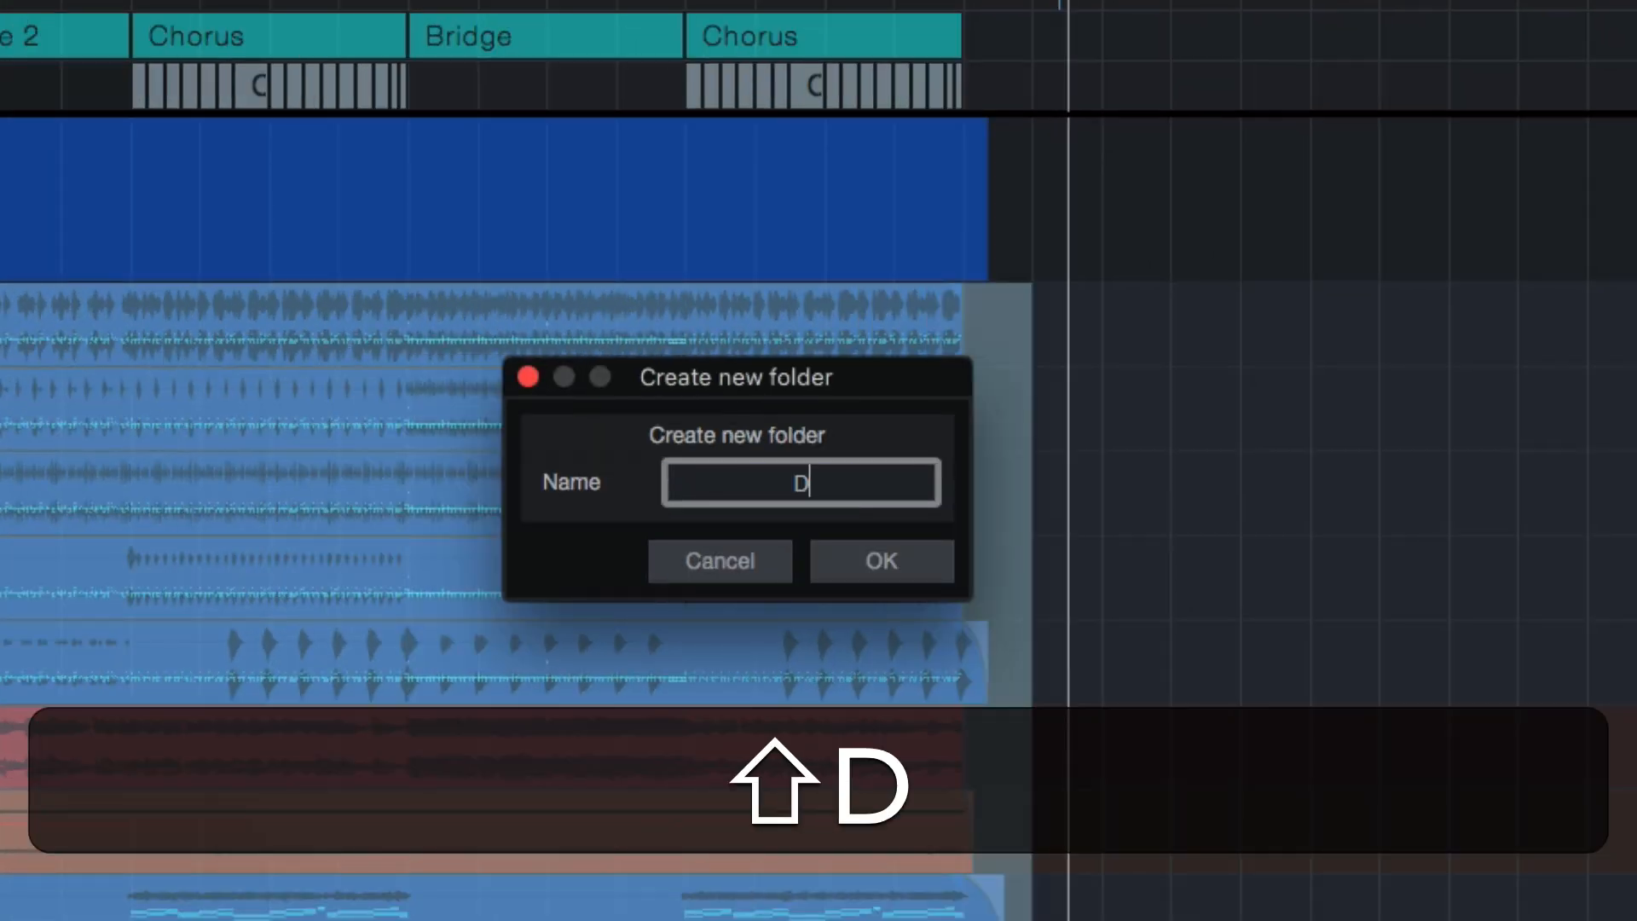
pyautogui.write('RUMS OF')
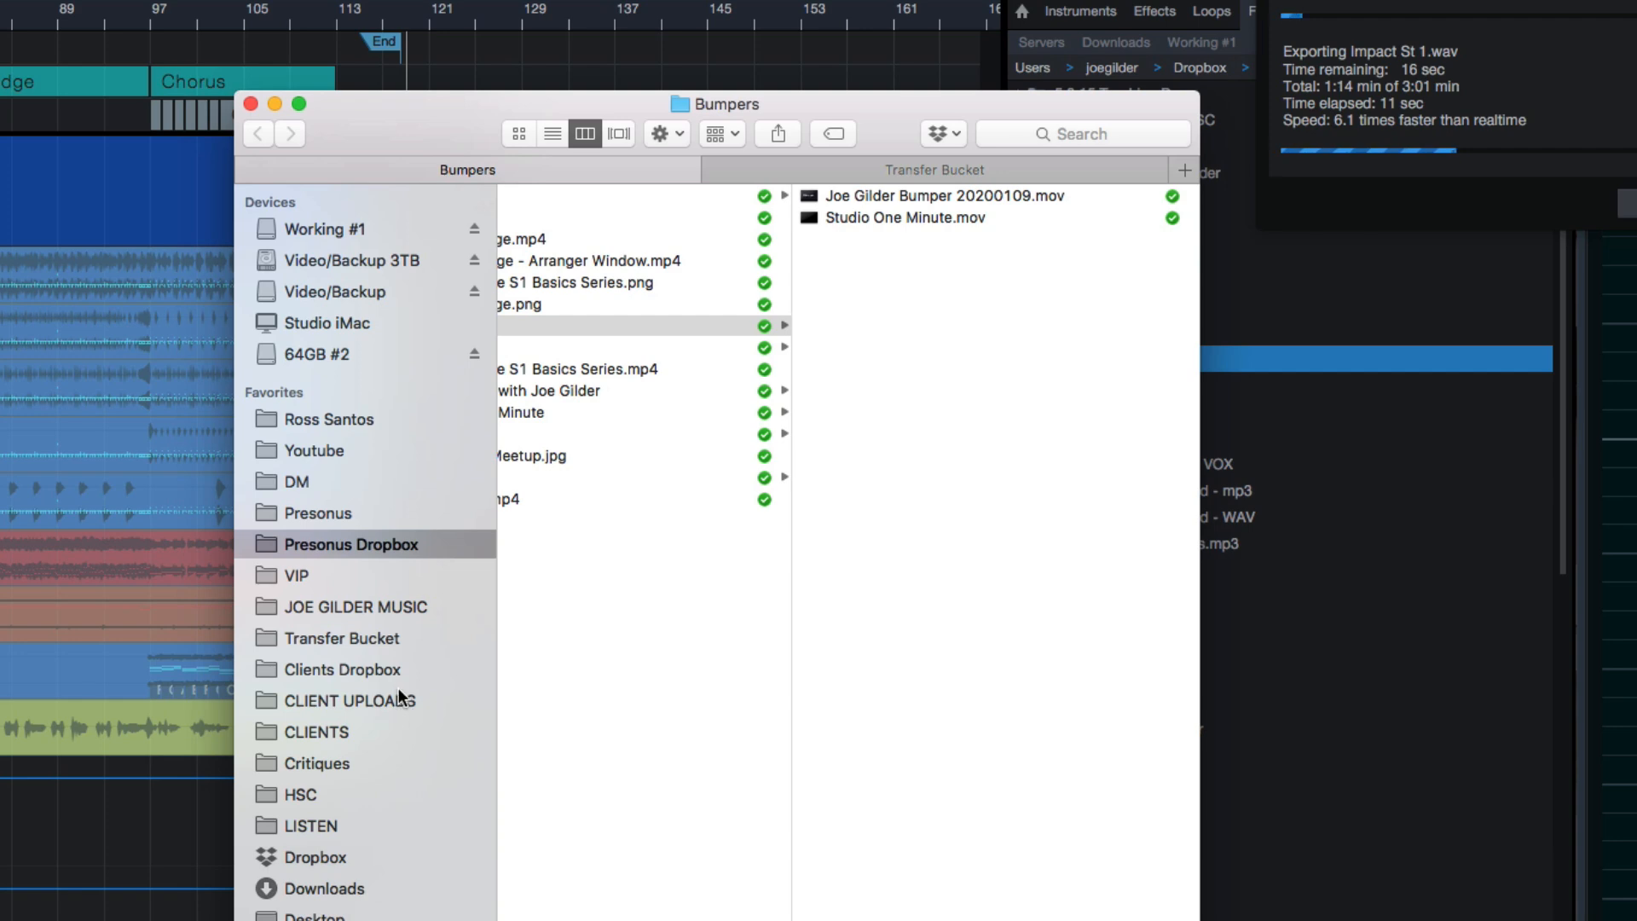
pyautogui.click(341, 669)
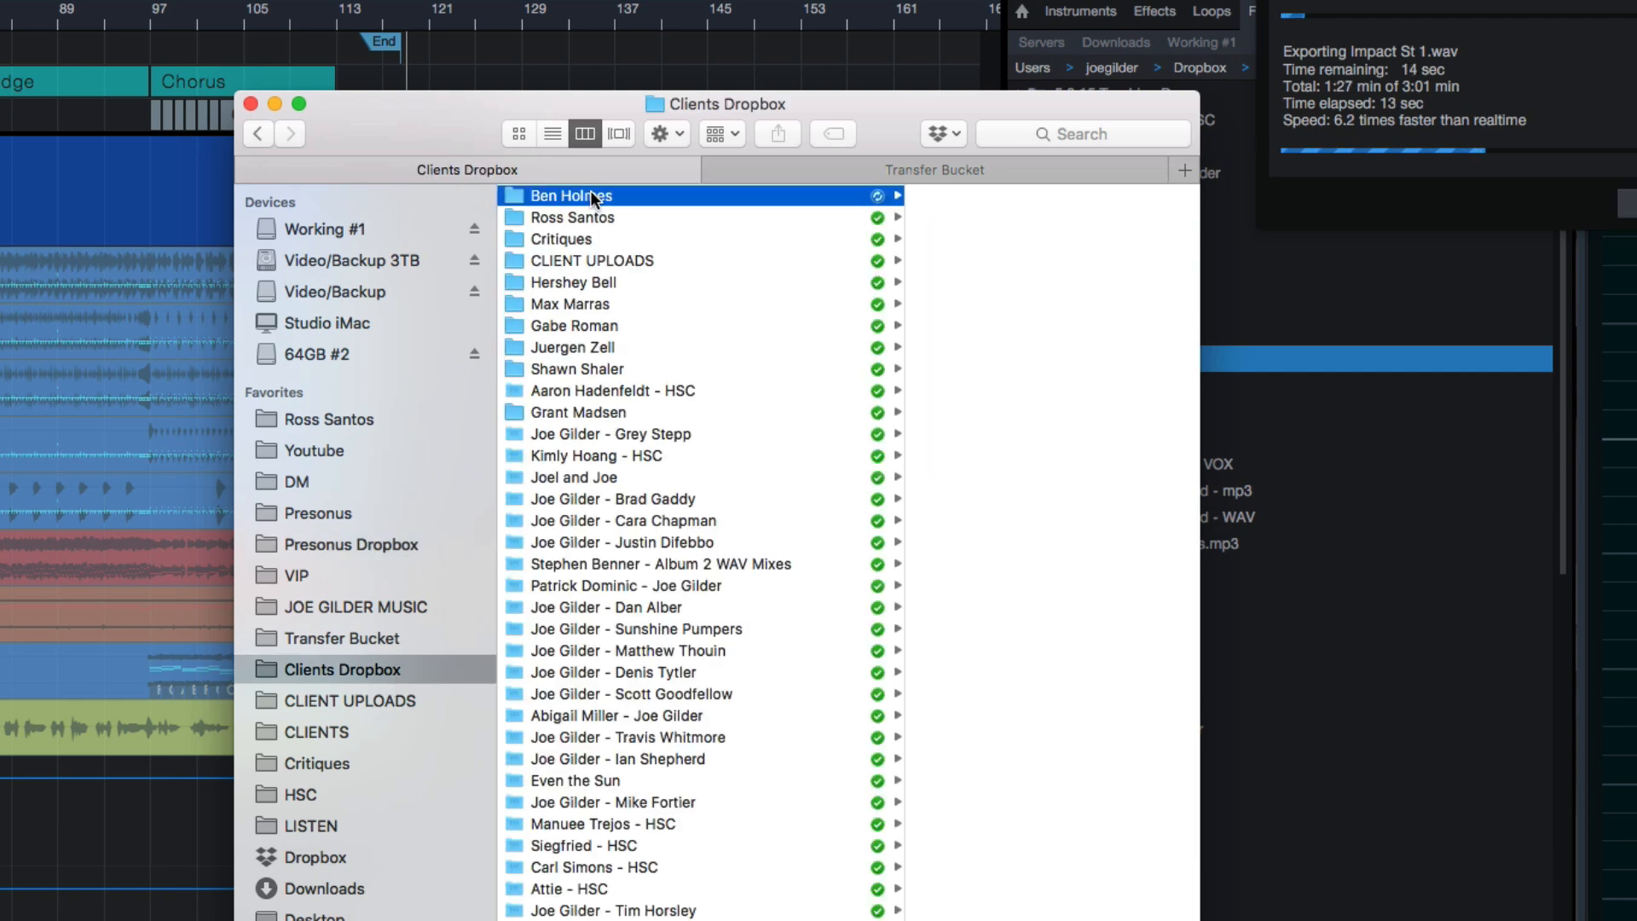
pyautogui.doubleClick(570, 196)
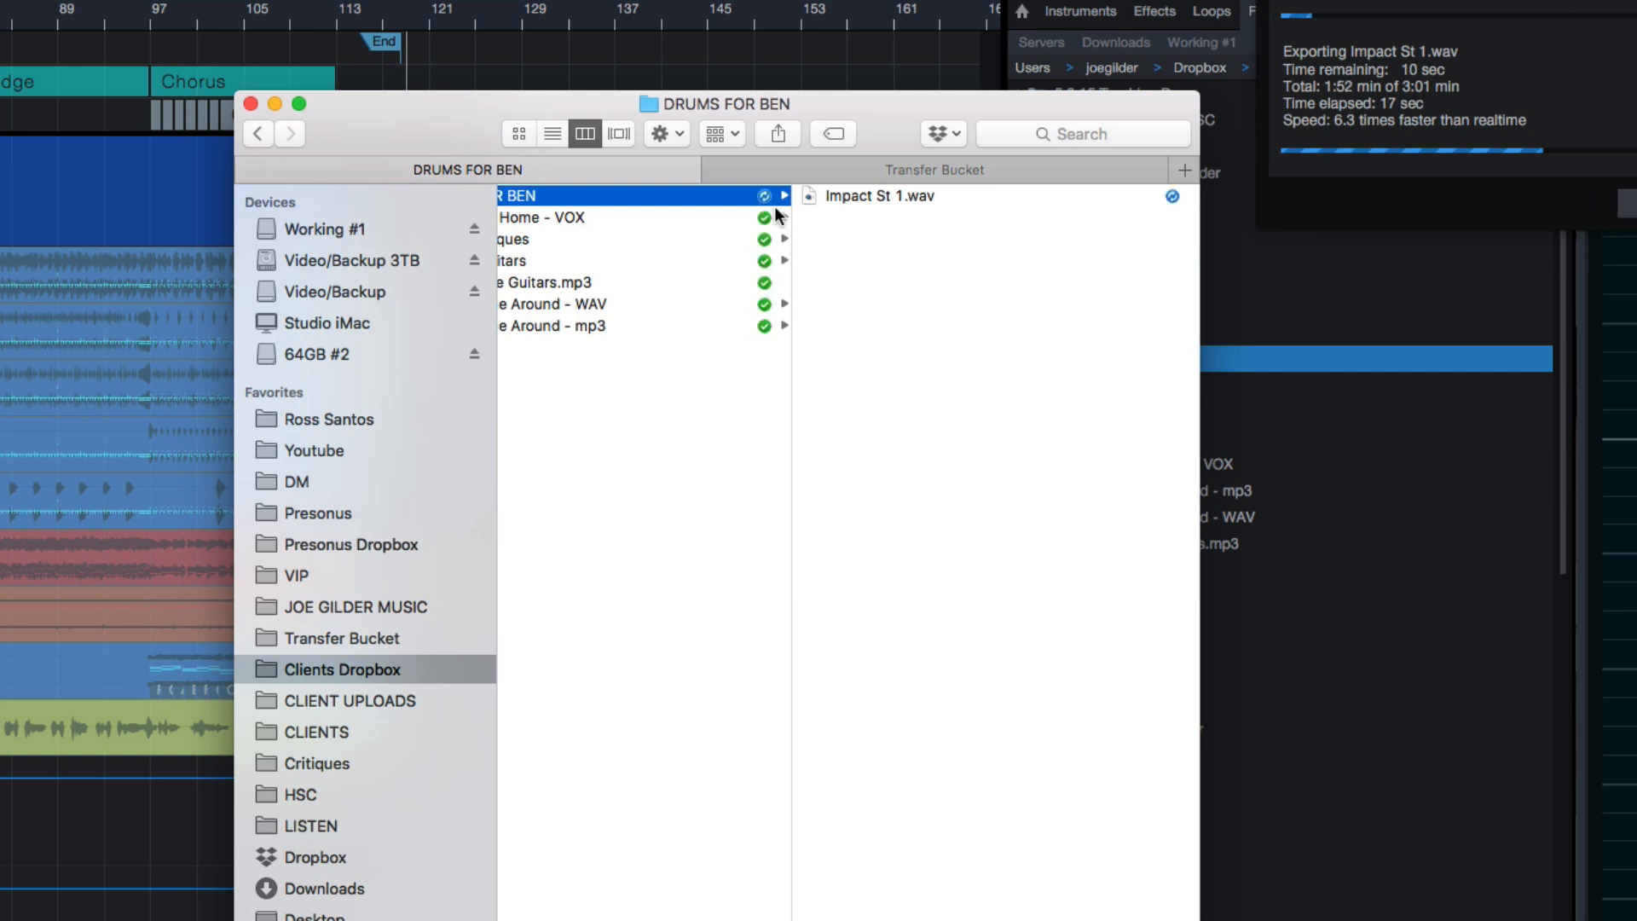
pyautogui.rightClick(591, 195)
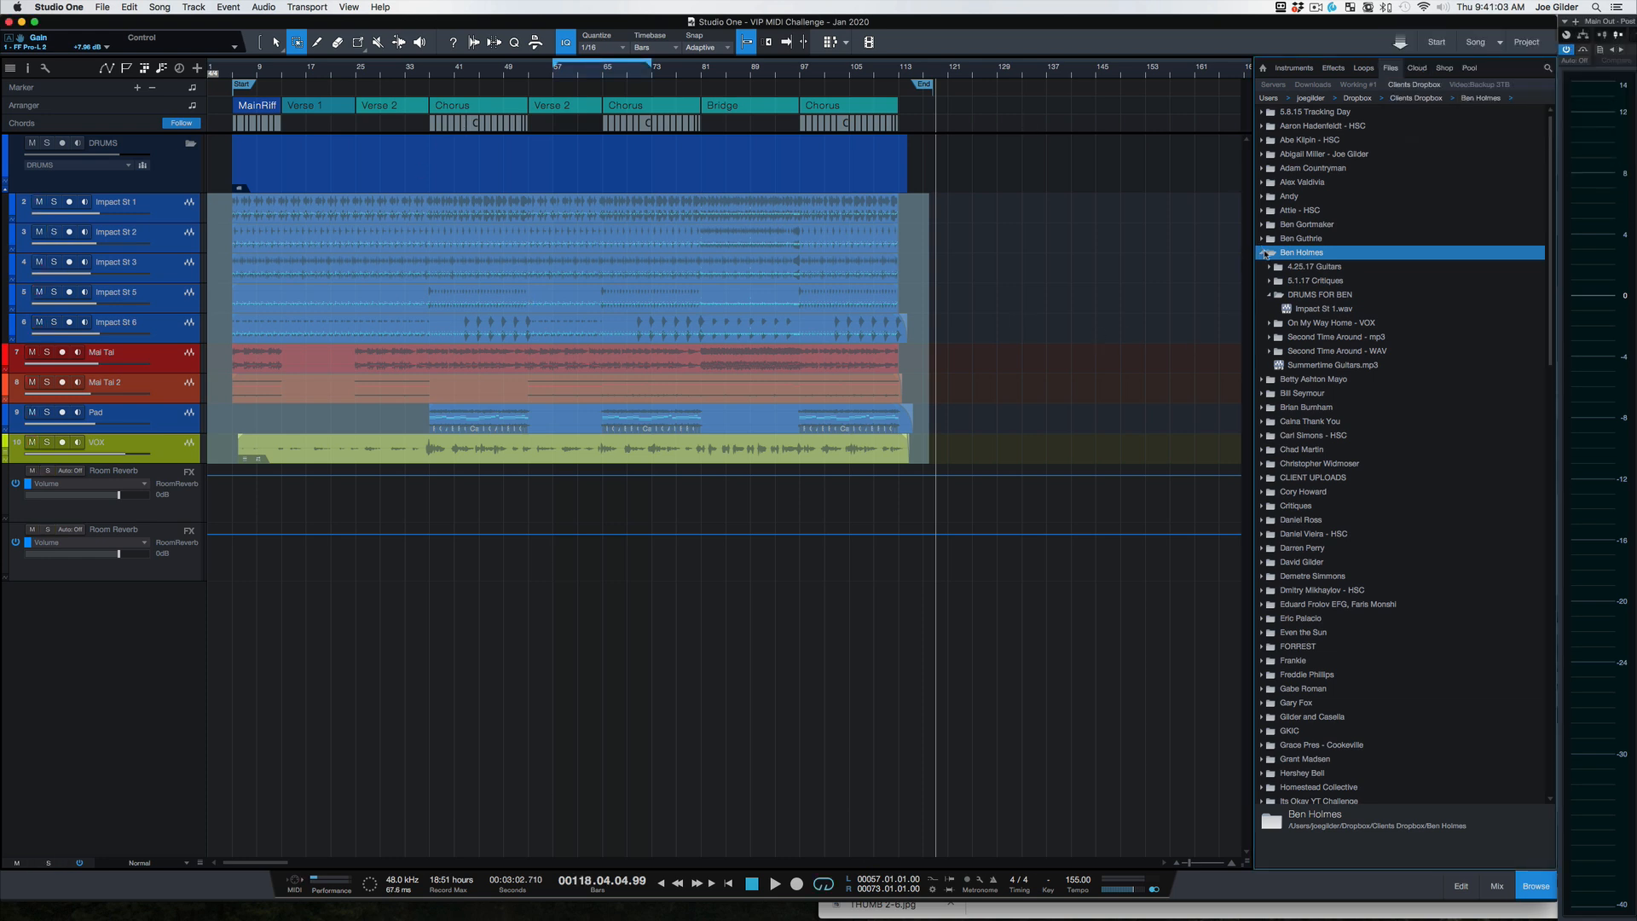
# - Switch the browser to the Instruments tab showing Mai Tai's preset categories
pyautogui.click(1264, 252)
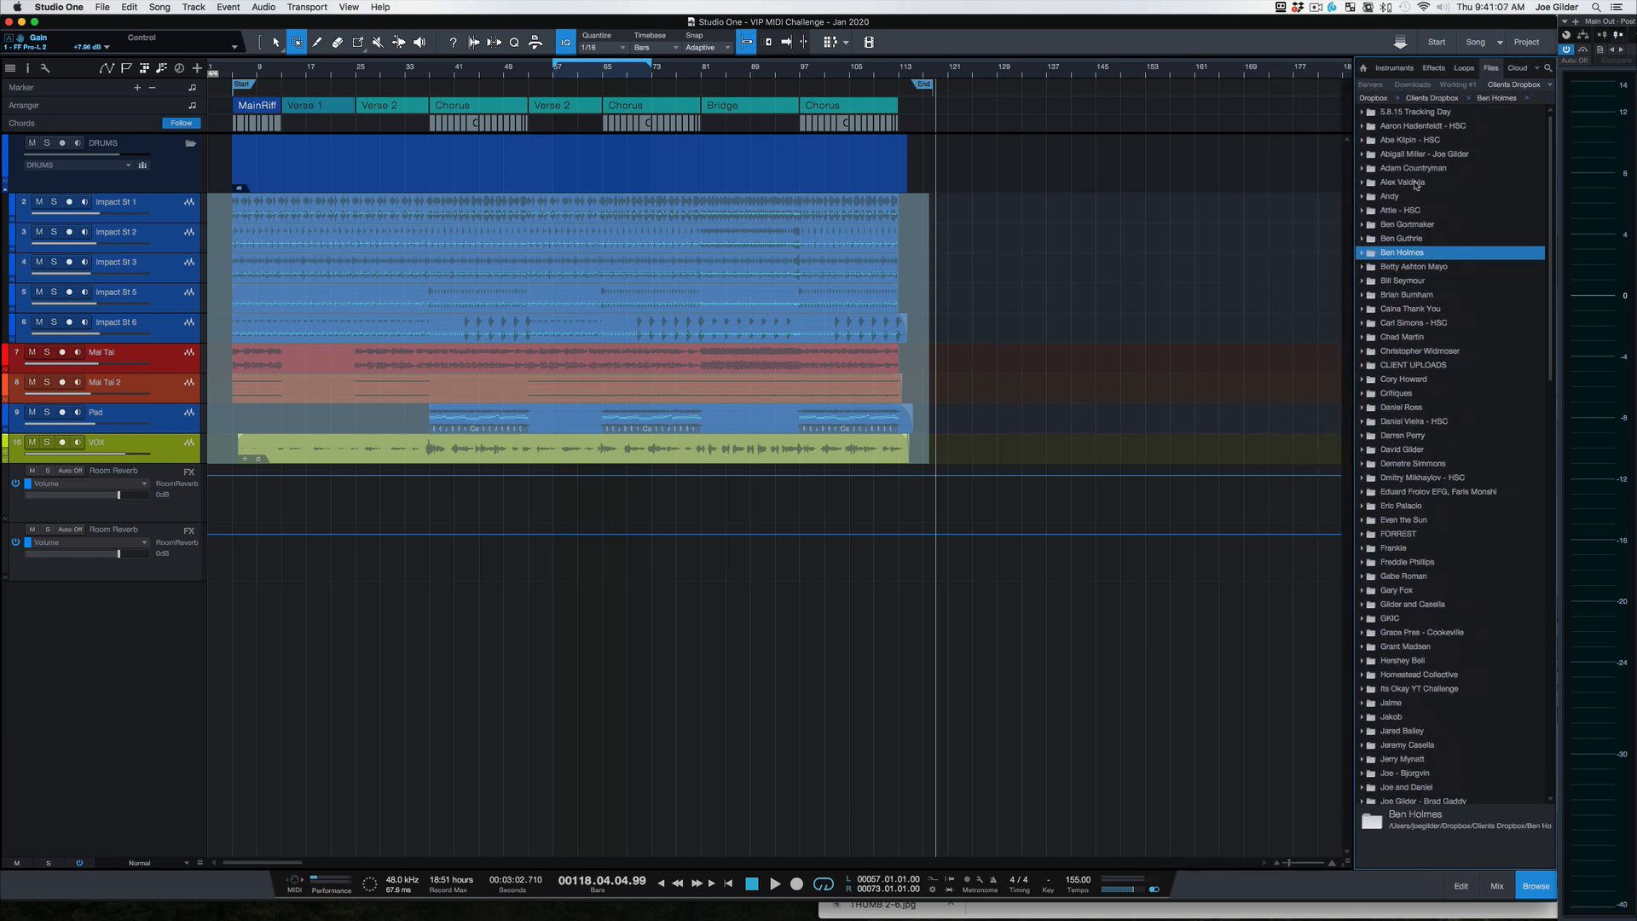
pyautogui.click(1369, 67)
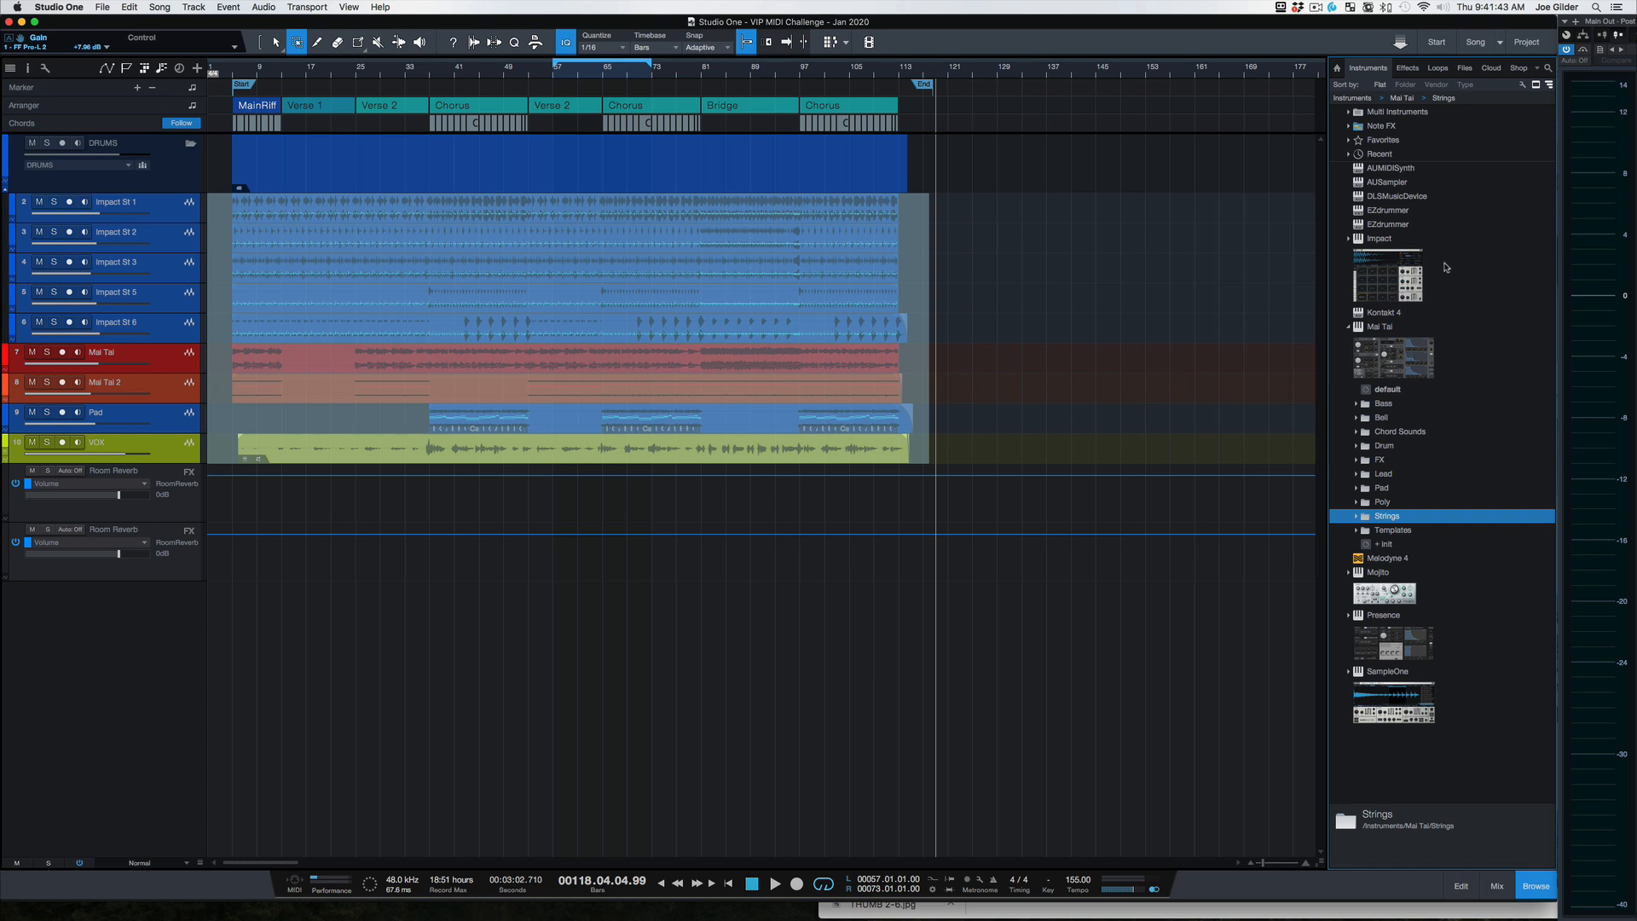